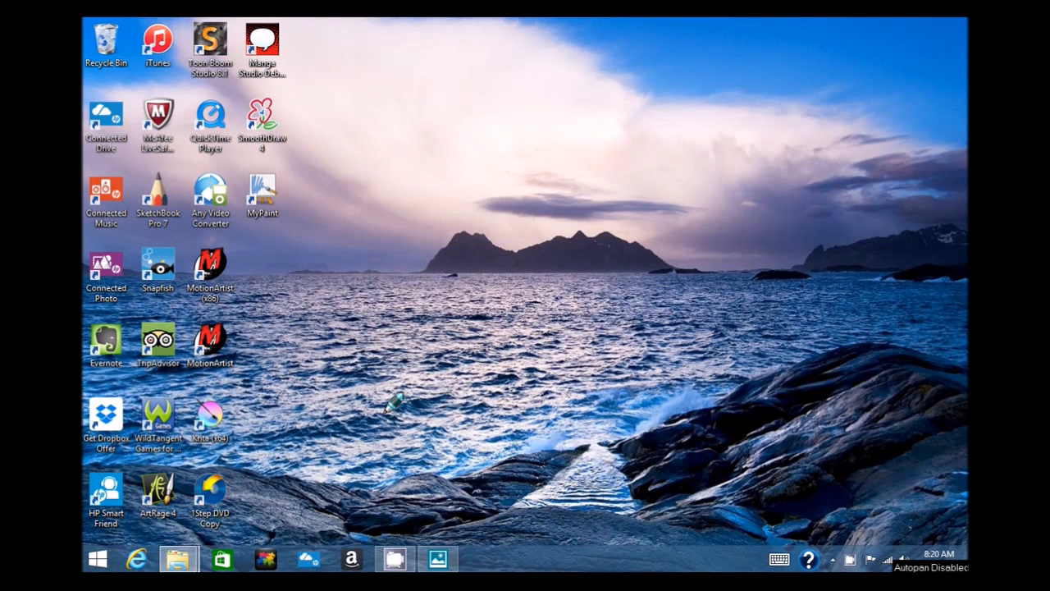
mouse_move(233, 33)
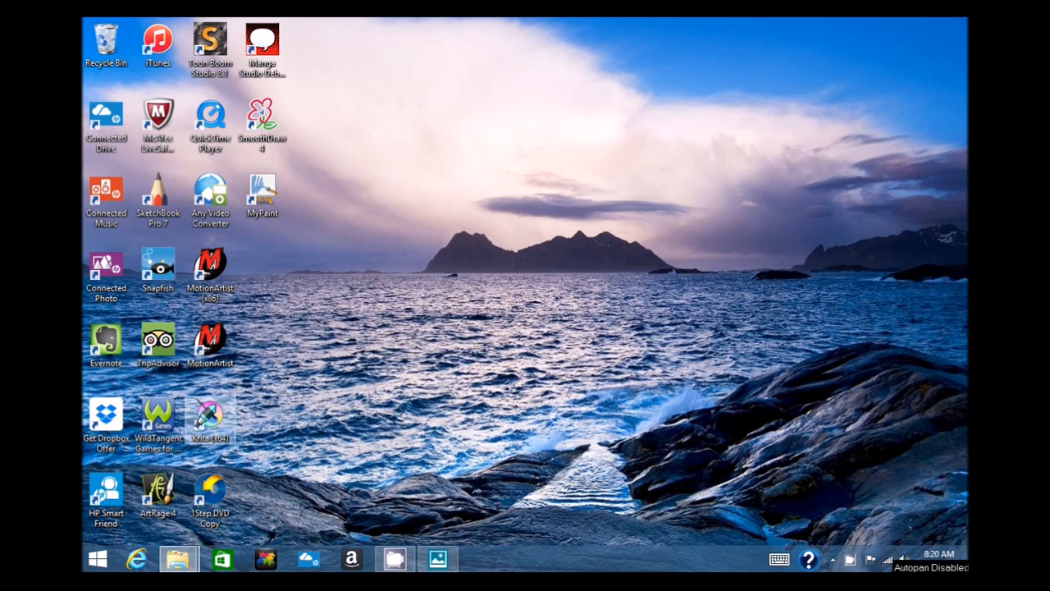
Launch Krita from its desktop icon so the welcome screen appears.
left_click(263, 194)
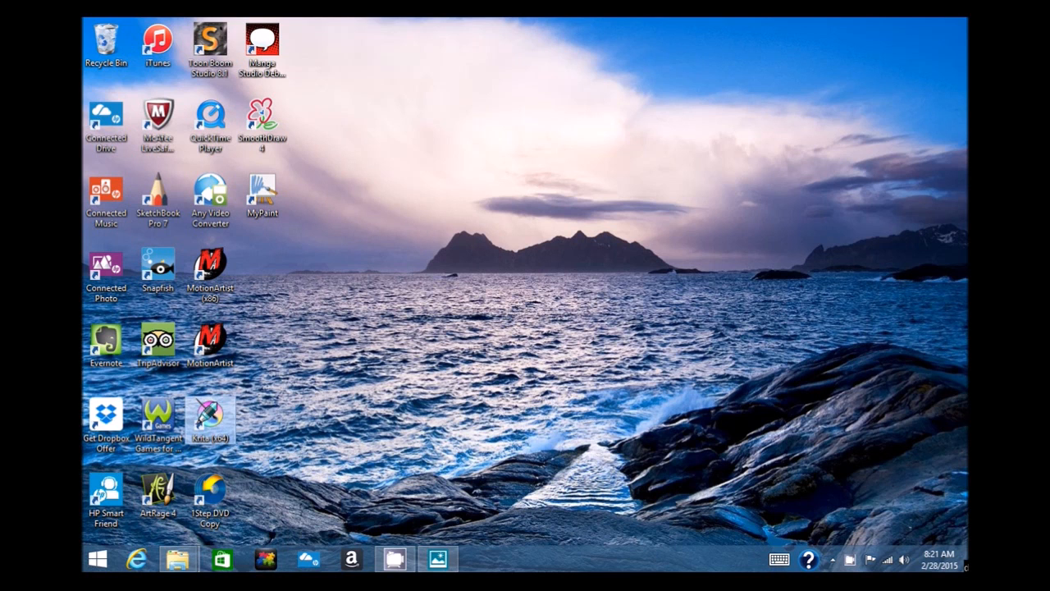
double_click(211, 419)
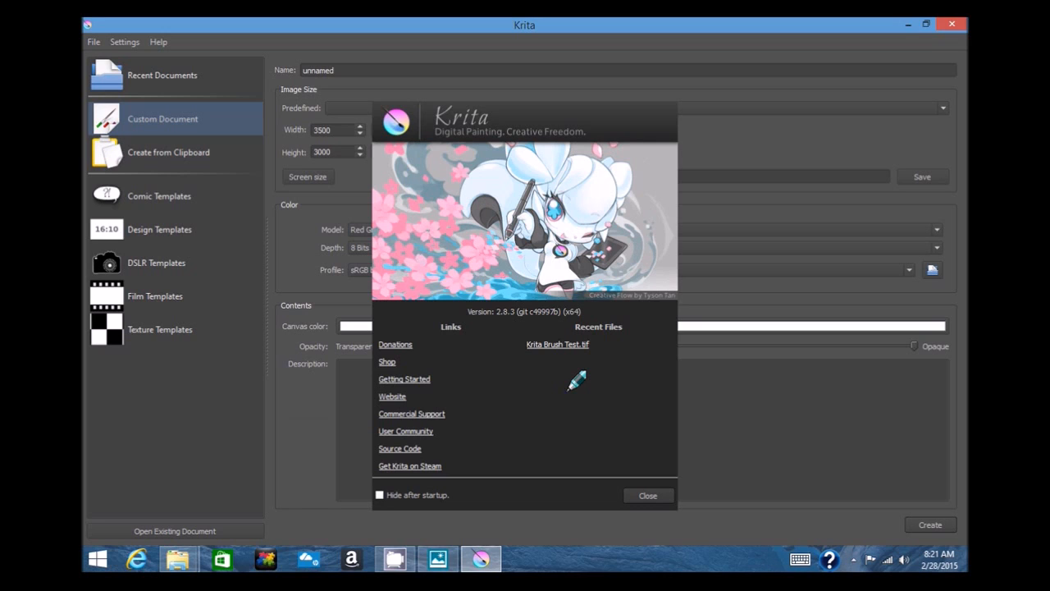
mouse_move(581, 384)
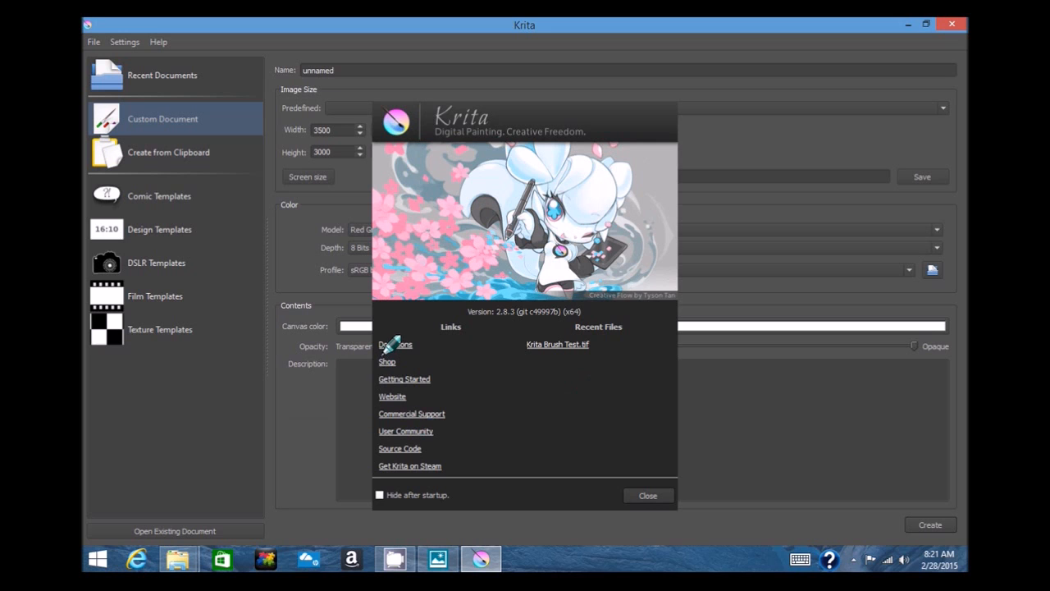
mouse_move(450, 356)
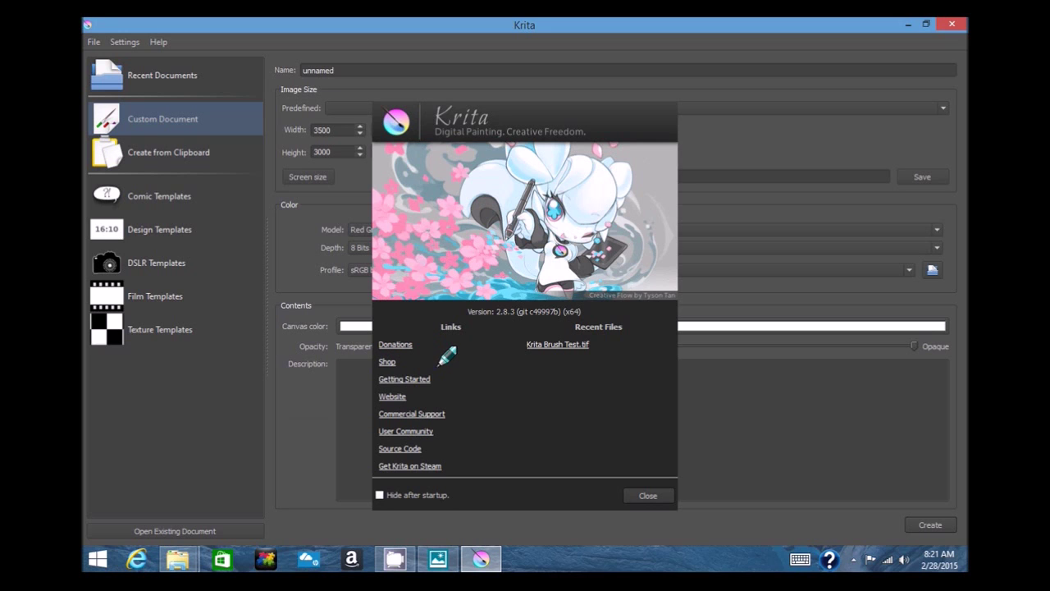
mouse_move(392, 399)
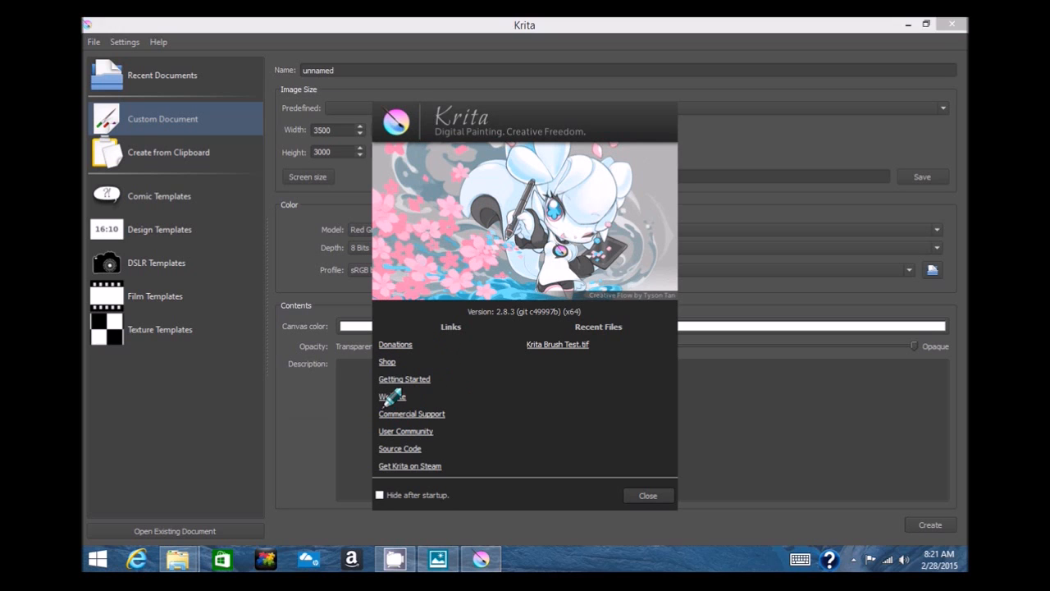
left_click(390, 395)
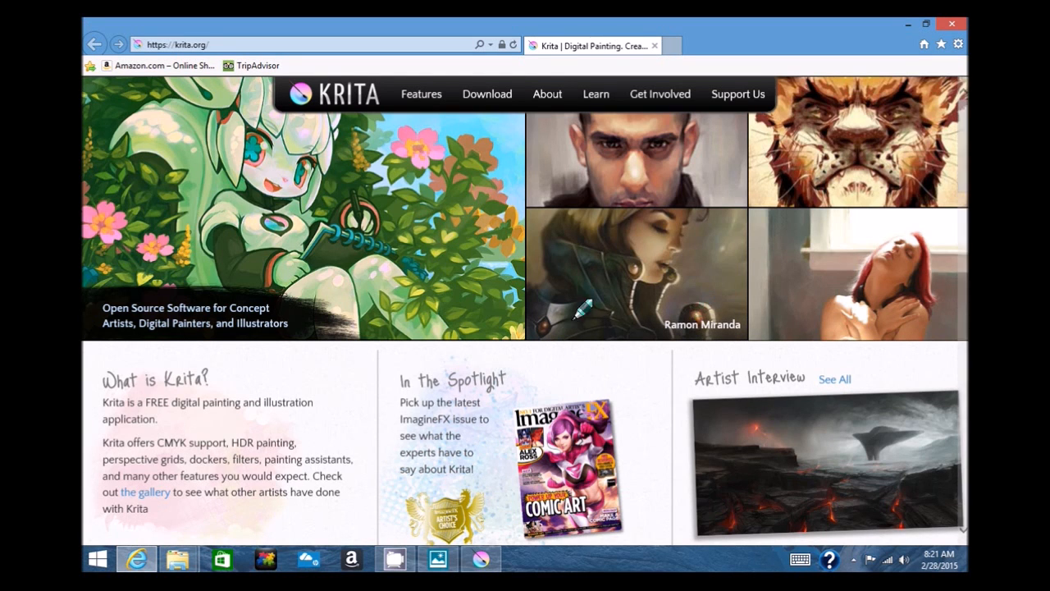
left_click(486, 94)
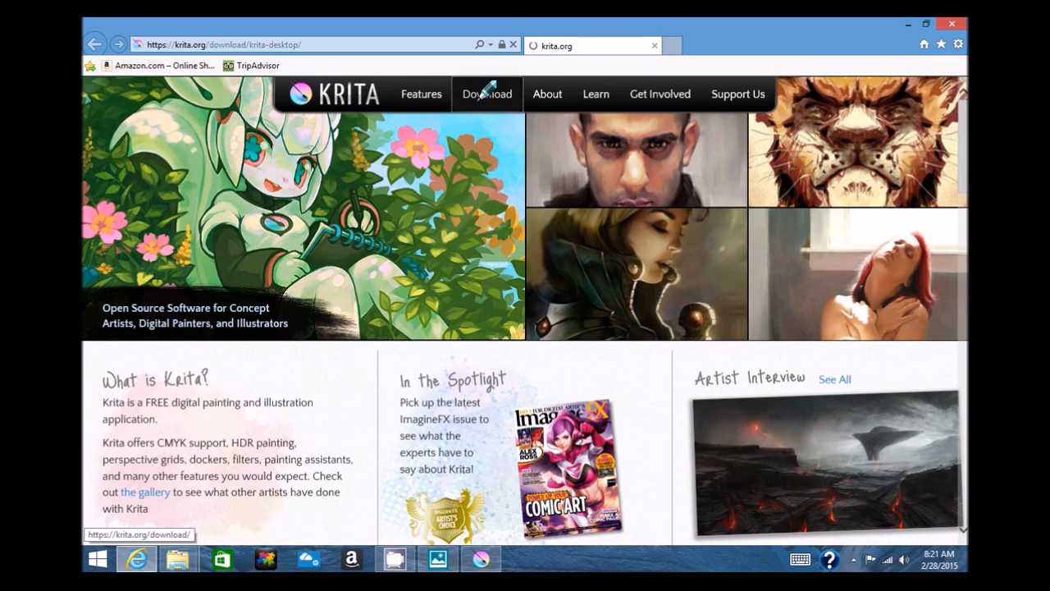
left_click(486, 93)
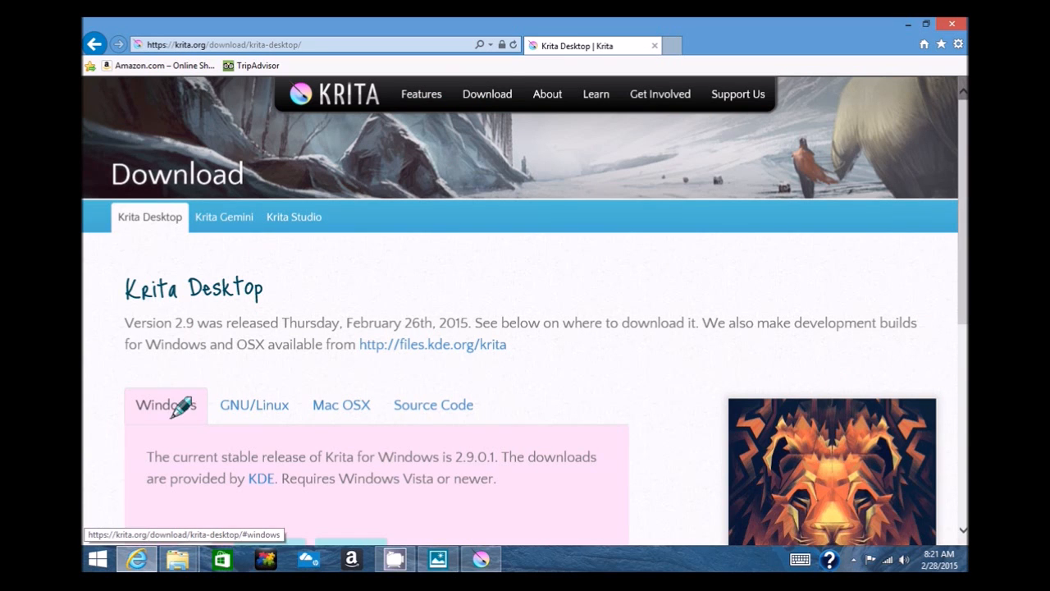
scroll("down", 3)
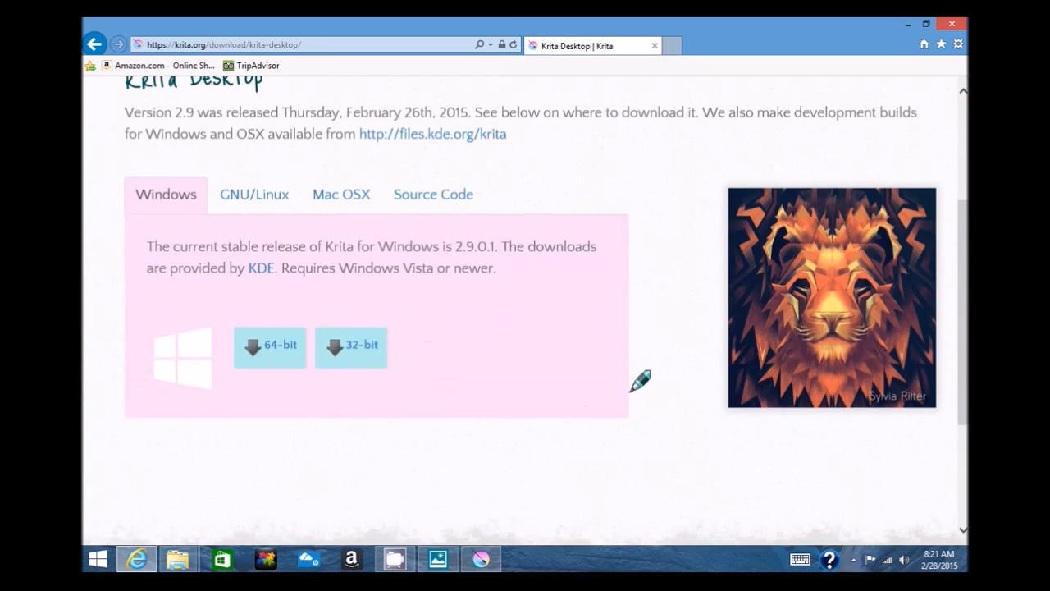
scroll("up", 3)
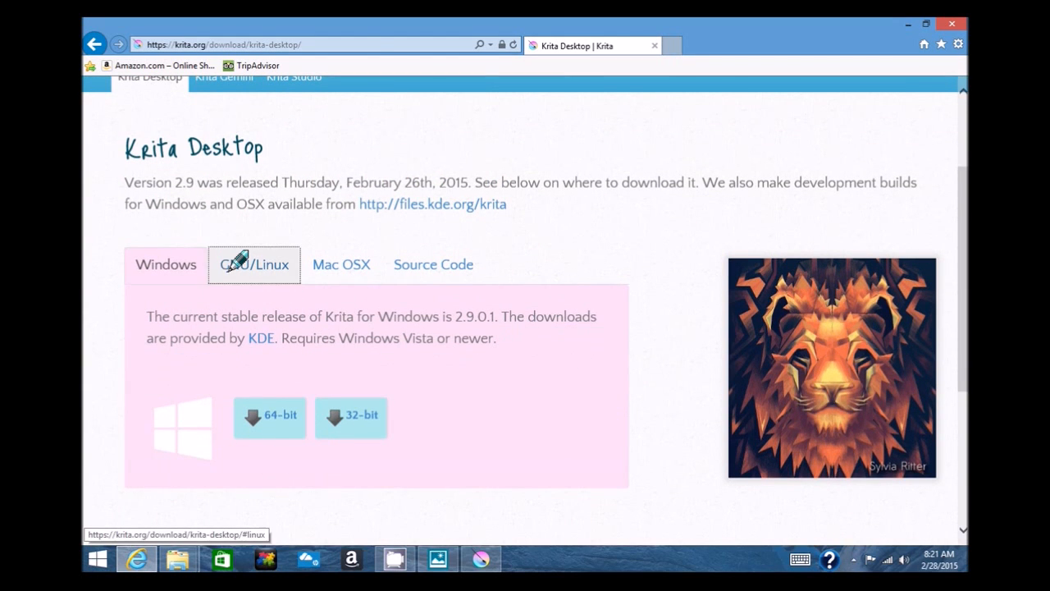
left_click(252, 264)
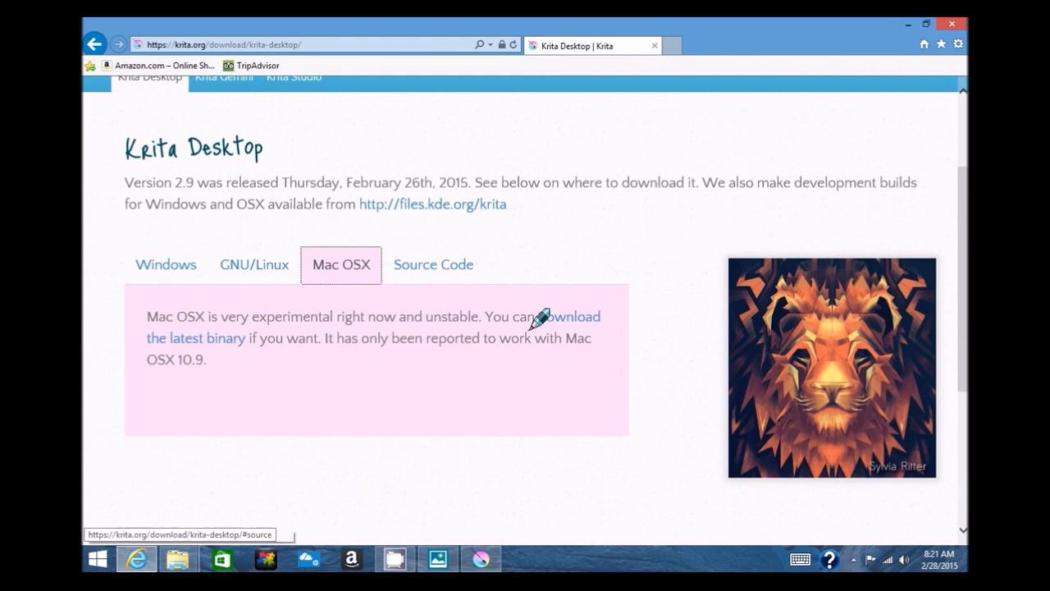
left_click(165, 264)
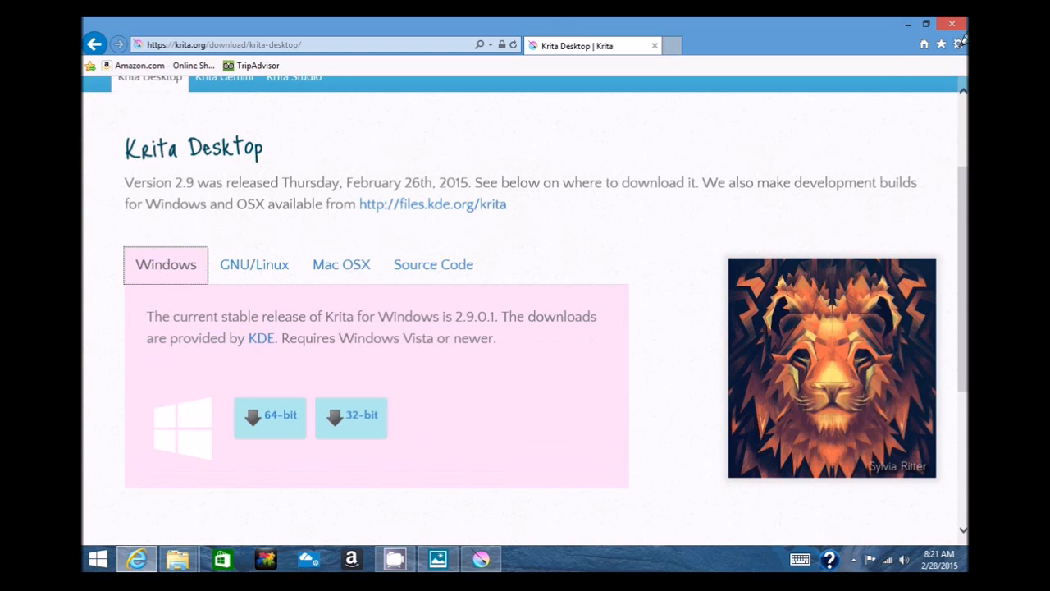
left_click(481, 558)
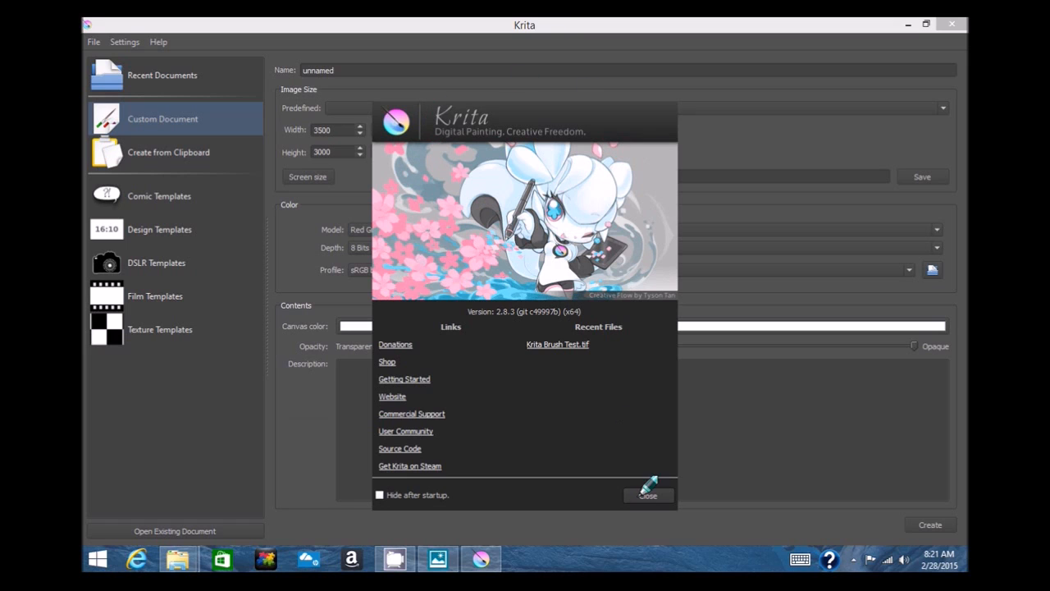
Dismiss the welcome window and keep the custom document at RGB, 8-bit depth, sRGB built-in profile.
left_click(649, 496)
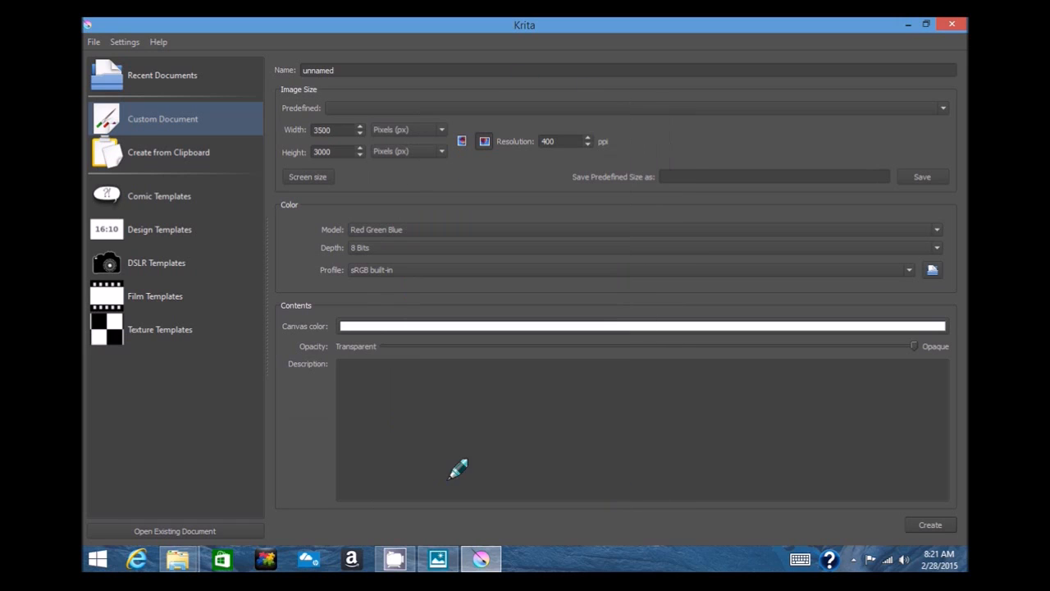
mouse_move(397, 79)
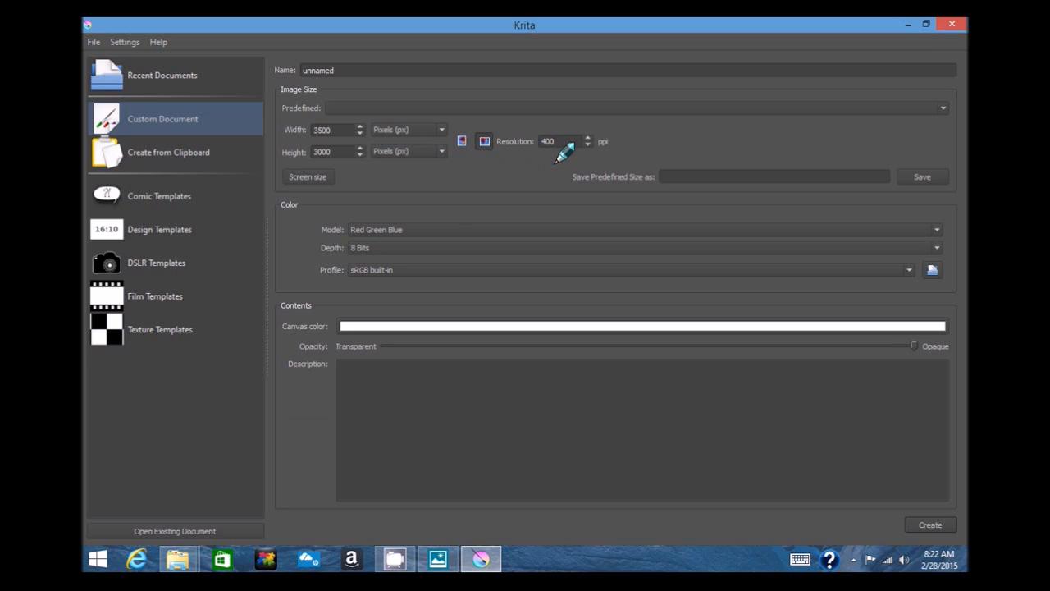
mouse_move(566, 166)
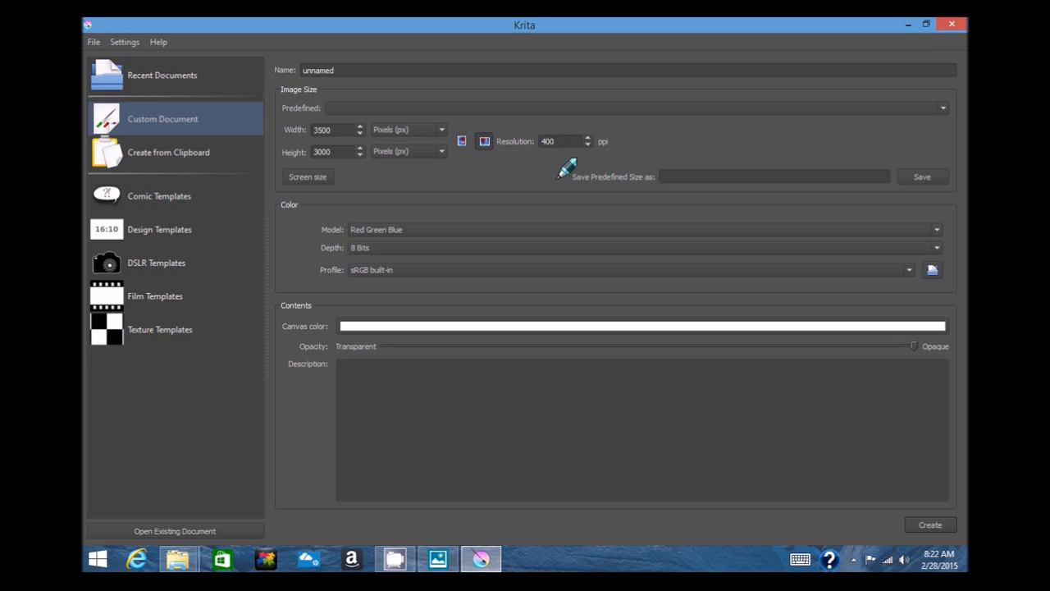
mouse_move(348, 177)
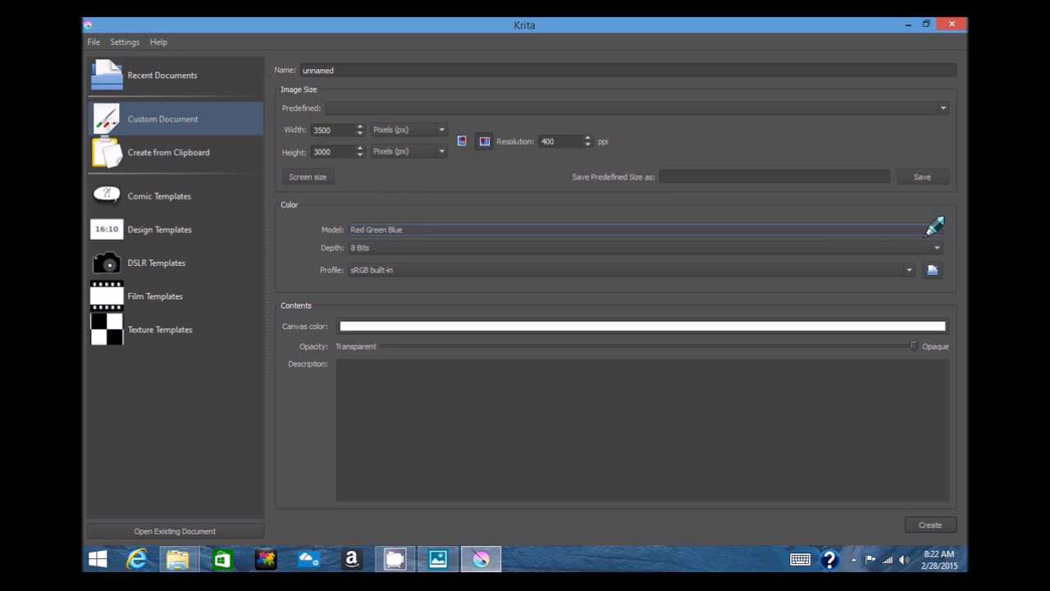
left_click(644, 229)
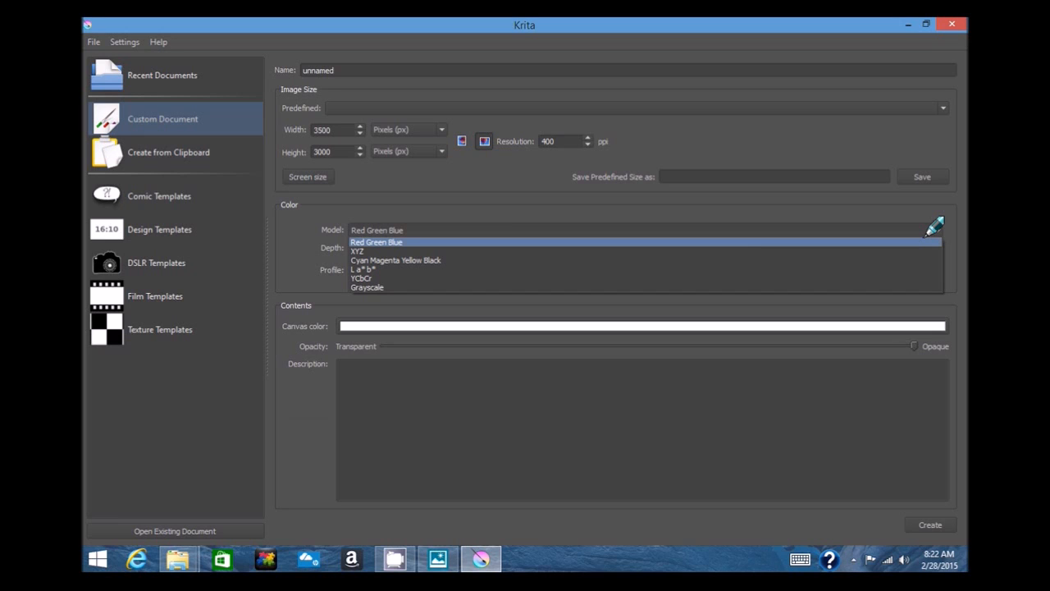
left_click(376, 242)
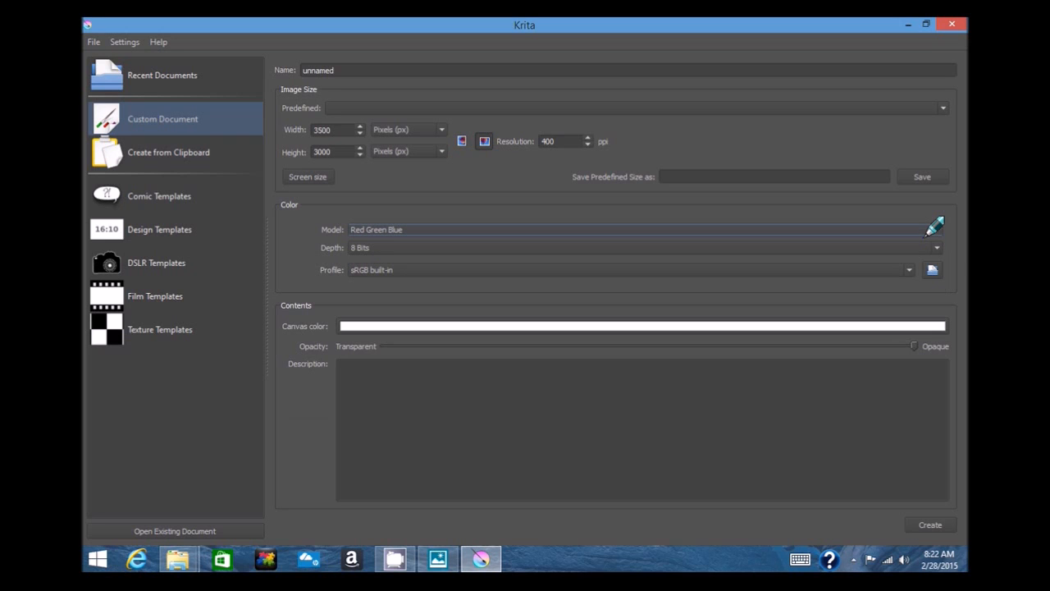
left_click(938, 247)
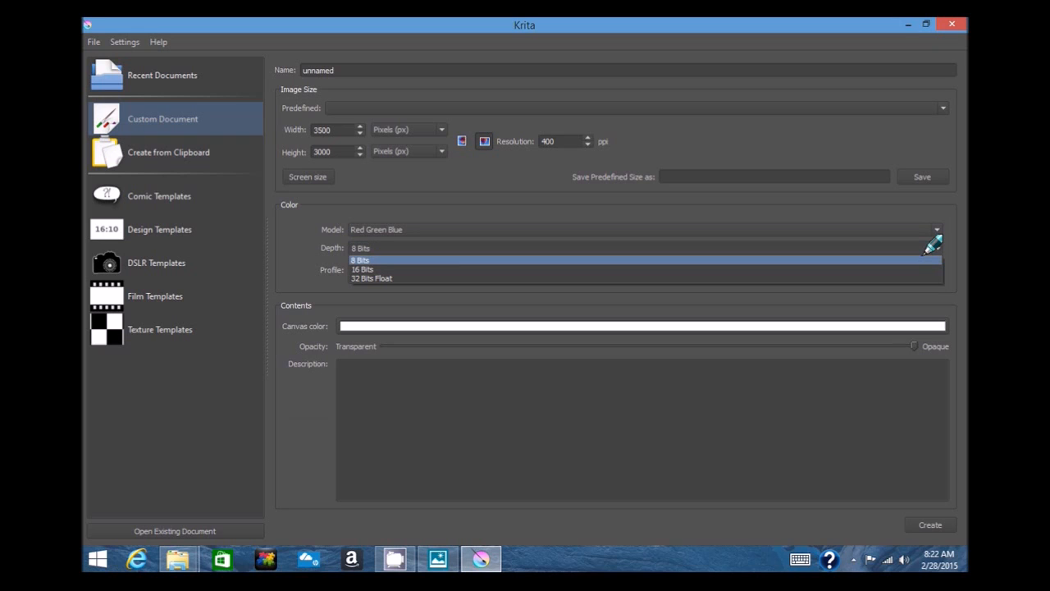
left_click(359, 260)
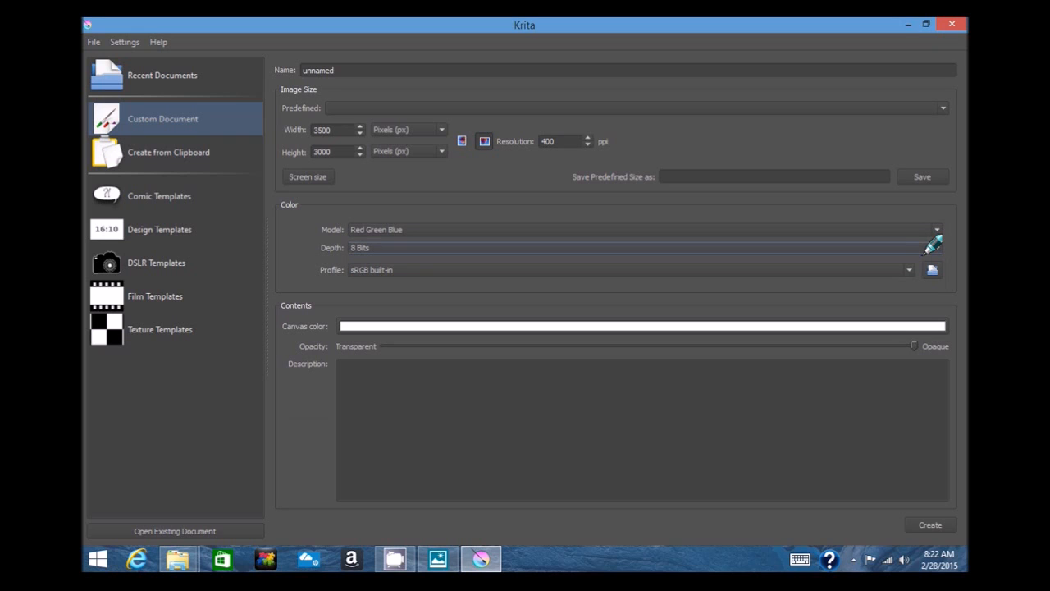
mouse_move(883, 273)
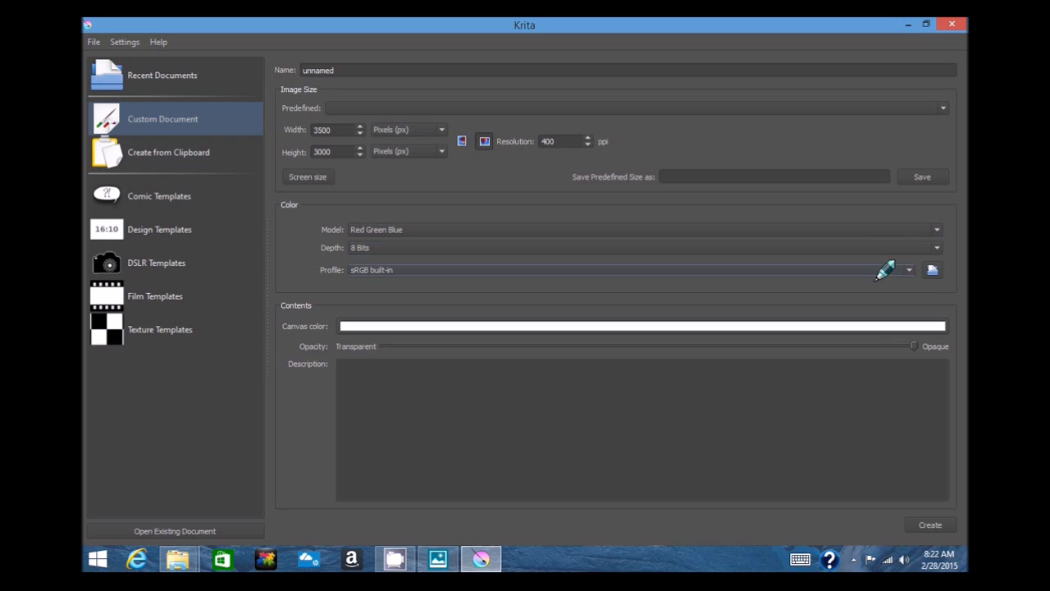
left_click(907, 270)
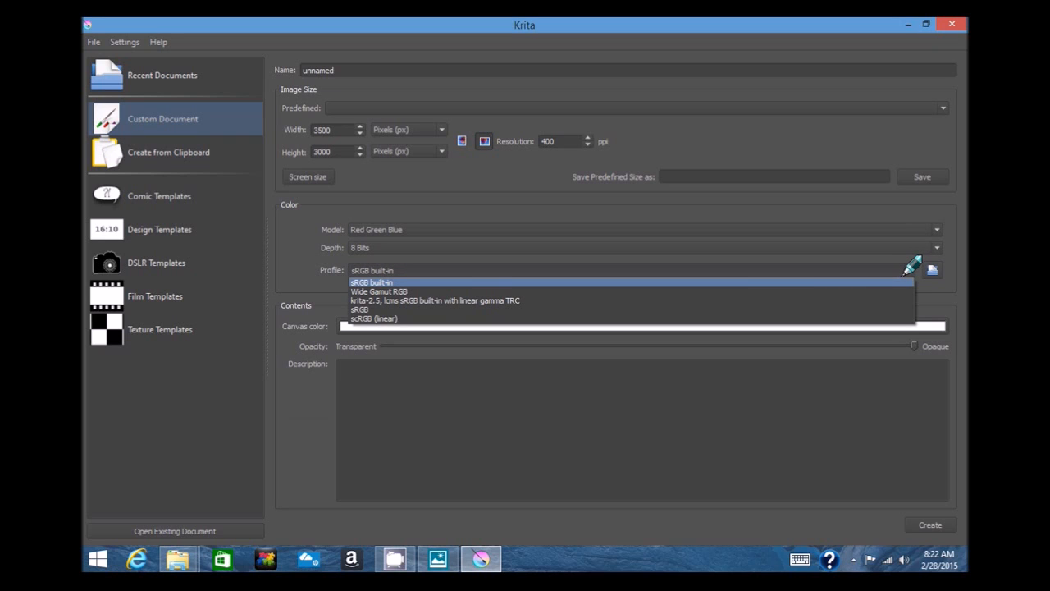
left_click(371, 282)
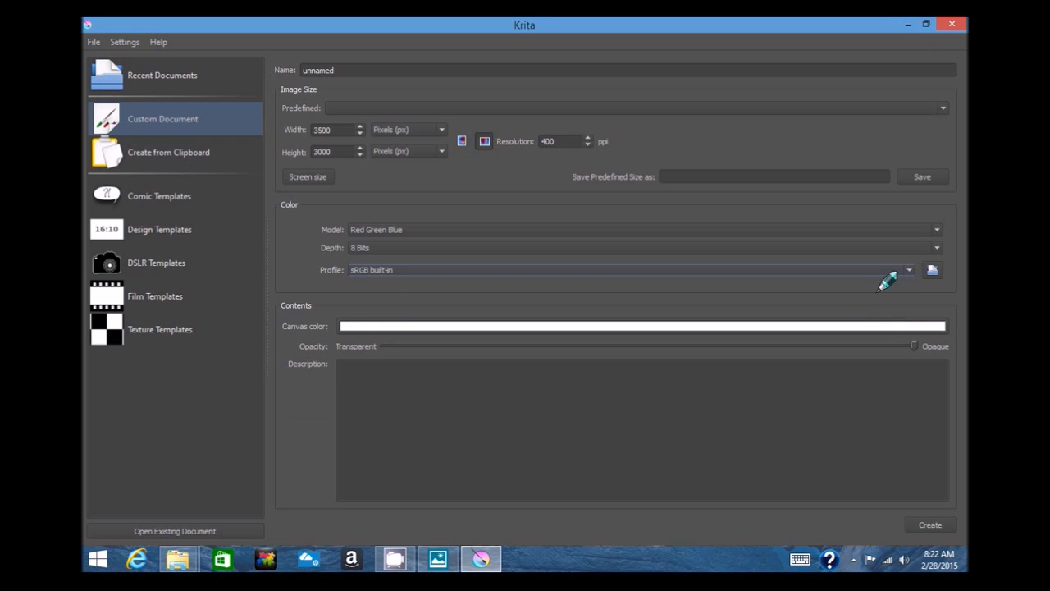
mouse_move(376, 343)
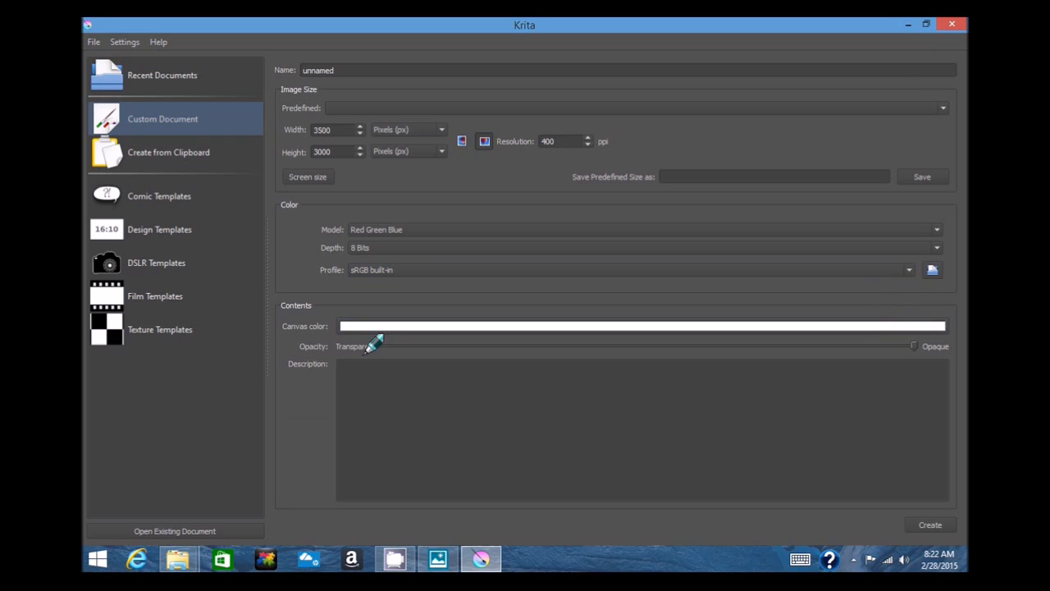
mouse_move(207, 401)
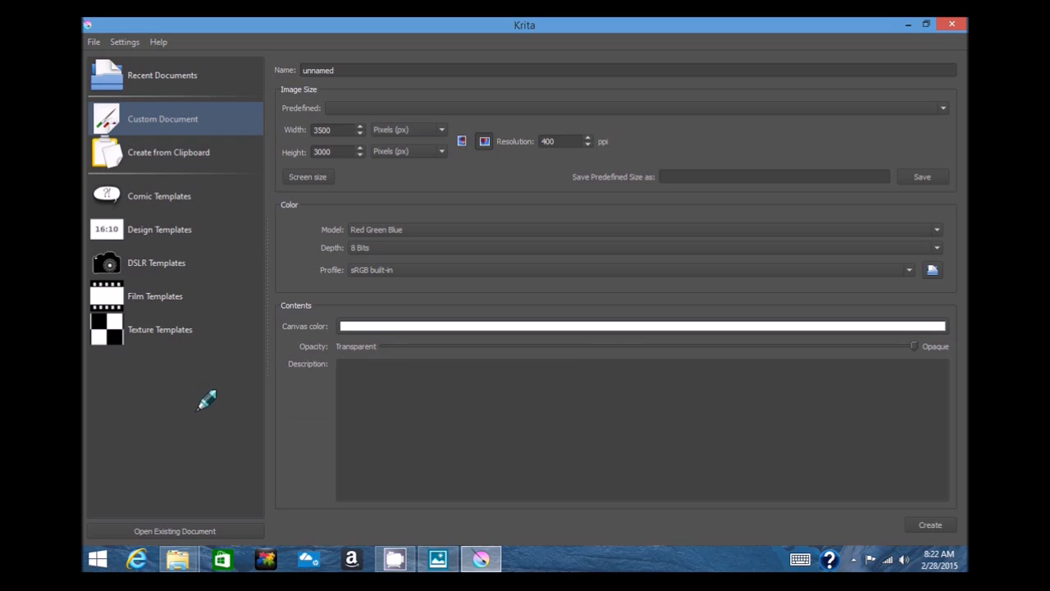
mouse_move(371, 69)
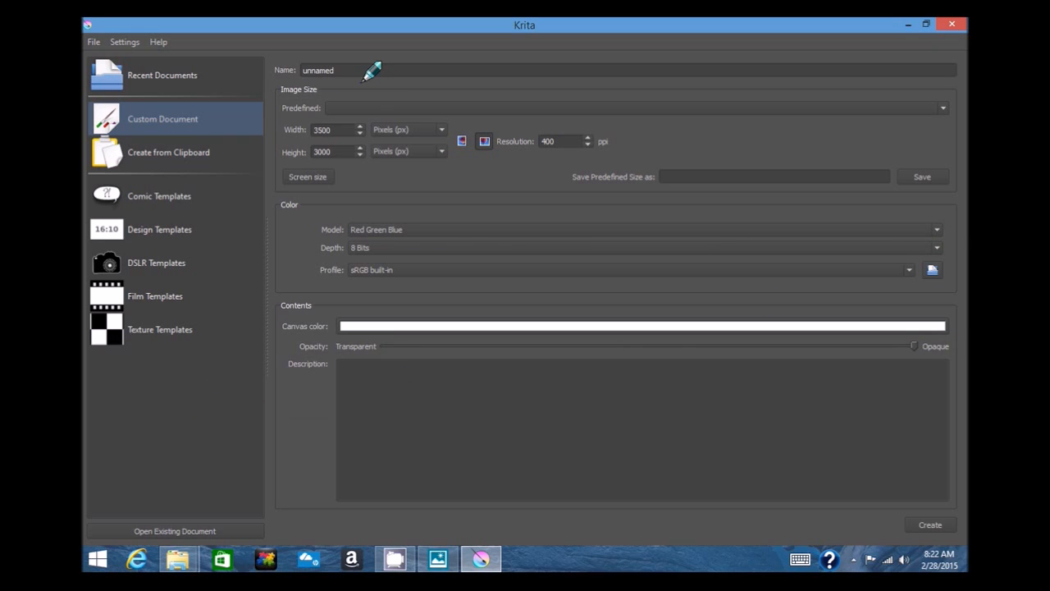
mouse_move(850, 517)
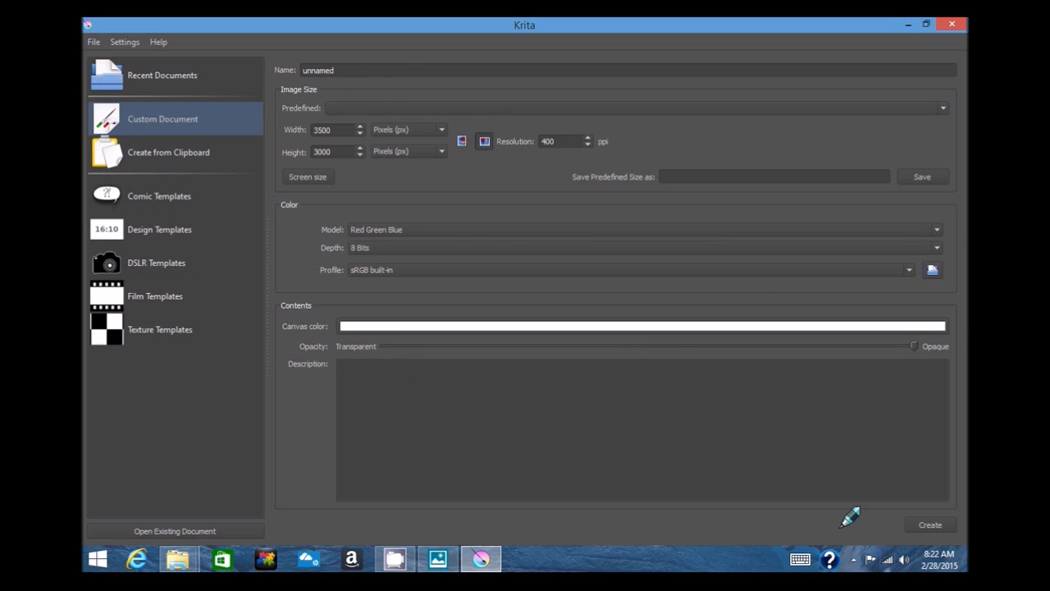
mouse_move(929, 525)
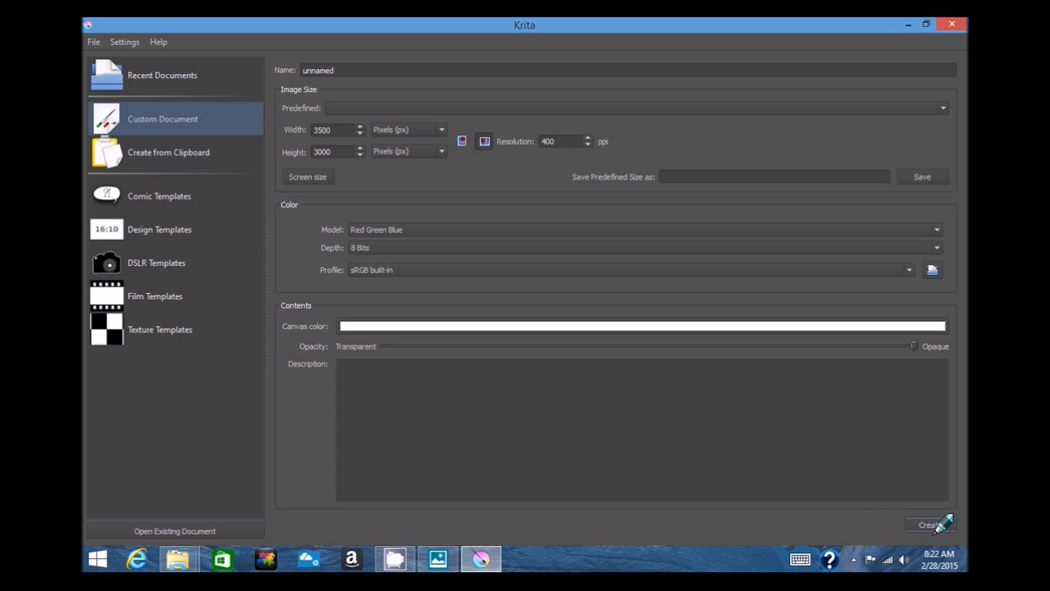
Create the new 3500 × 3000 document and browse the Brush Presets docker.
left_click(929, 525)
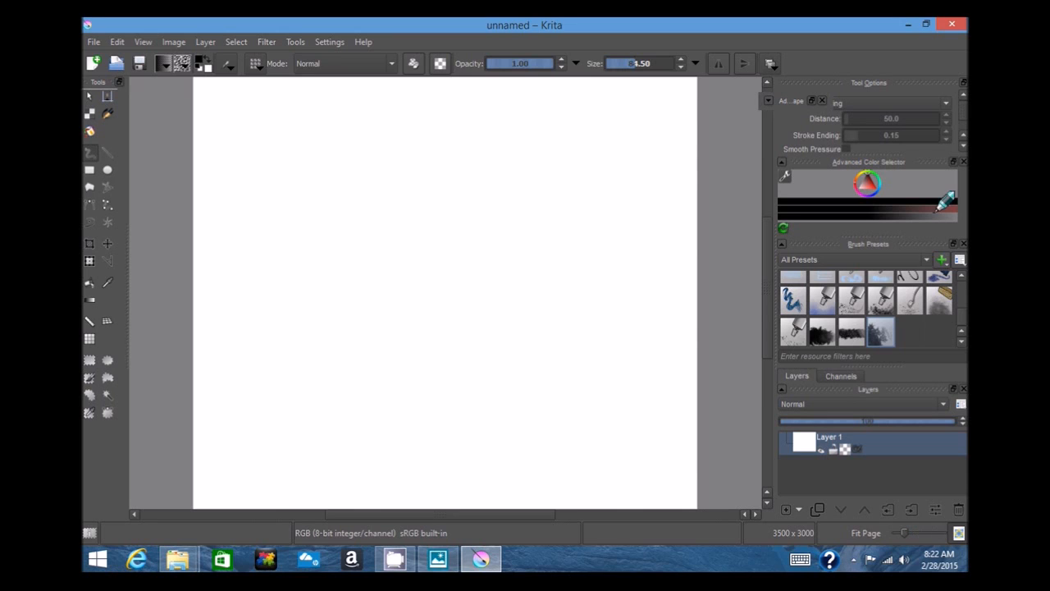
mouse_move(952, 331)
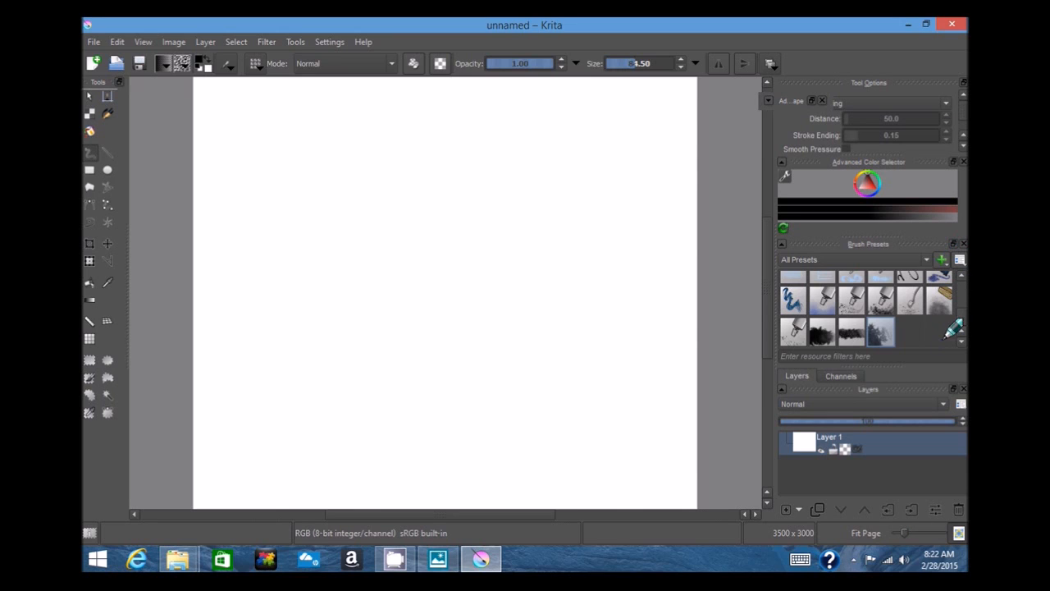
scroll("down", 3)
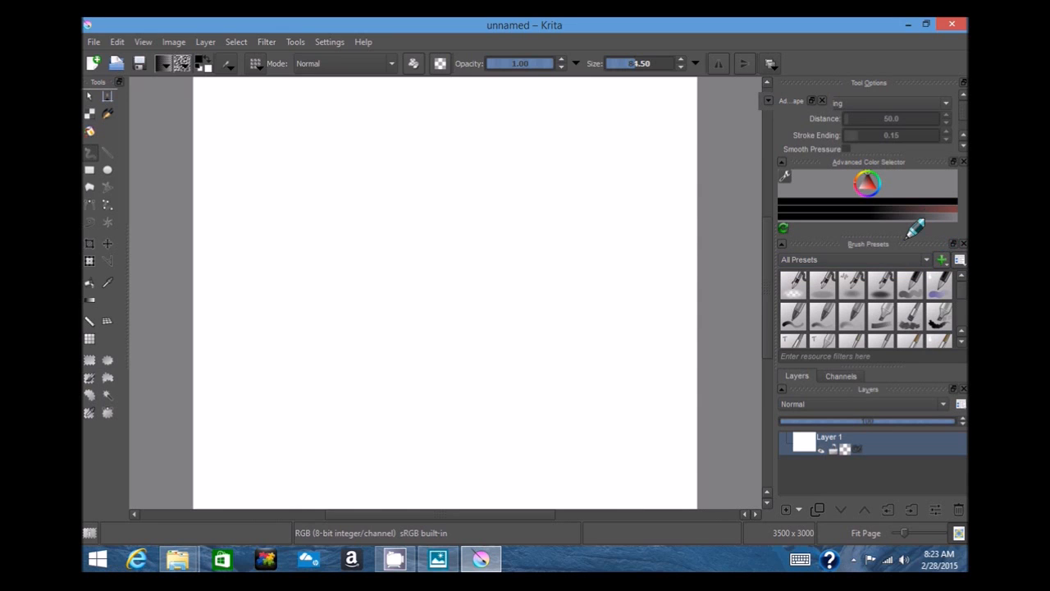
mouse_move(923, 246)
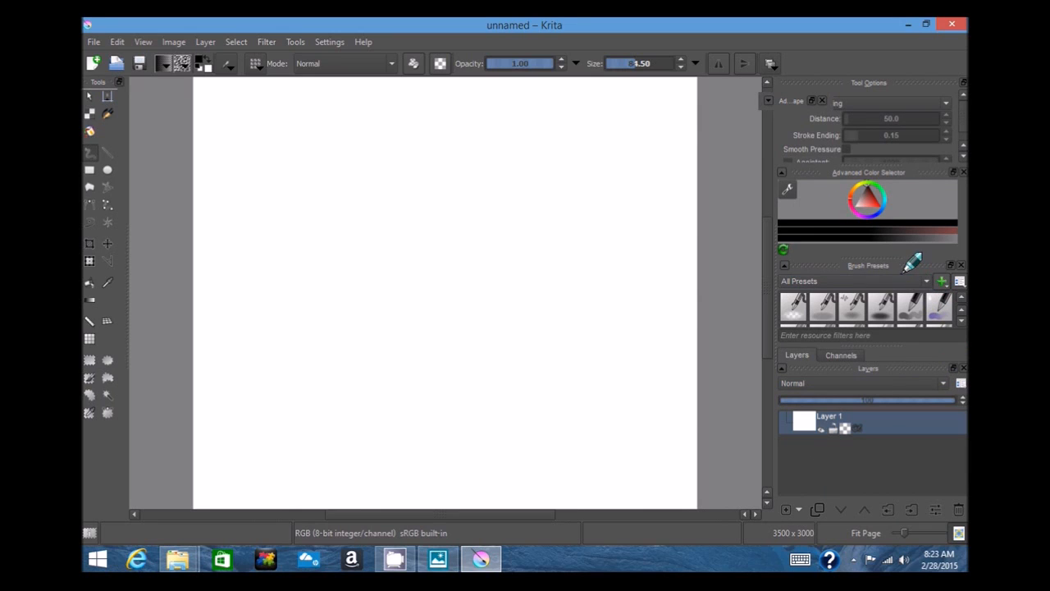
mouse_move(942, 436)
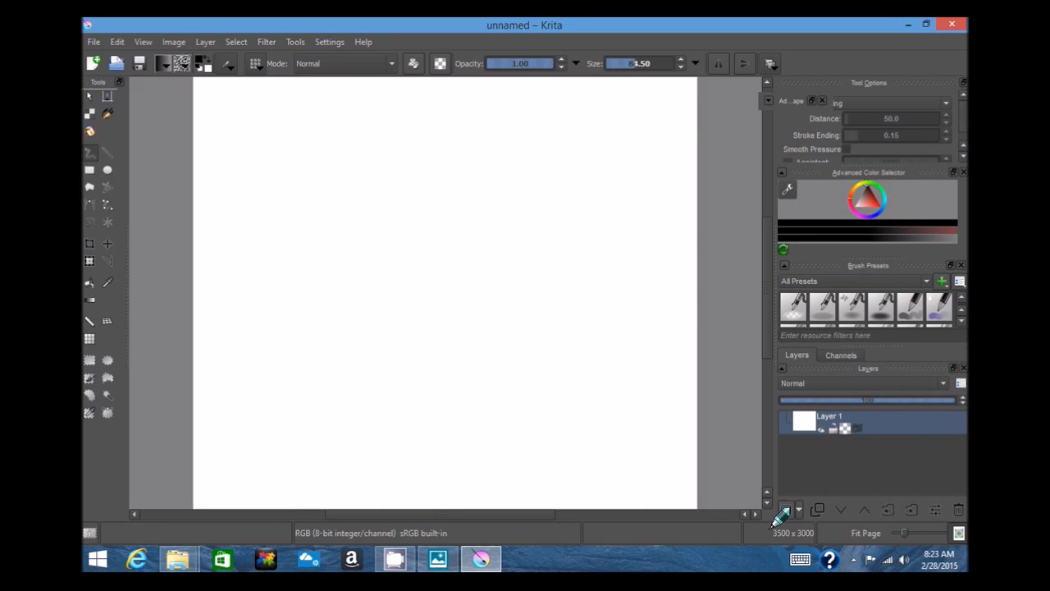
left_click(784, 509)
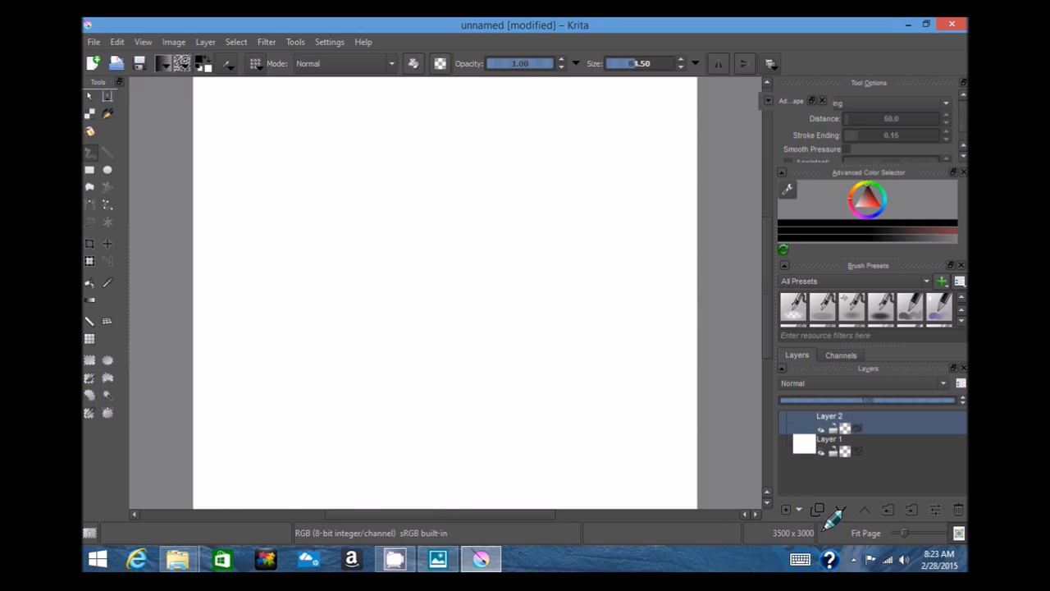
left_click(958, 508)
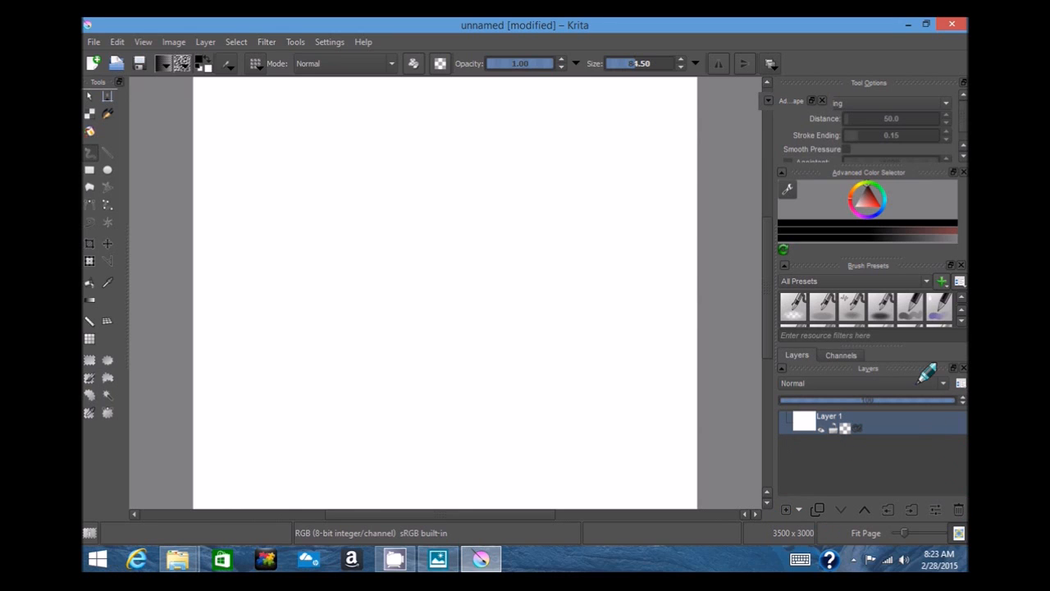
mouse_move(903, 246)
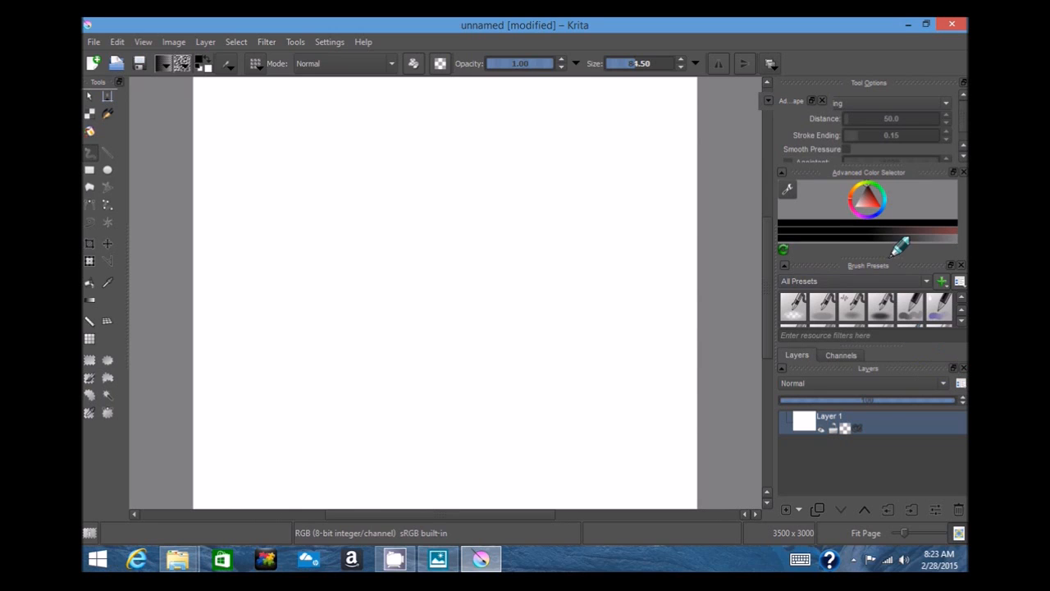
left_click(959, 280)
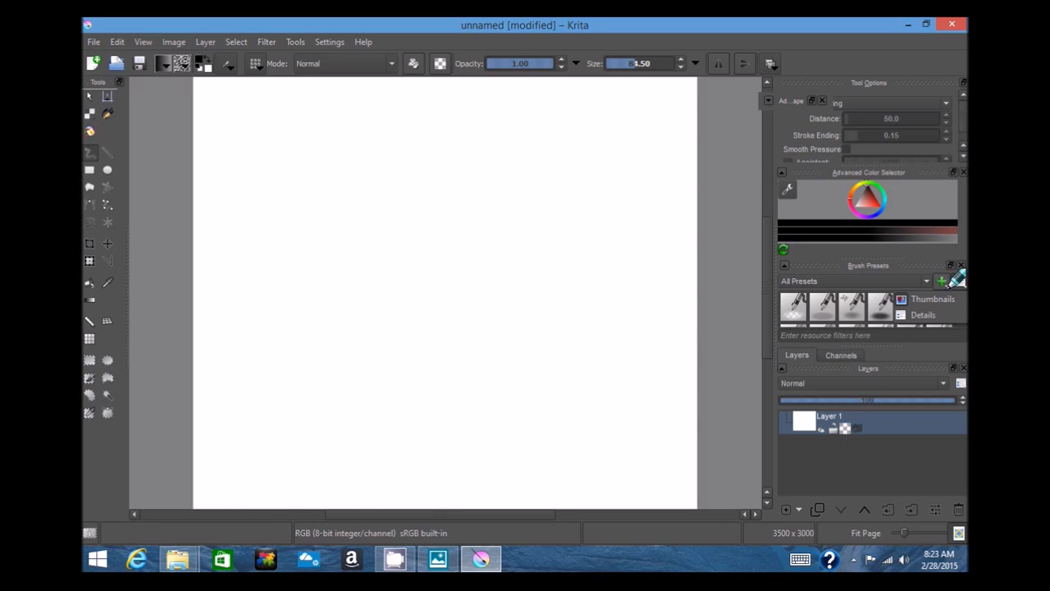
mouse_move(884, 247)
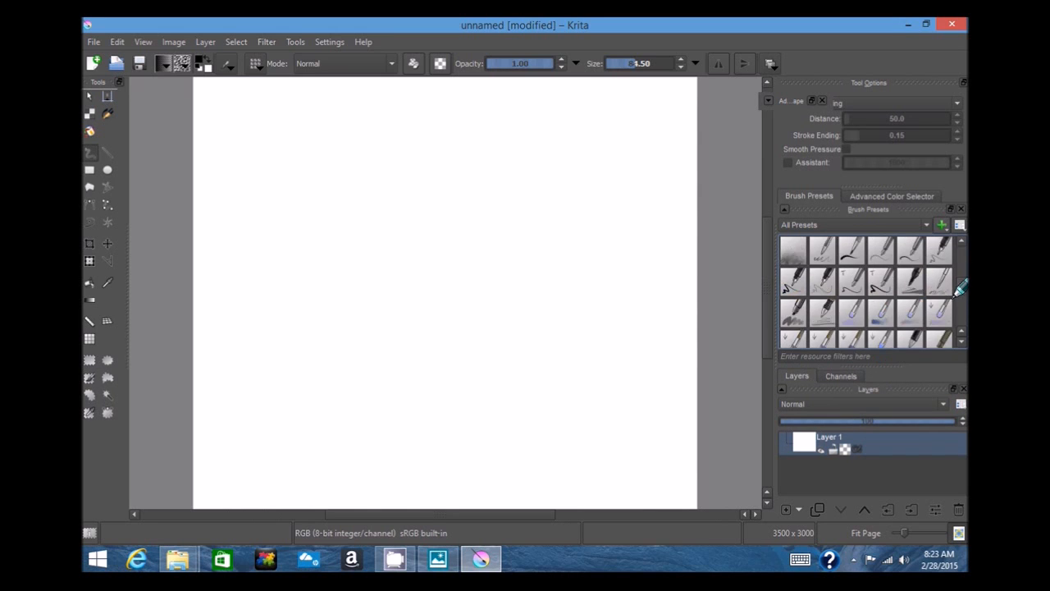
Scroll further through the enlarged brush presets list.
scroll("down", 3)
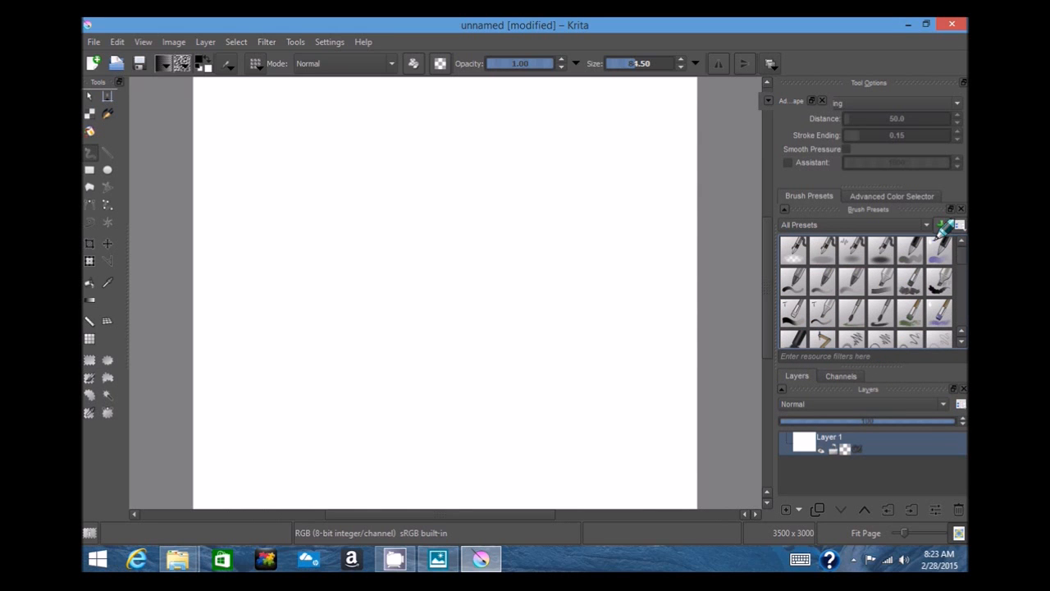
mouse_move(958, 225)
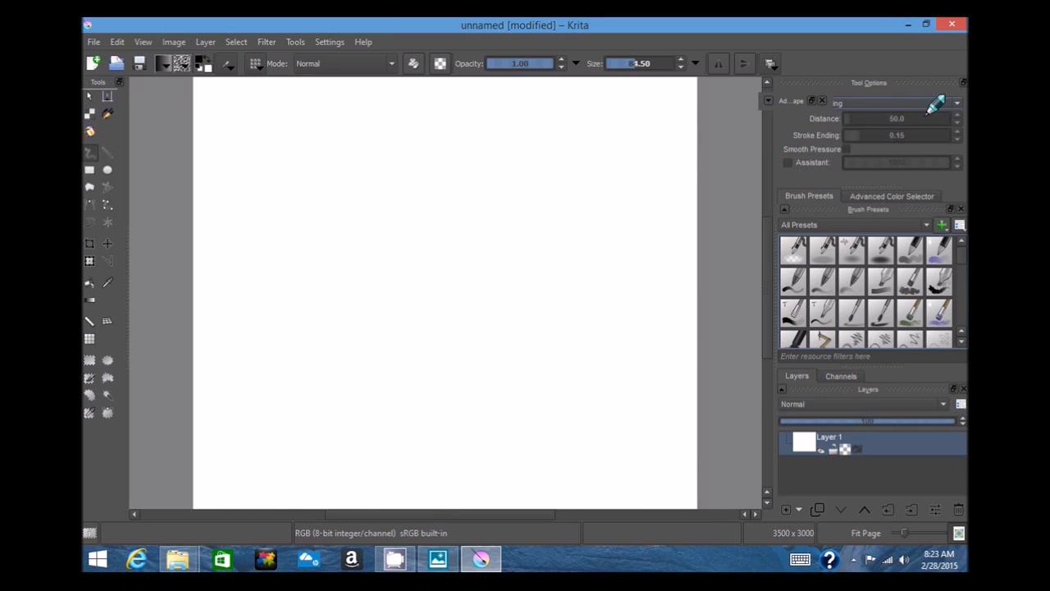
mouse_move(943, 315)
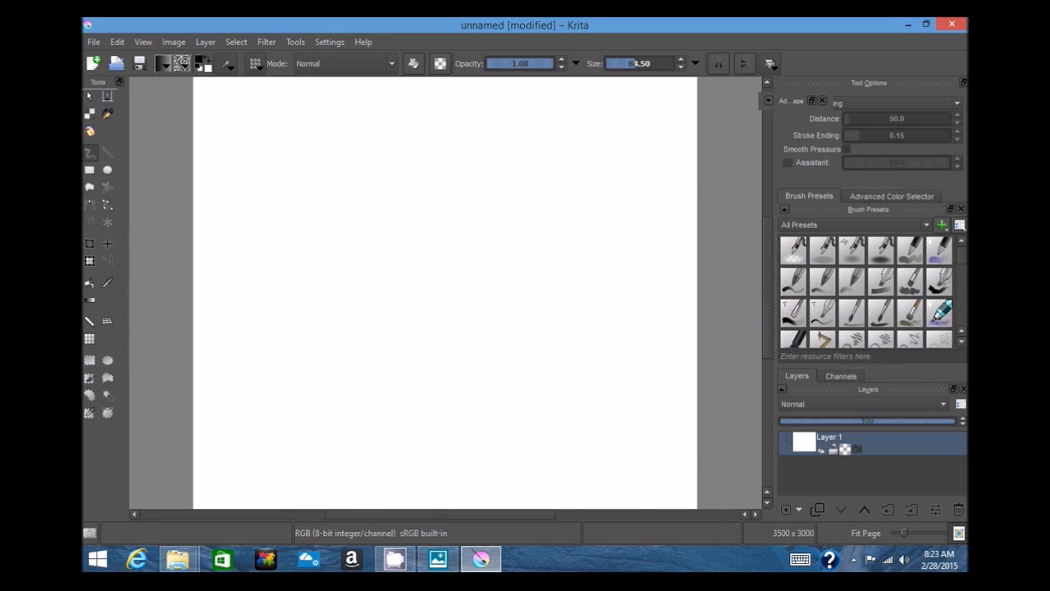
mouse_move(903, 311)
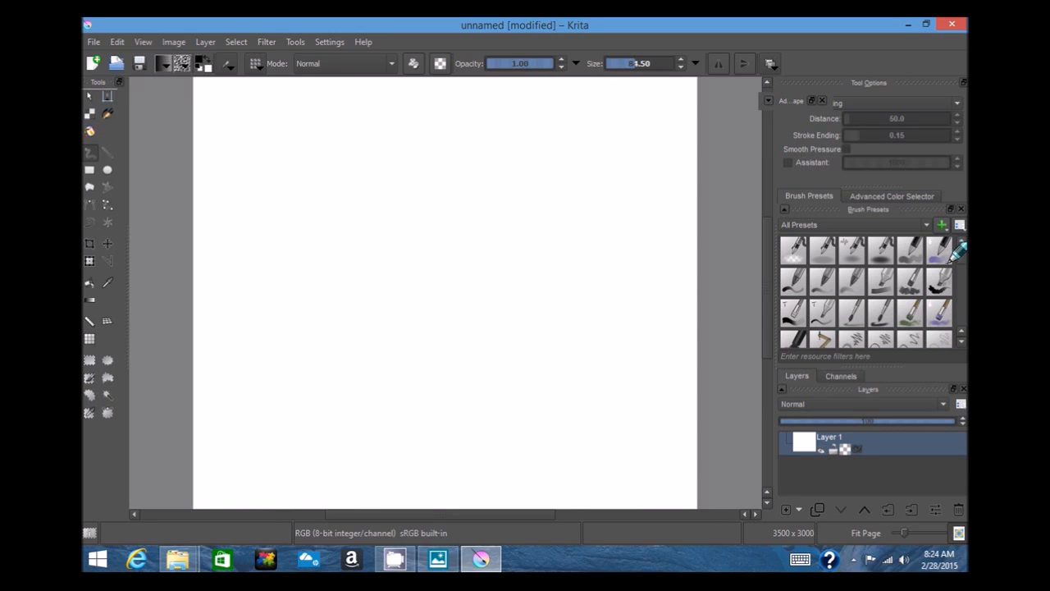
scroll("down", 3)
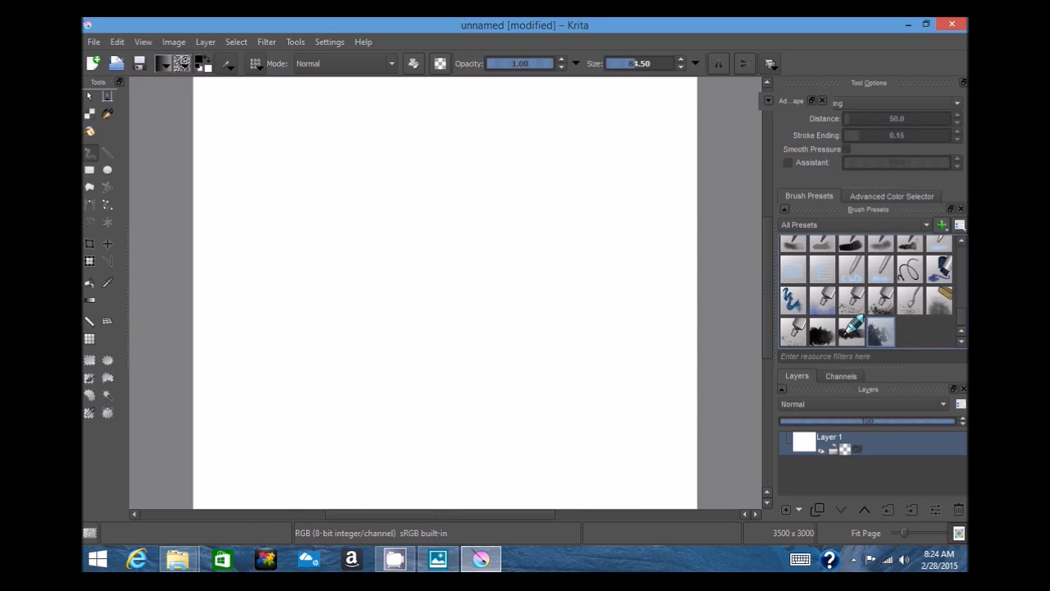
mouse_move(960, 320)
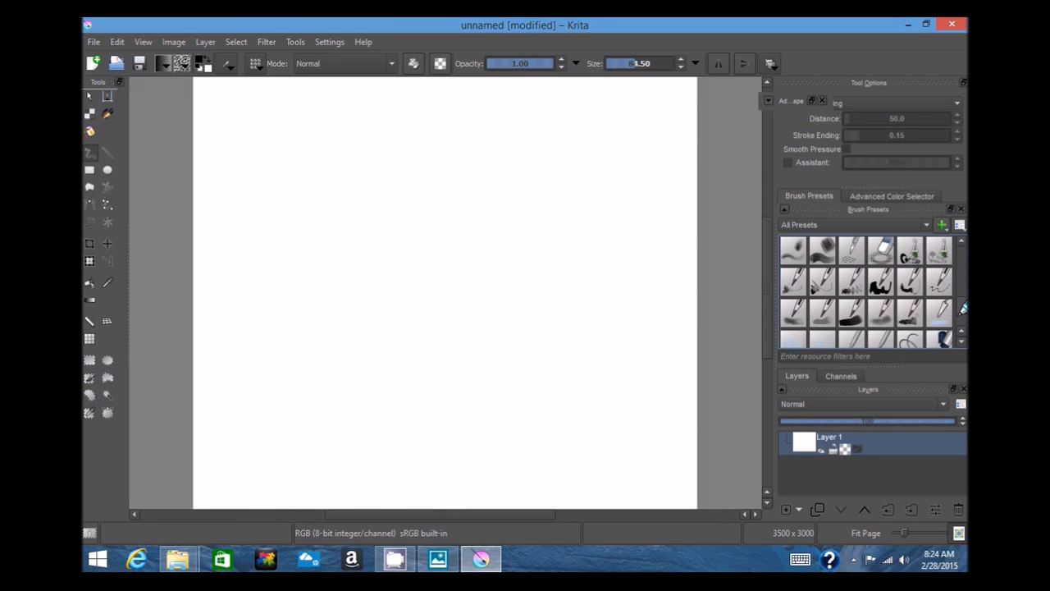
mouse_move(927, 223)
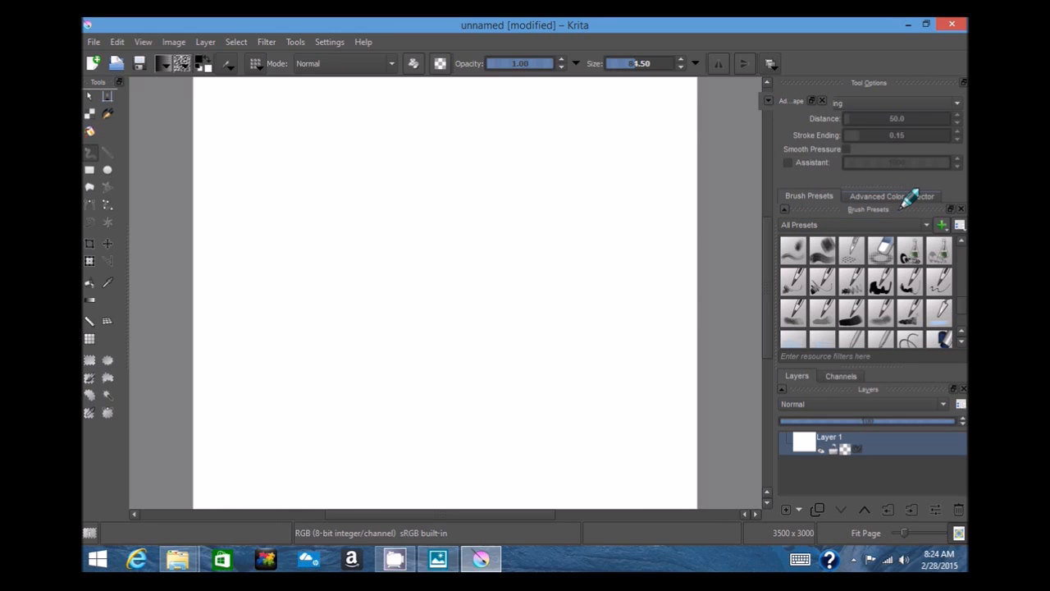
Detach the Advanced Color Selector into its own panel left of the canvas.
left_click(892, 197)
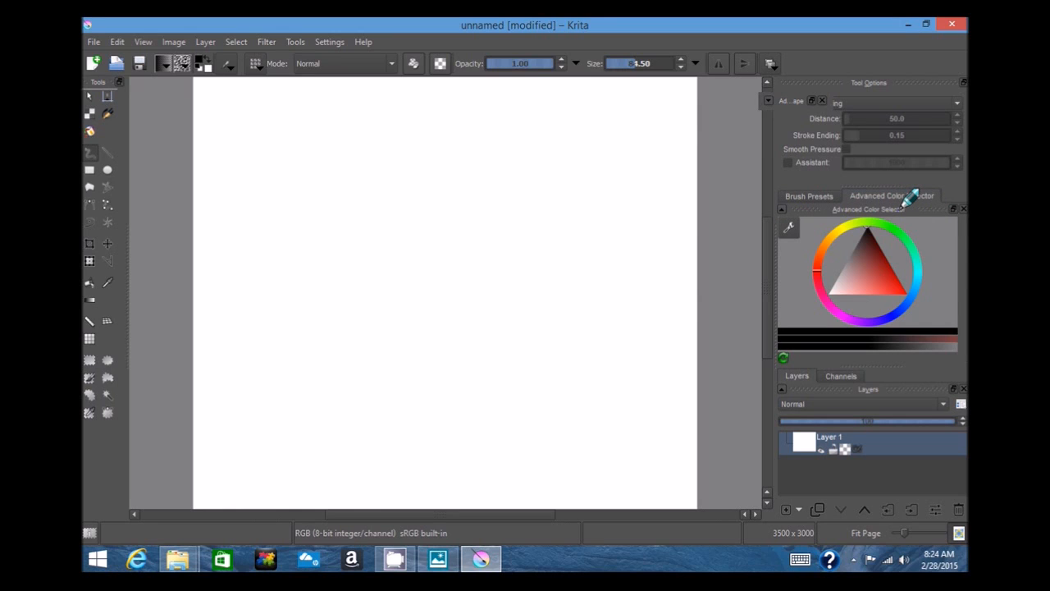
mouse_move(811, 197)
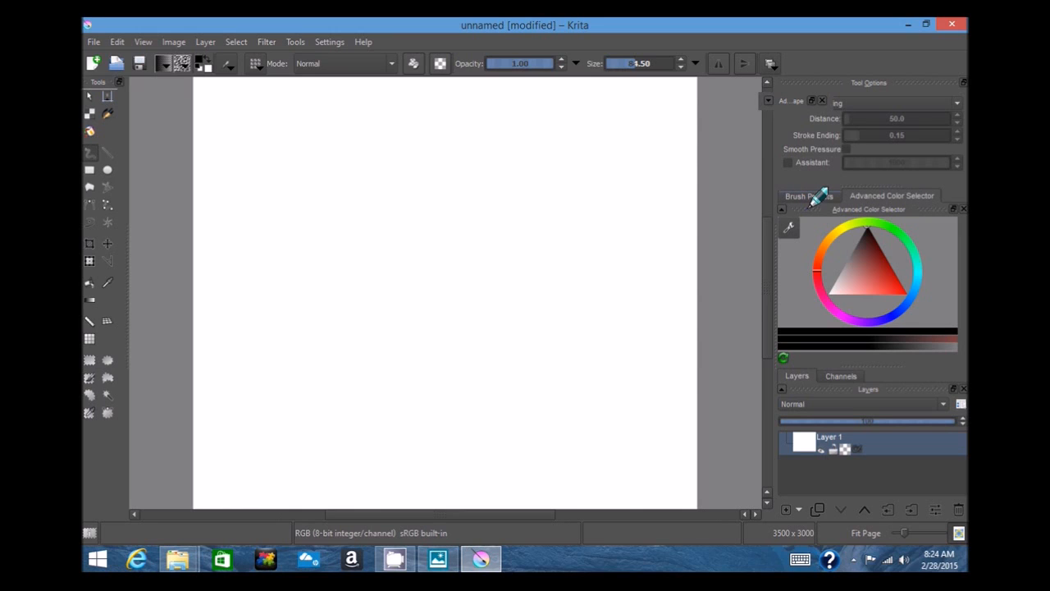
left_click(807, 195)
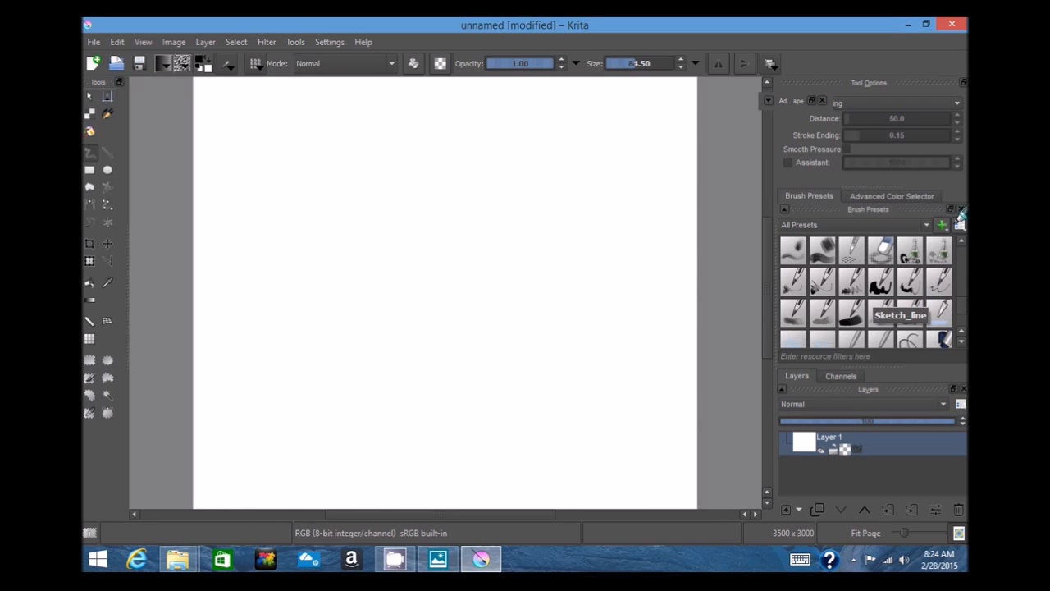
left_click(891, 195)
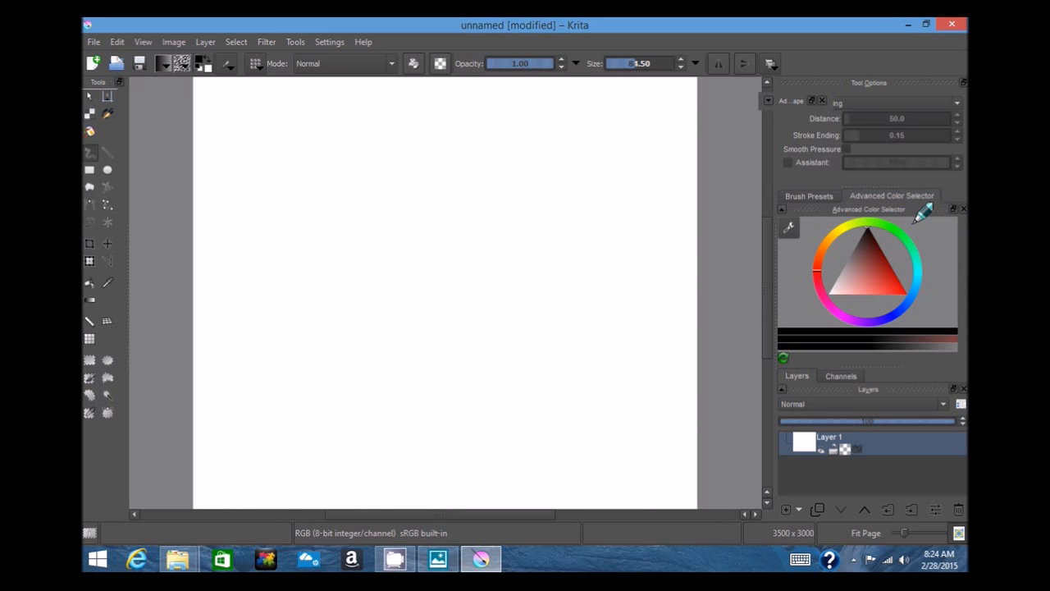
left_click_drag(867, 208, 128, 361)
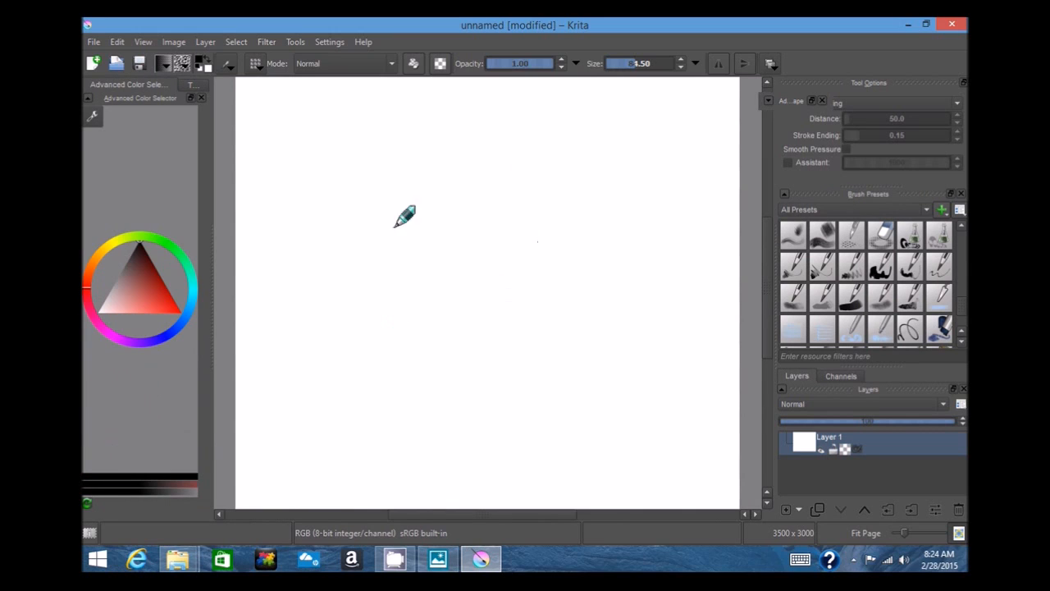
mouse_move(144, 82)
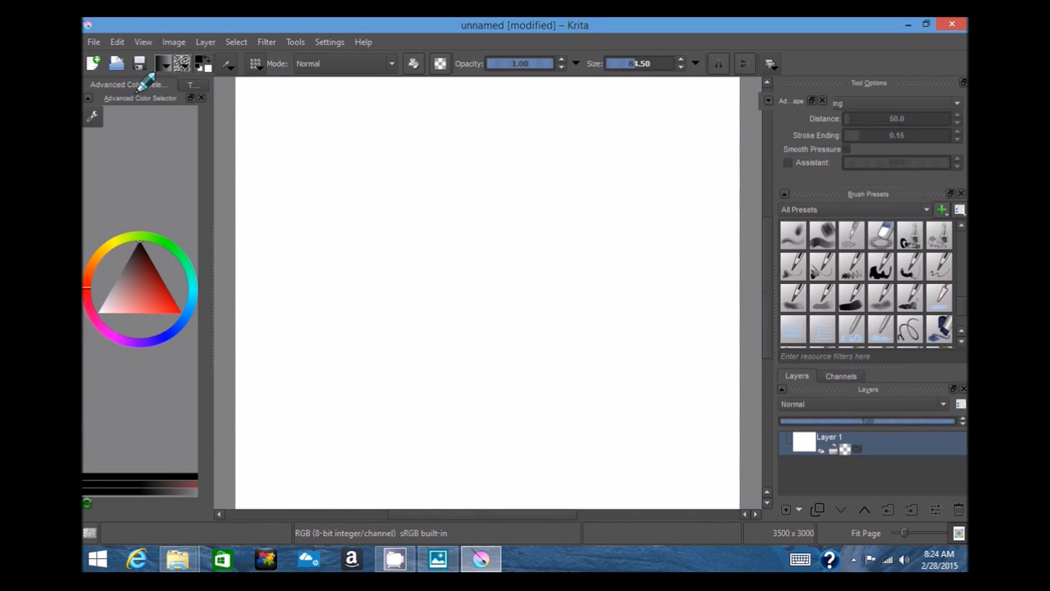
mouse_move(193, 85)
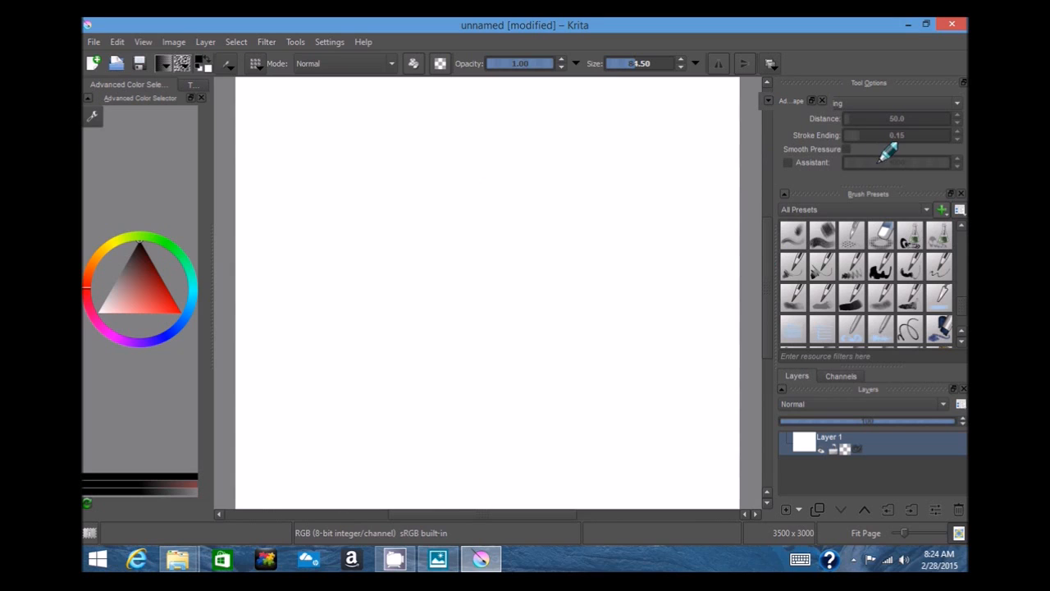
mouse_move(928, 247)
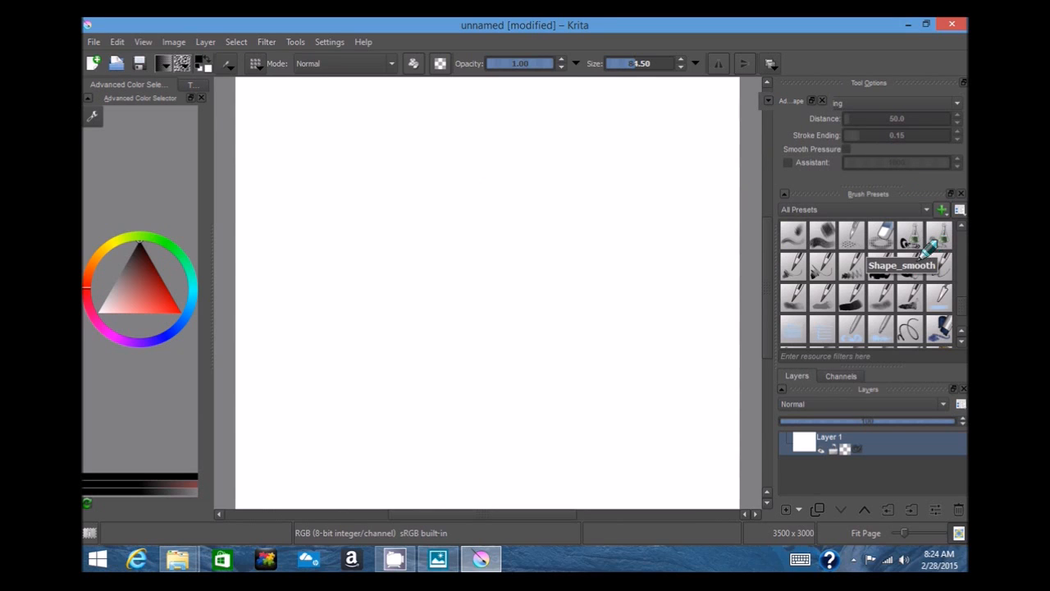
mouse_move(121, 96)
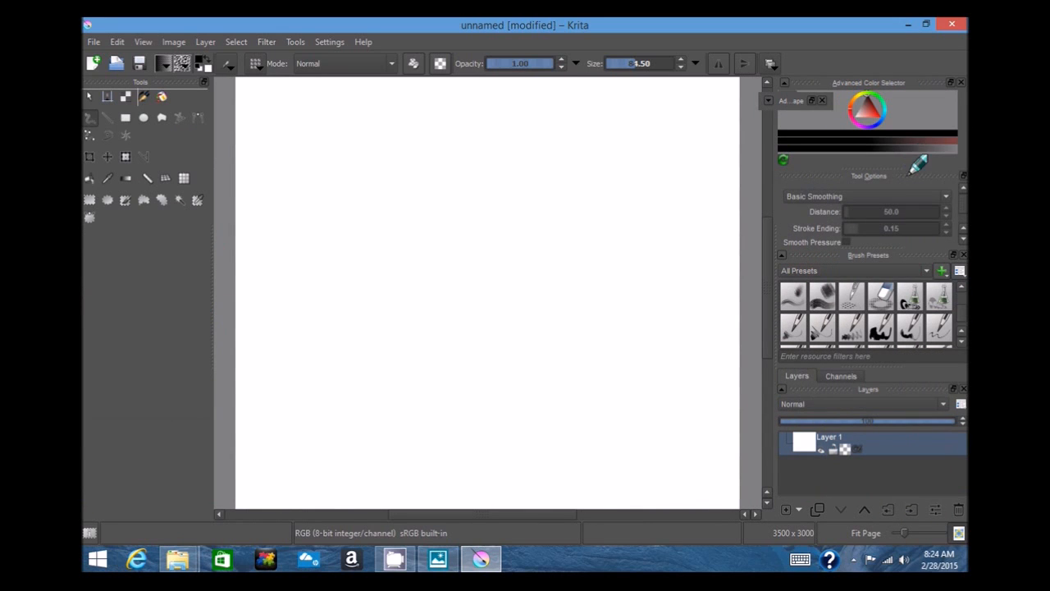
mouse_move(878, 249)
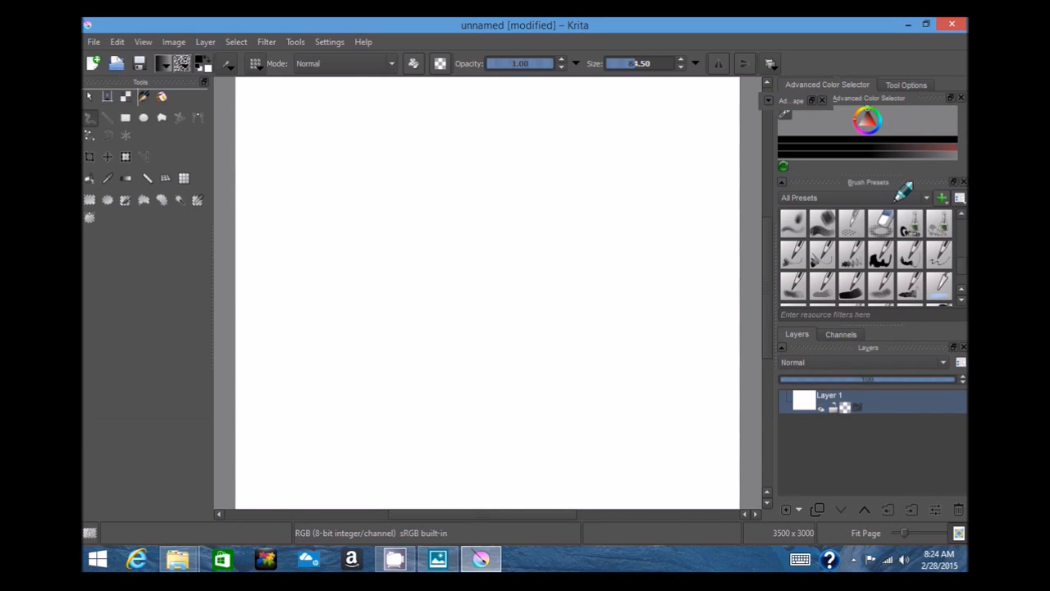
mouse_move(876, 320)
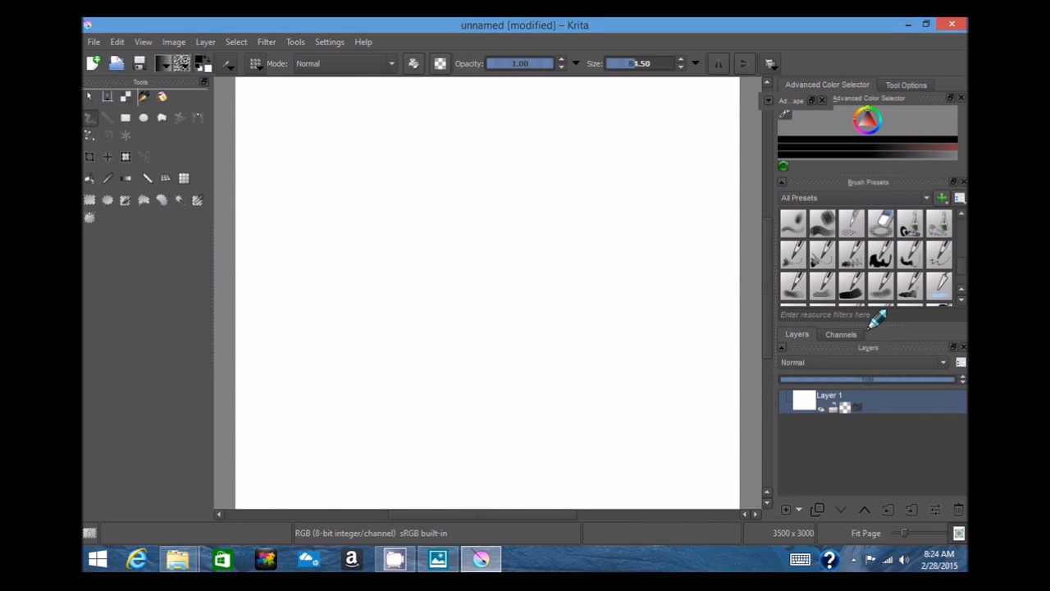
Browse down through the brush preset thumbnails and back up slightly.
scroll("down", 3)
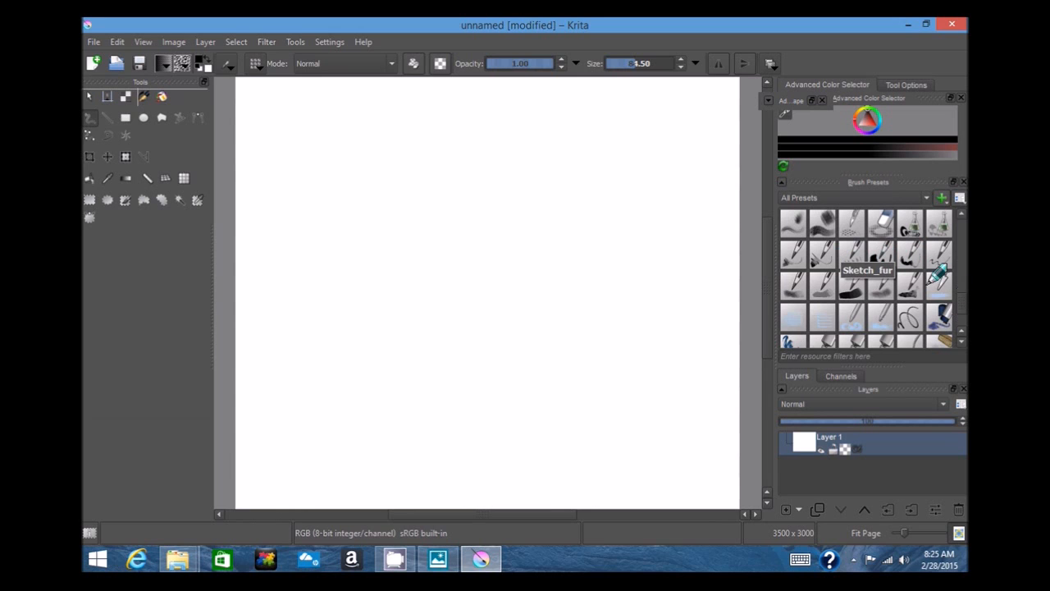
scroll("down", 3)
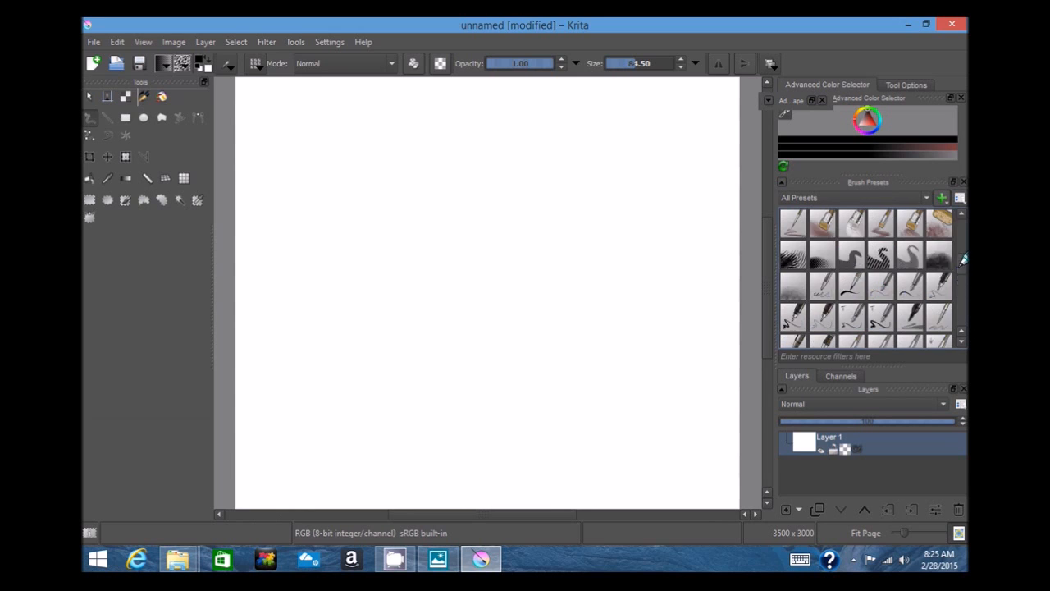
scroll("down", 3)
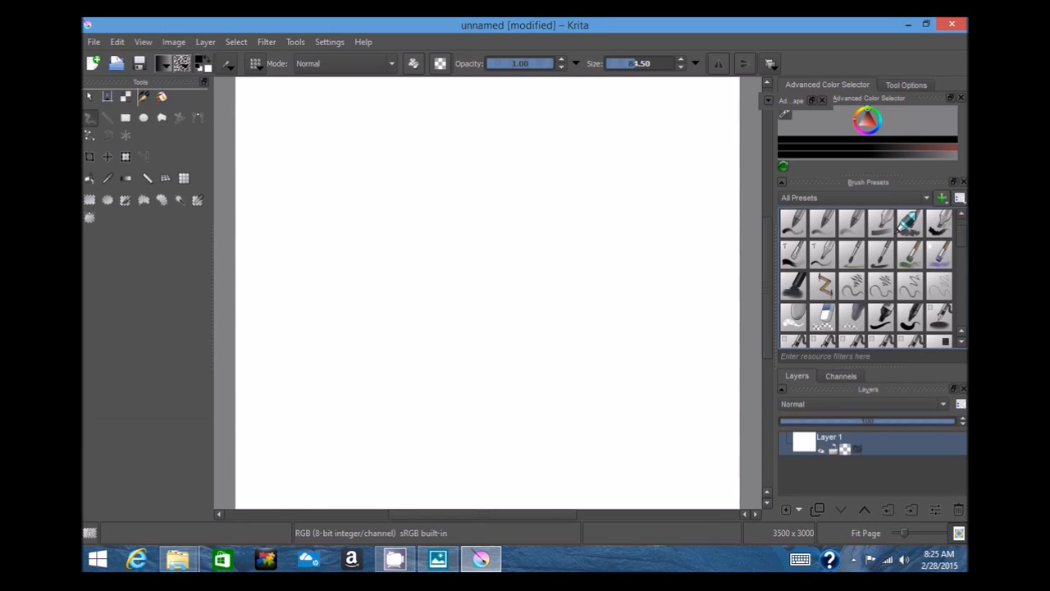
mouse_move(906, 249)
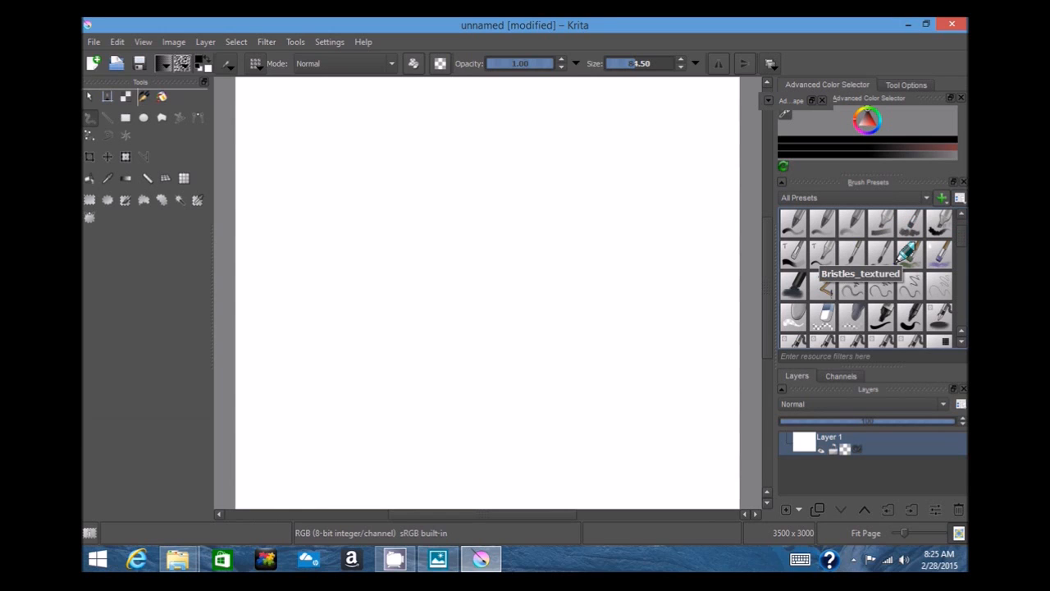
mouse_move(813, 253)
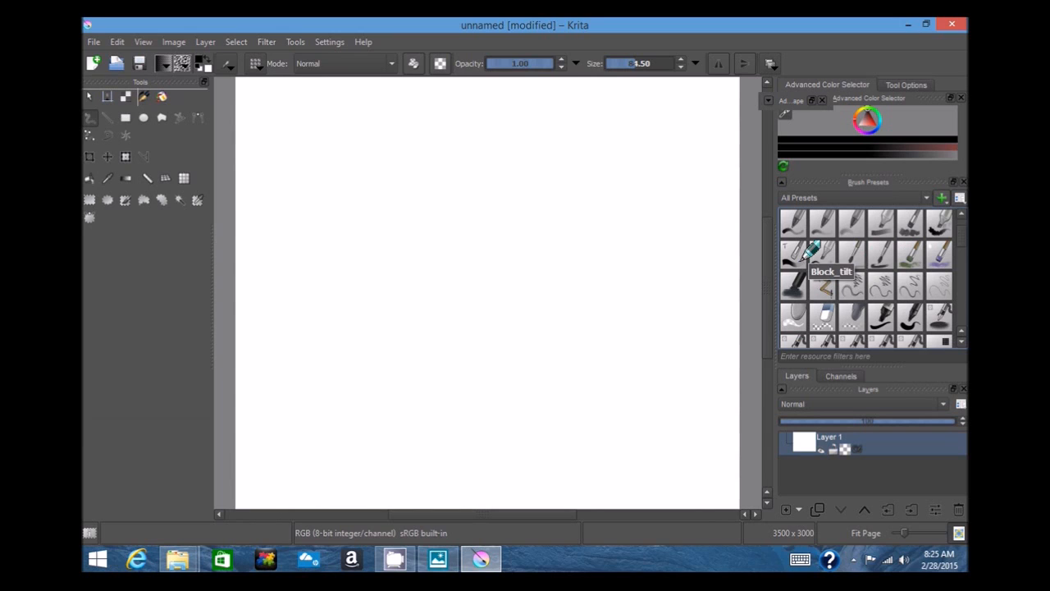
mouse_move(911, 230)
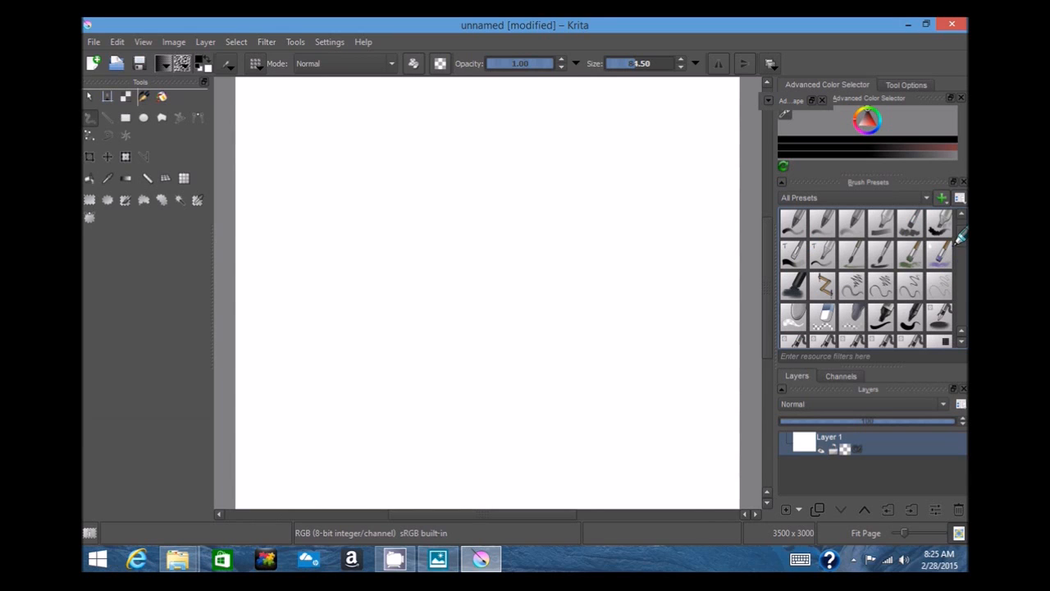
scroll("down", 3)
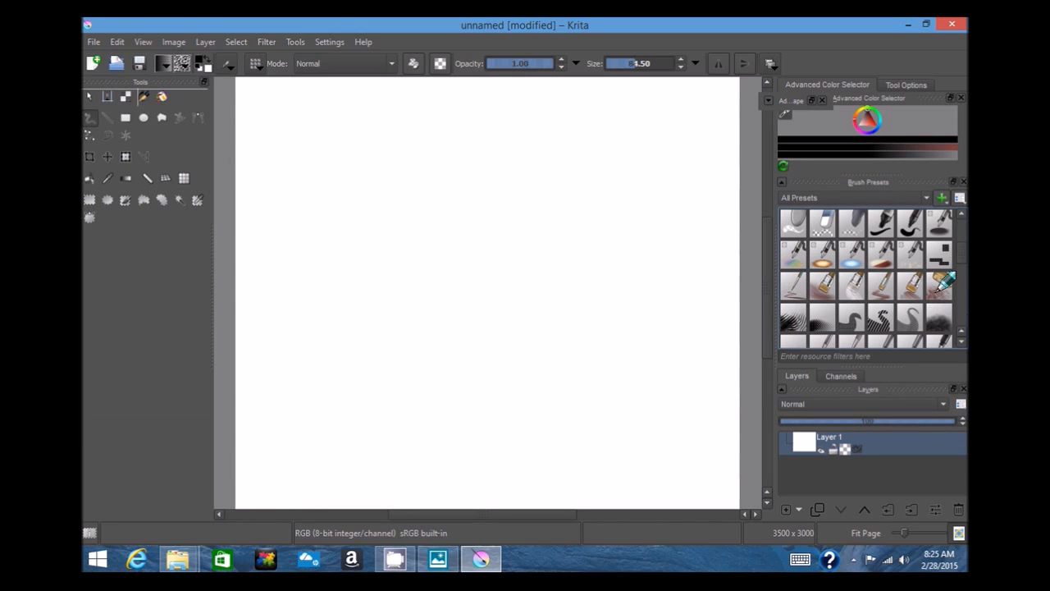
mouse_move(911, 286)
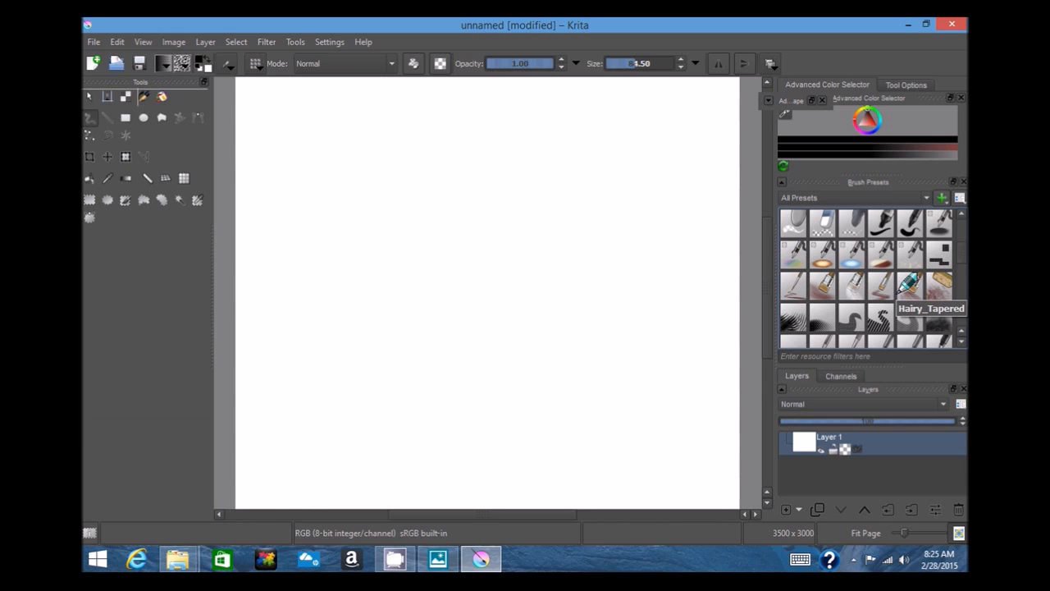
mouse_move(939, 277)
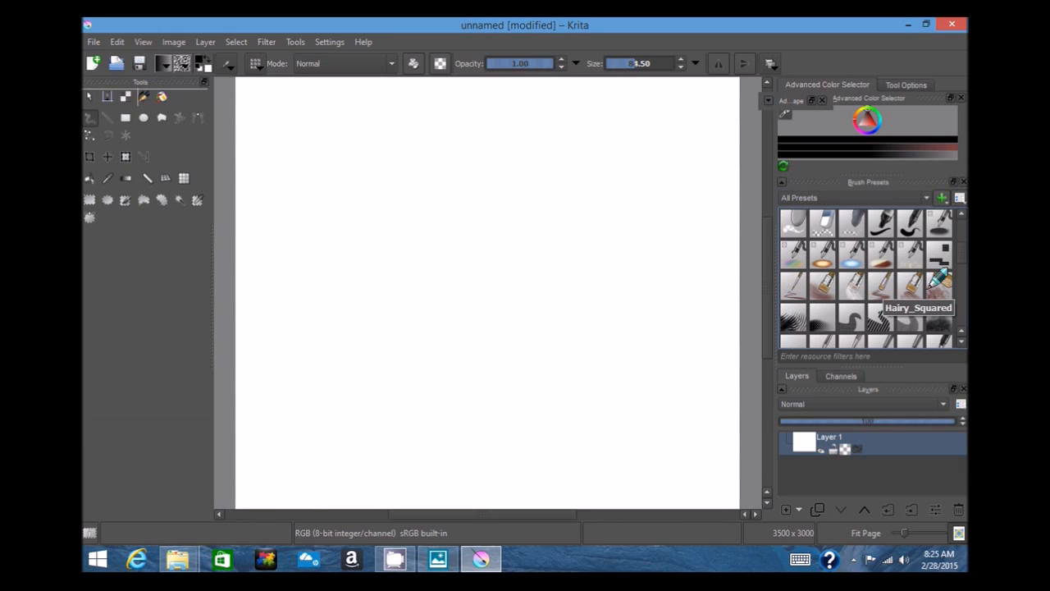
scroll("down", 3)
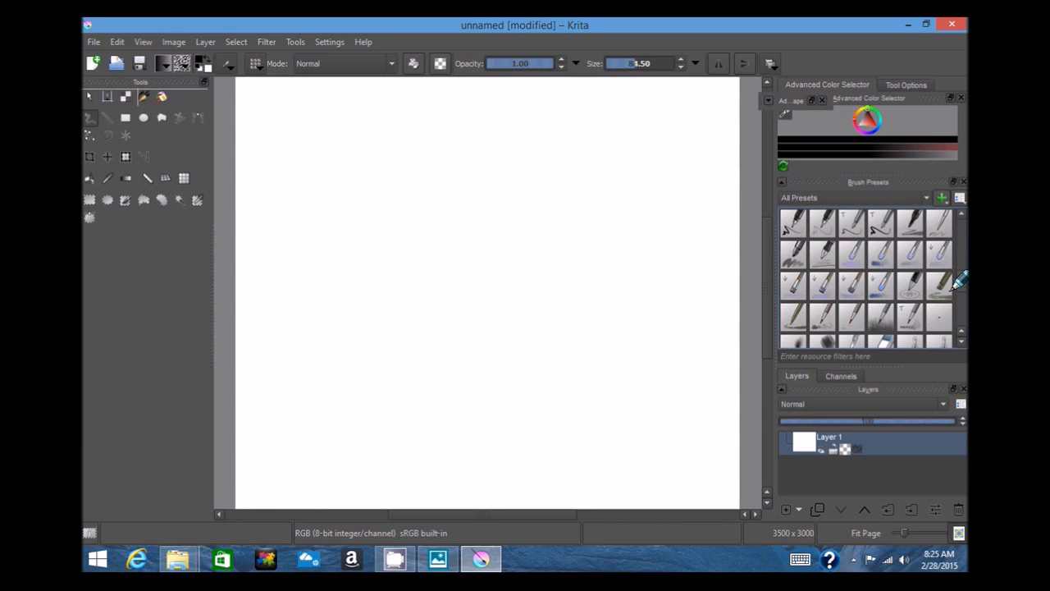
scroll("down", 3)
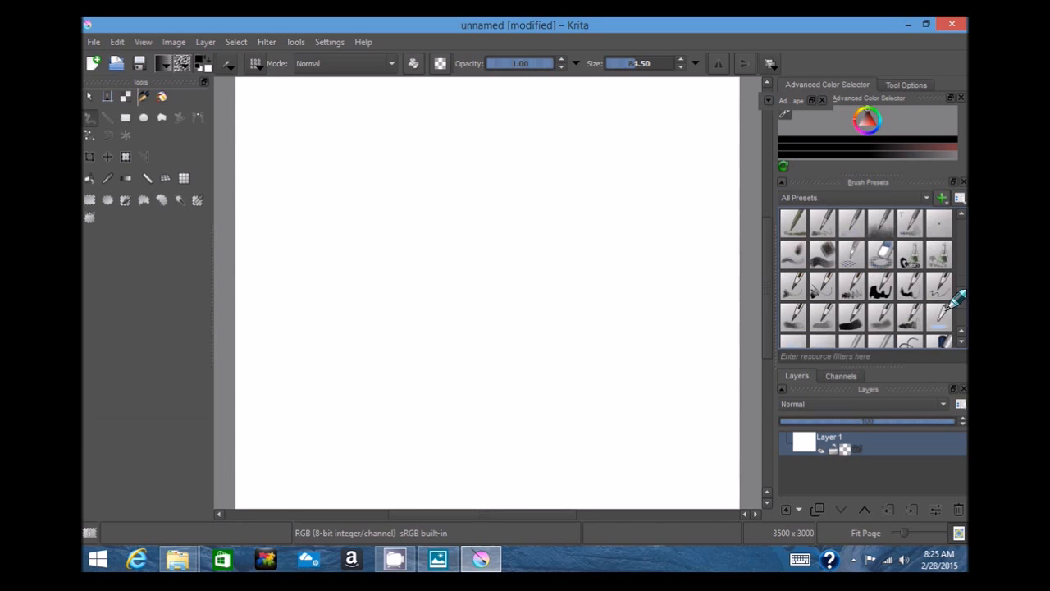
scroll("down", 3)
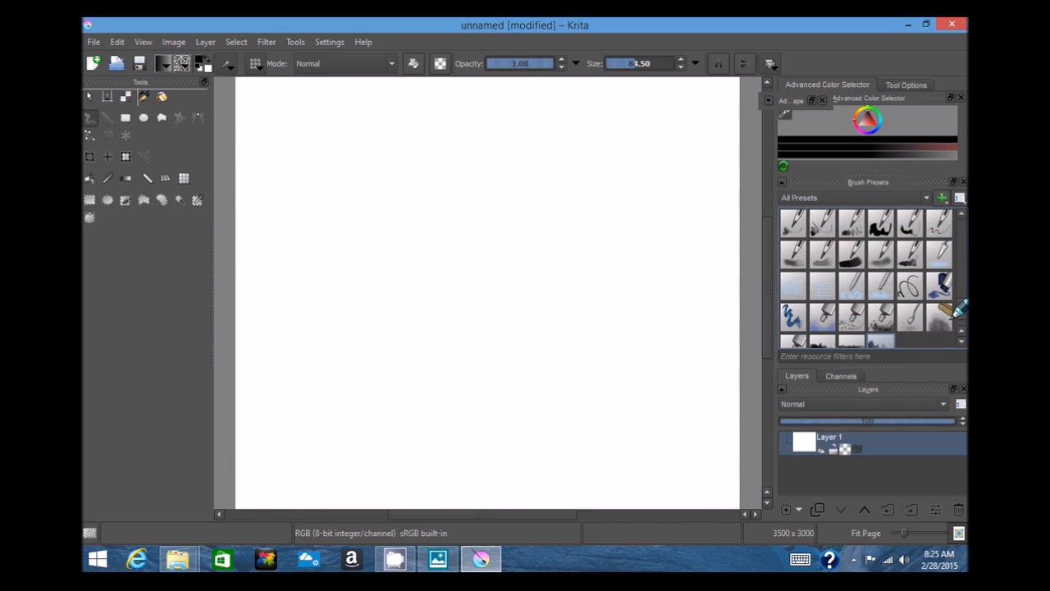
scroll("down", 3)
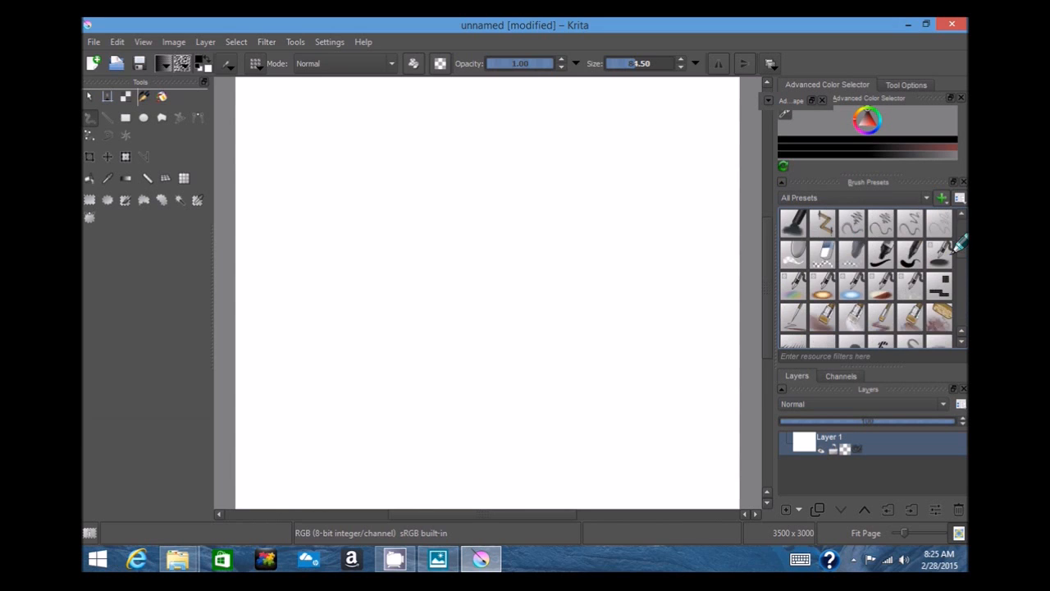
scroll("up", 3)
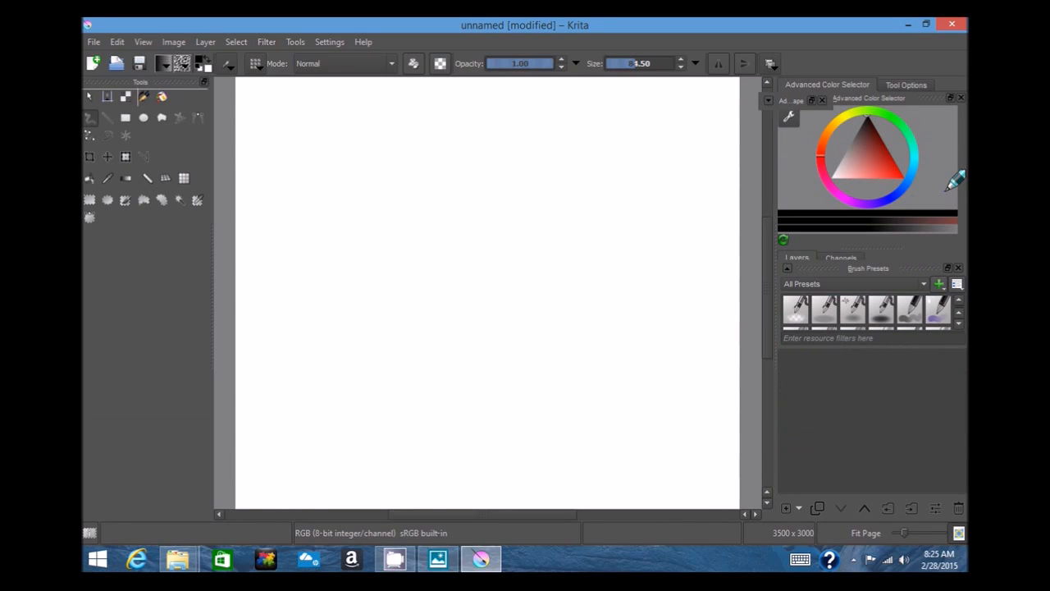
mouse_move(906, 85)
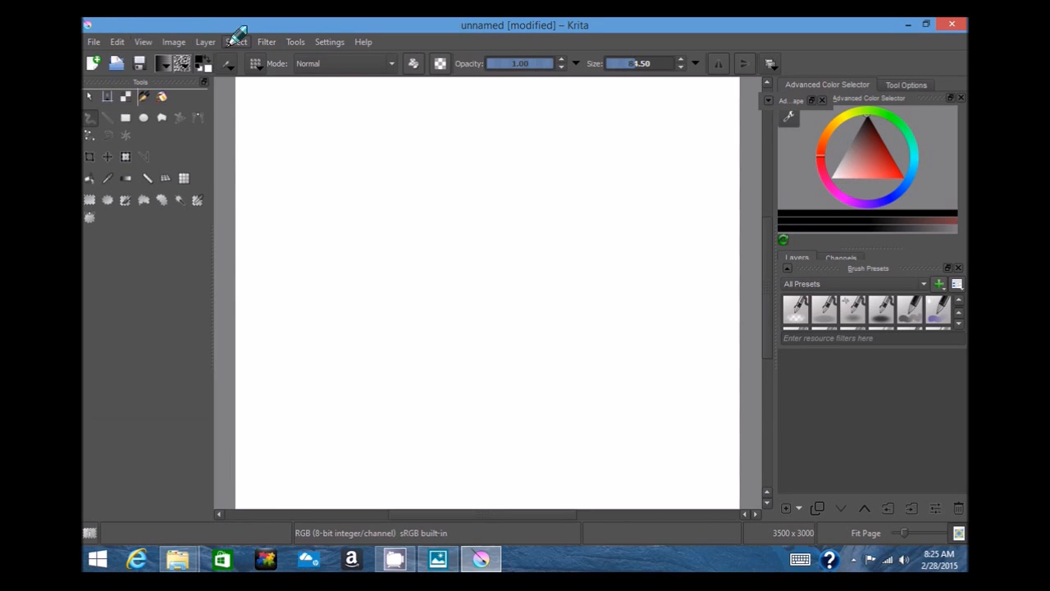
left_click(295, 42)
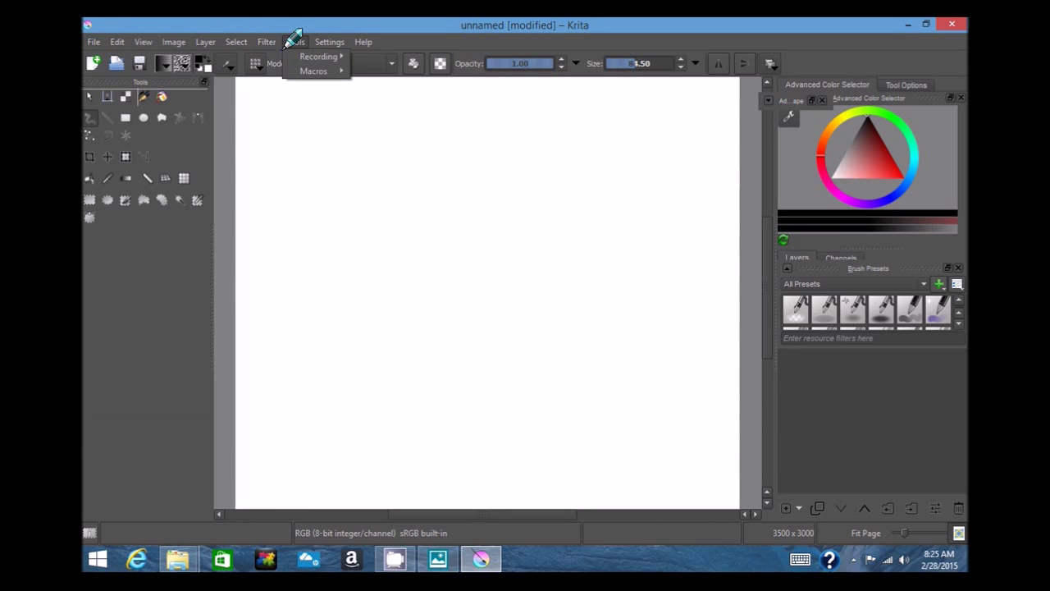
left_click(329, 43)
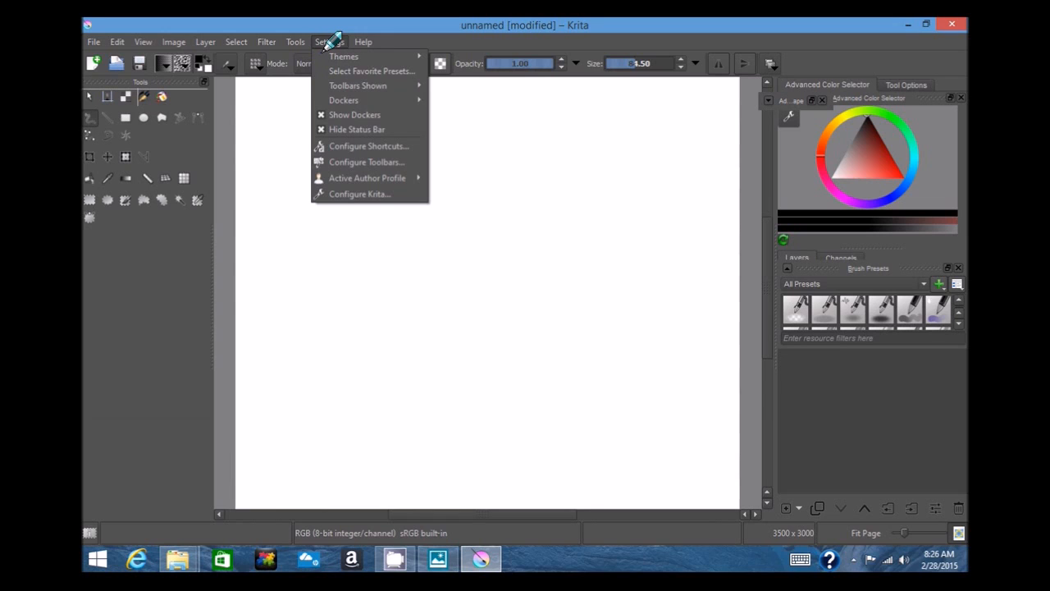
left_click(237, 43)
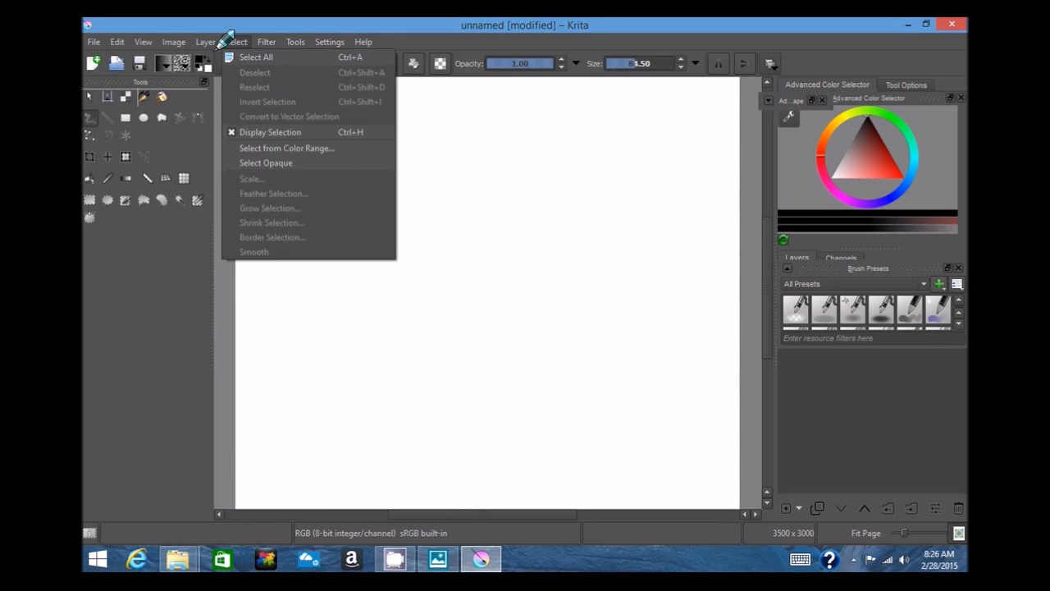
left_click(143, 42)
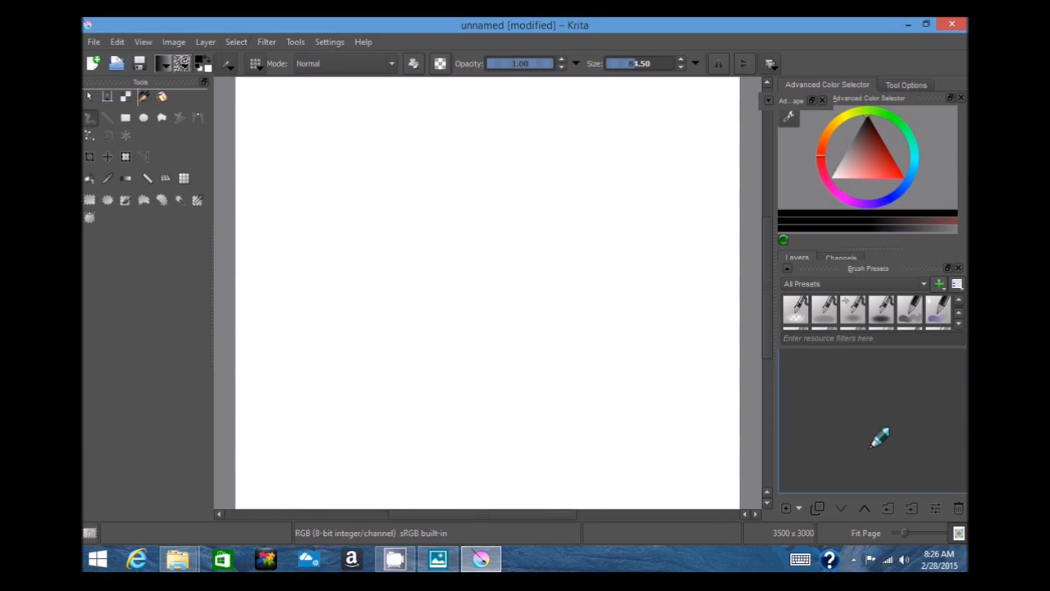
right_click(878, 435)
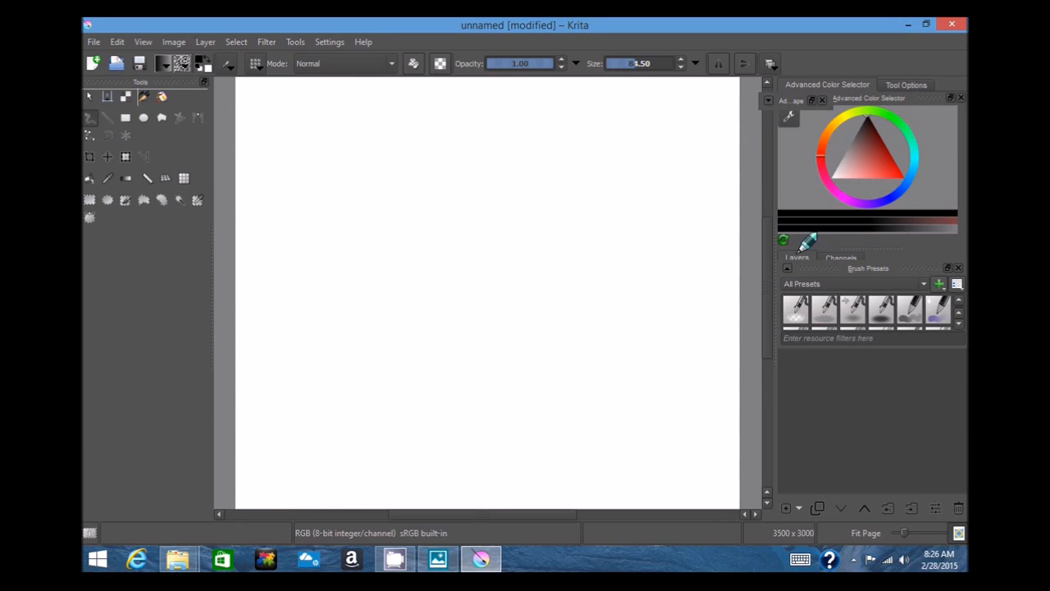
mouse_move(784, 239)
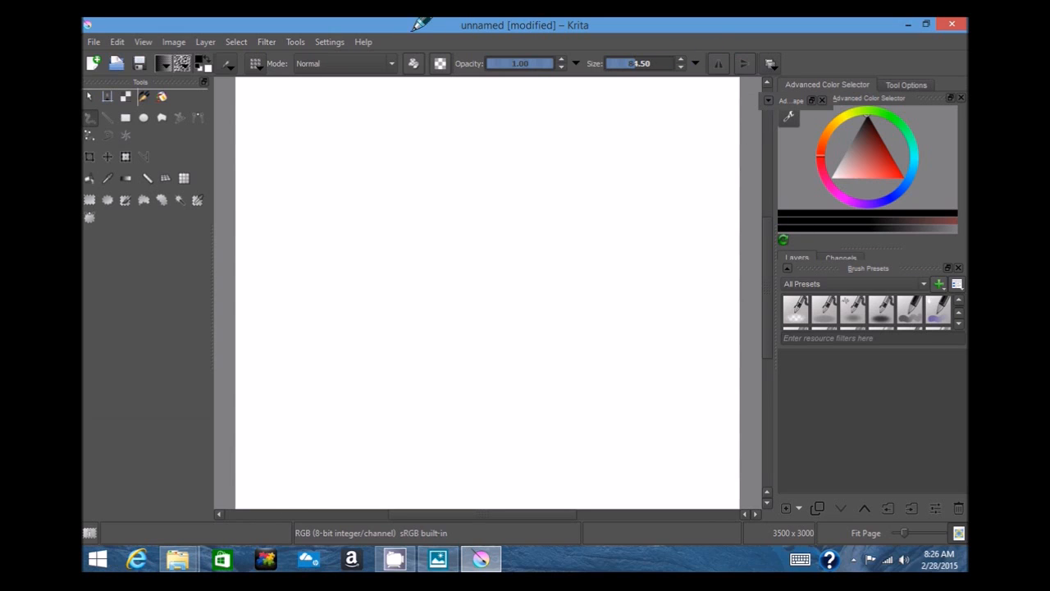
mouse_move(325, 41)
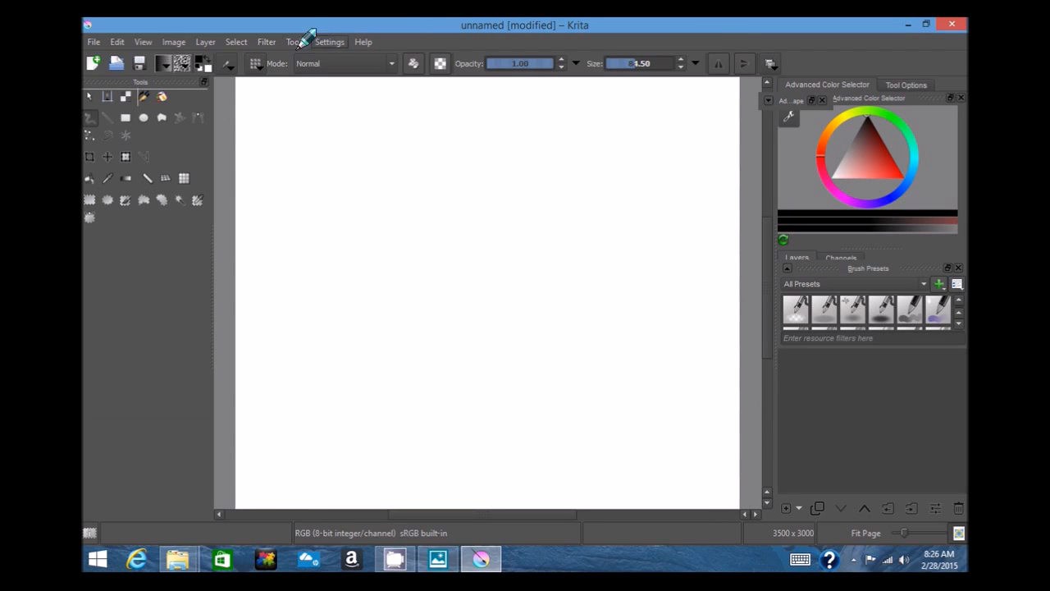
left_click(236, 43)
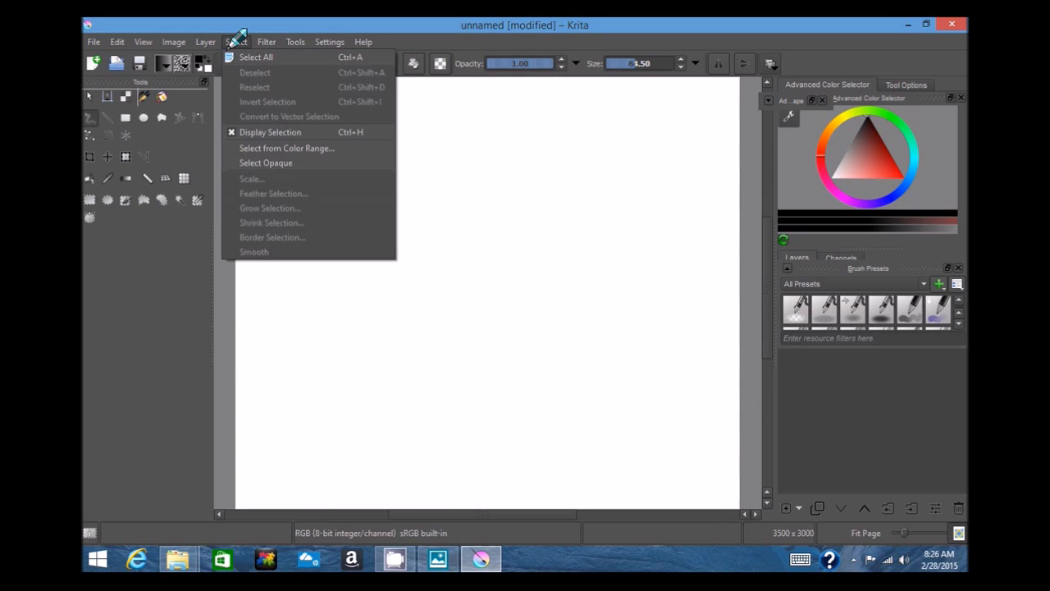
left_click(204, 42)
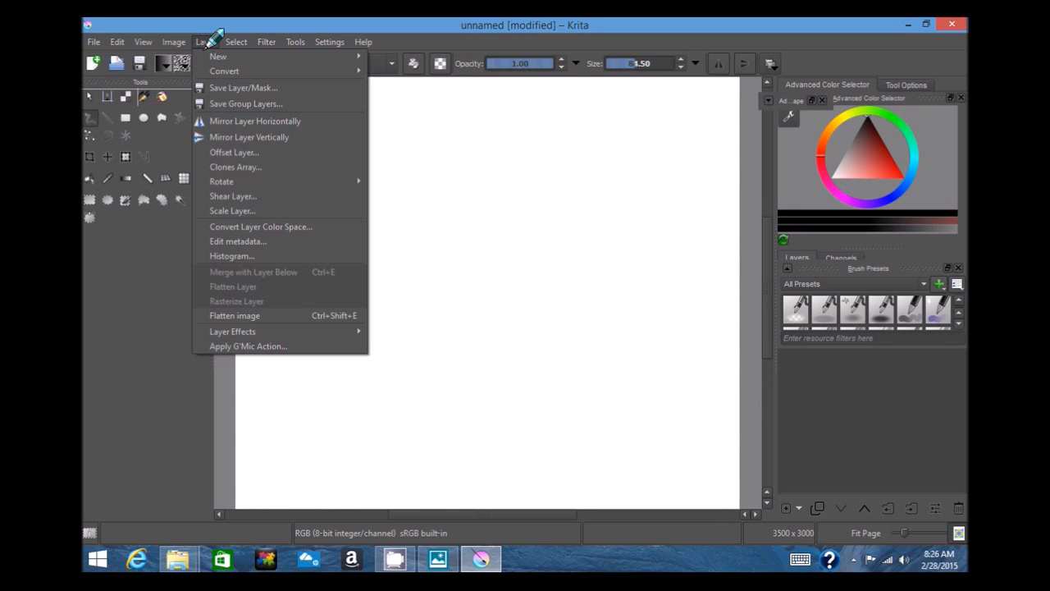
left_click(174, 41)
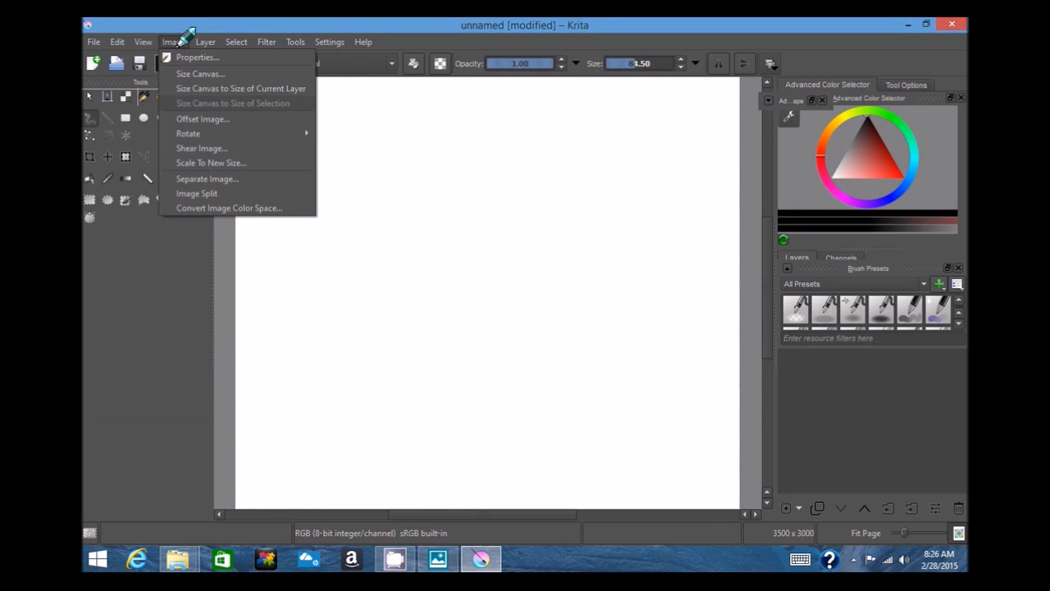
left_click(143, 42)
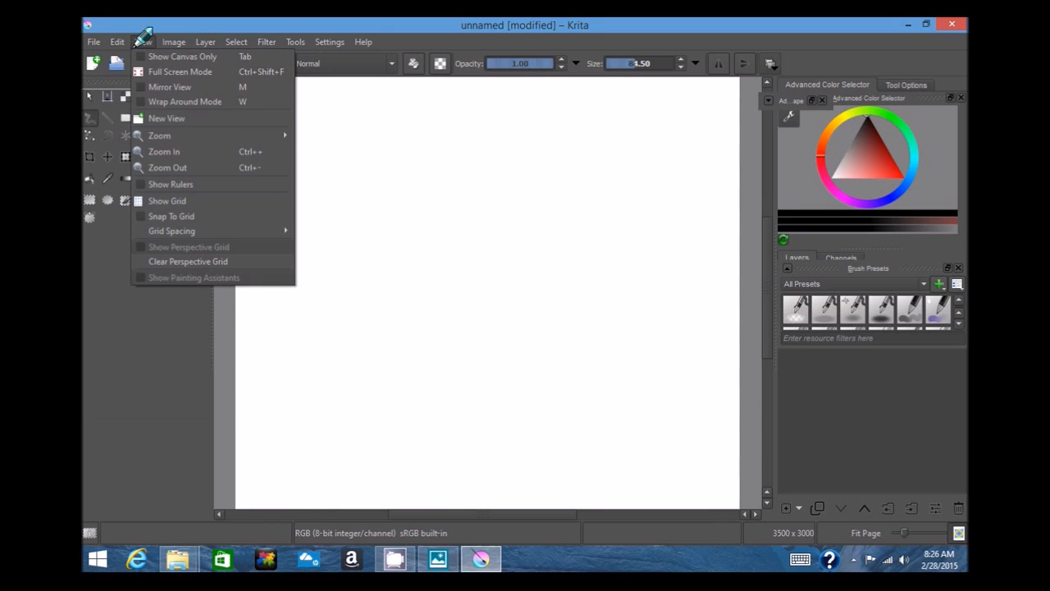
left_click(117, 42)
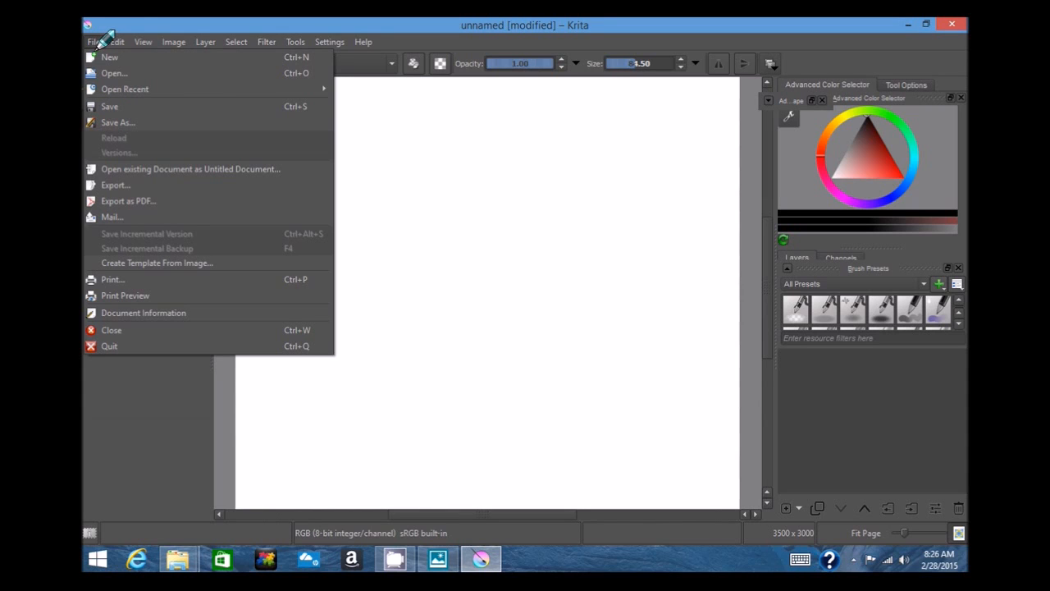
left_click(266, 42)
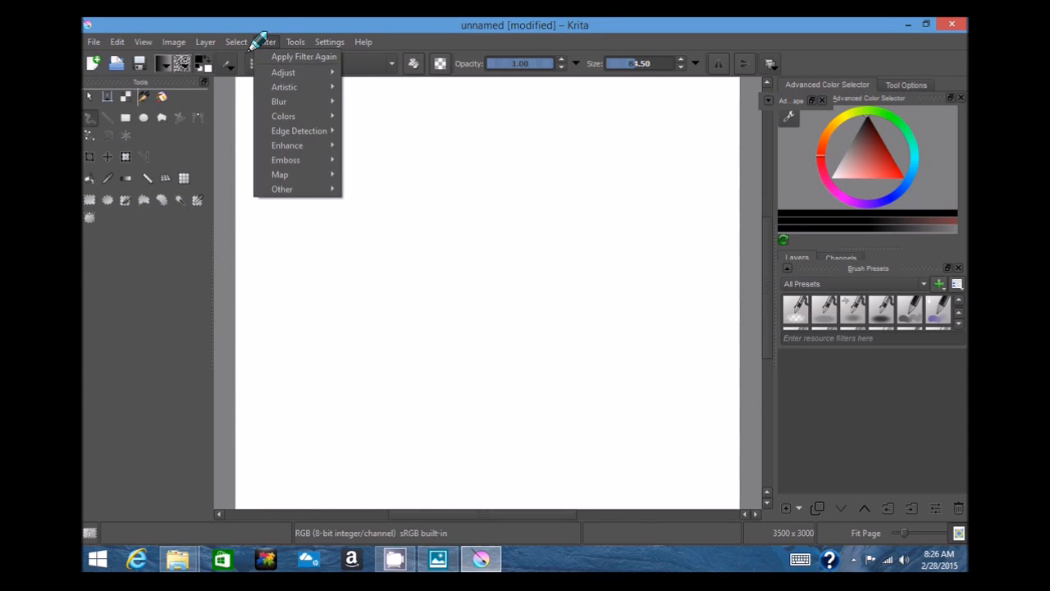
left_click(295, 43)
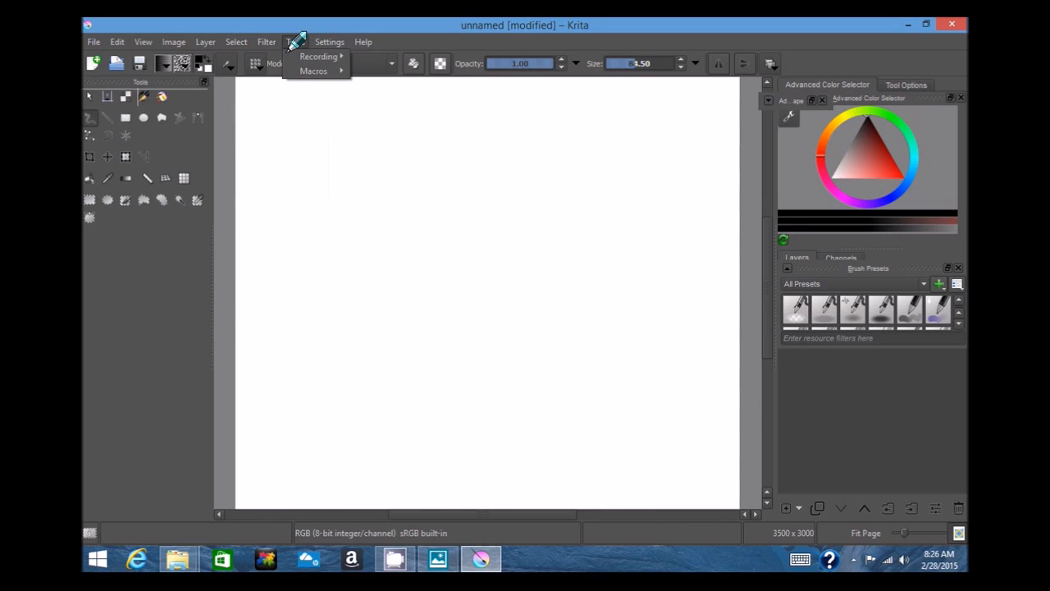
left_click(325, 42)
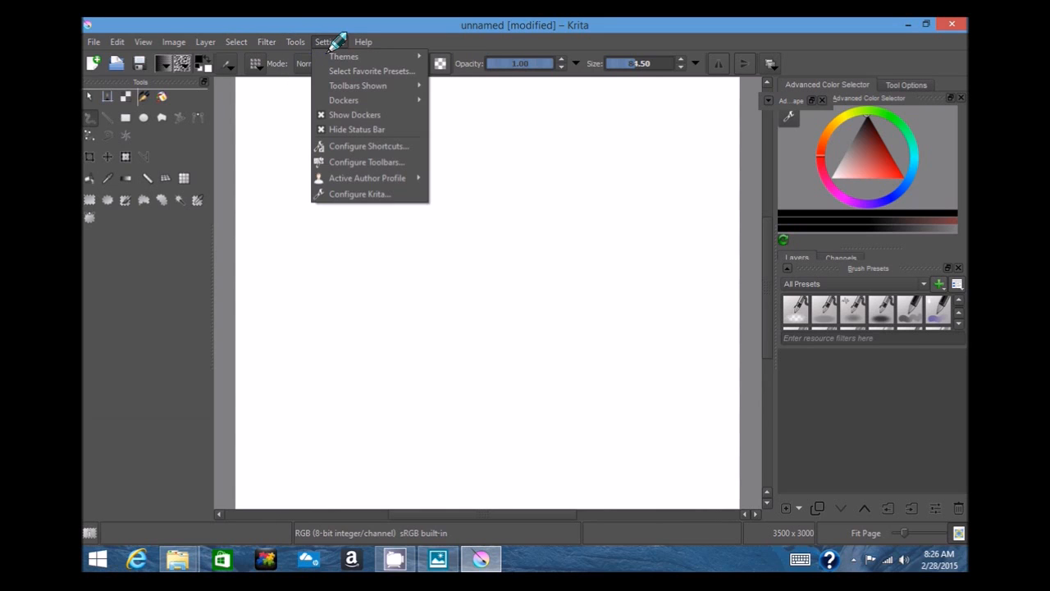
left_click(296, 43)
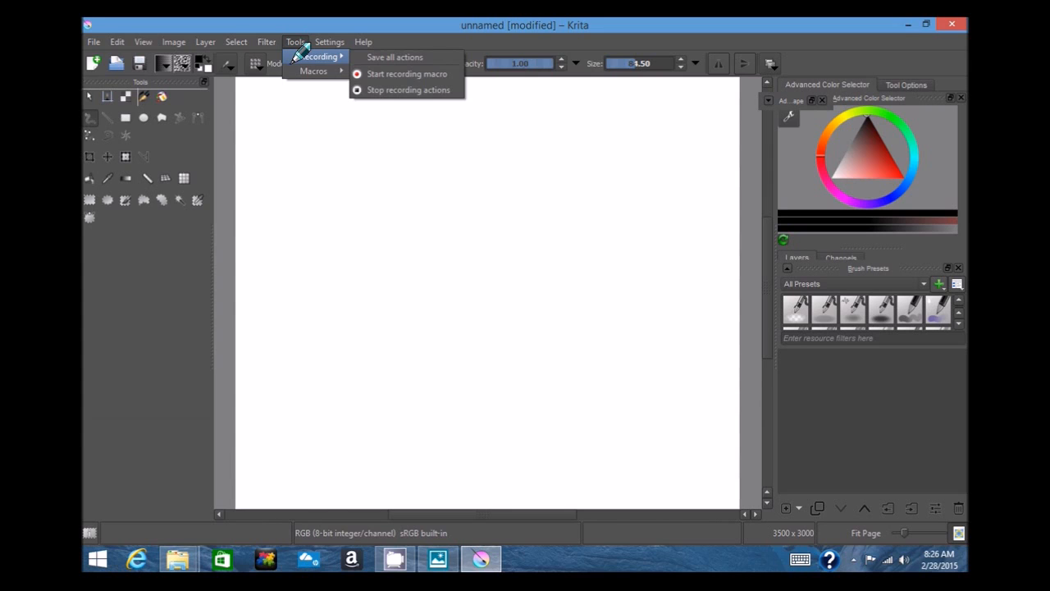
left_click(237, 43)
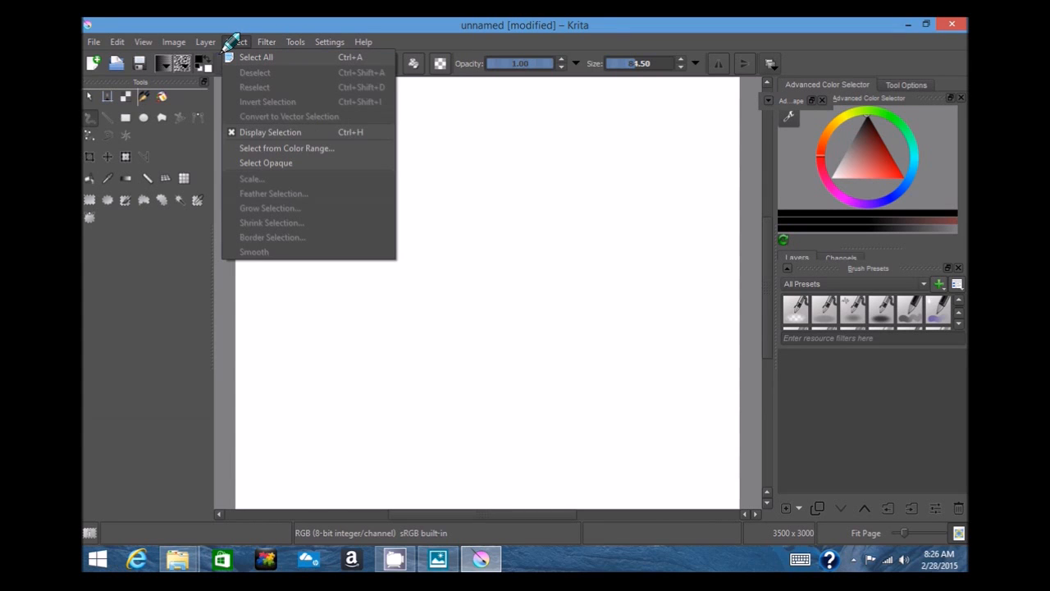
left_click(203, 41)
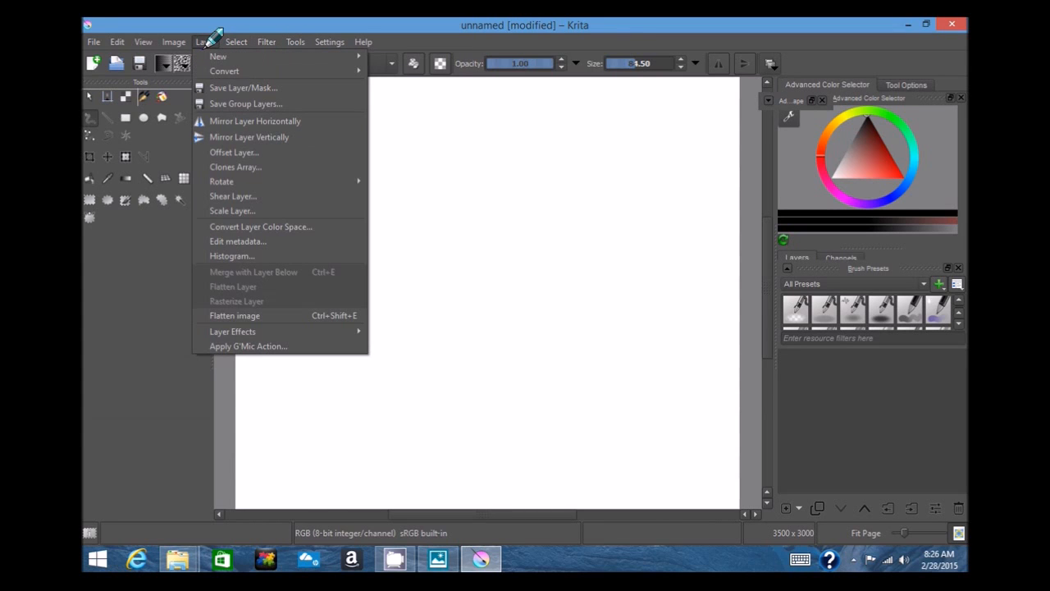
mouse_move(772, 66)
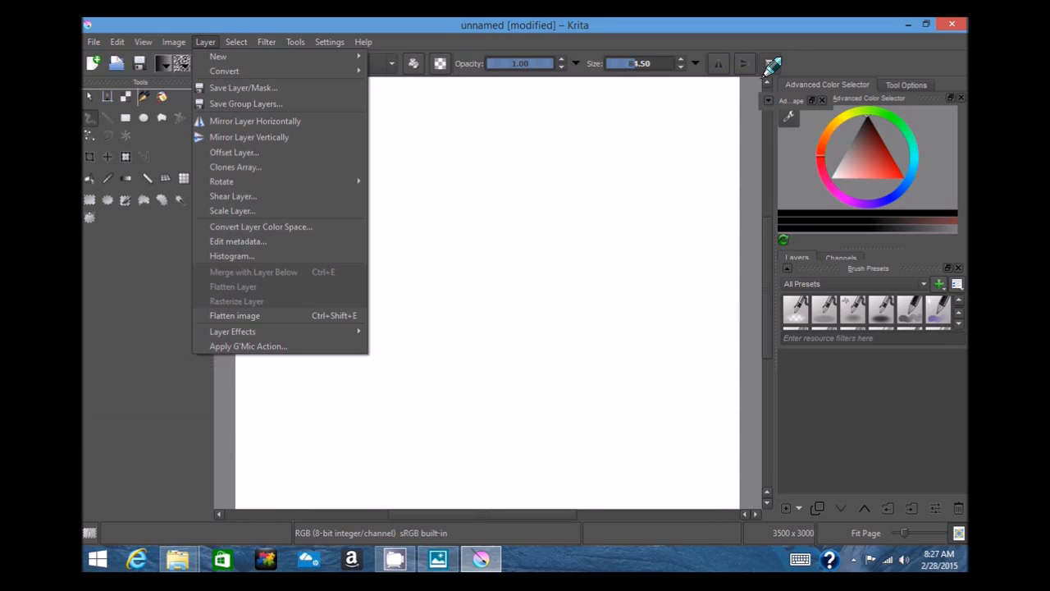
left_click(775, 64)
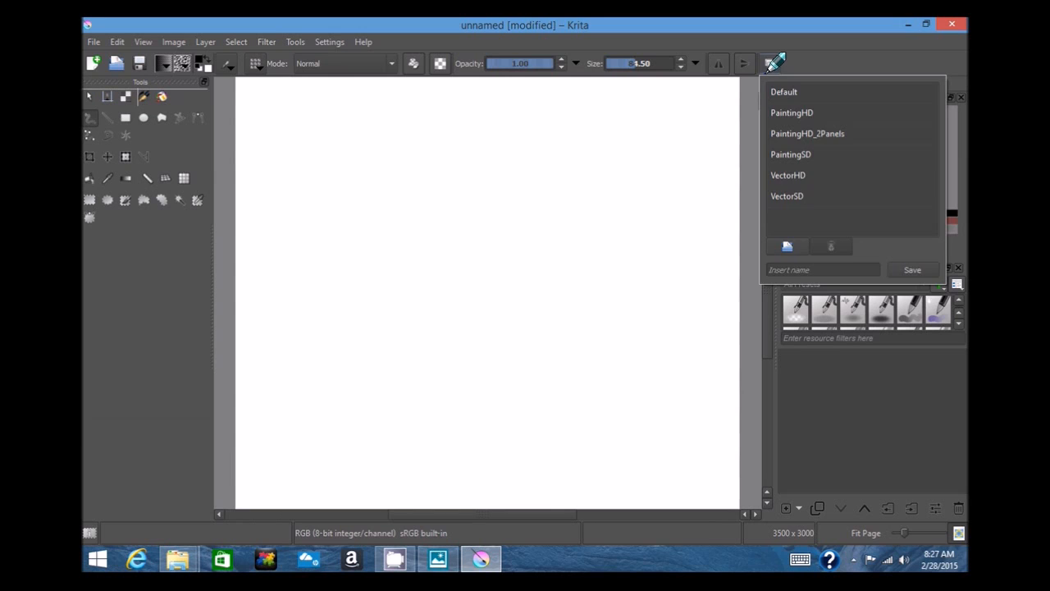
mouse_move(871, 54)
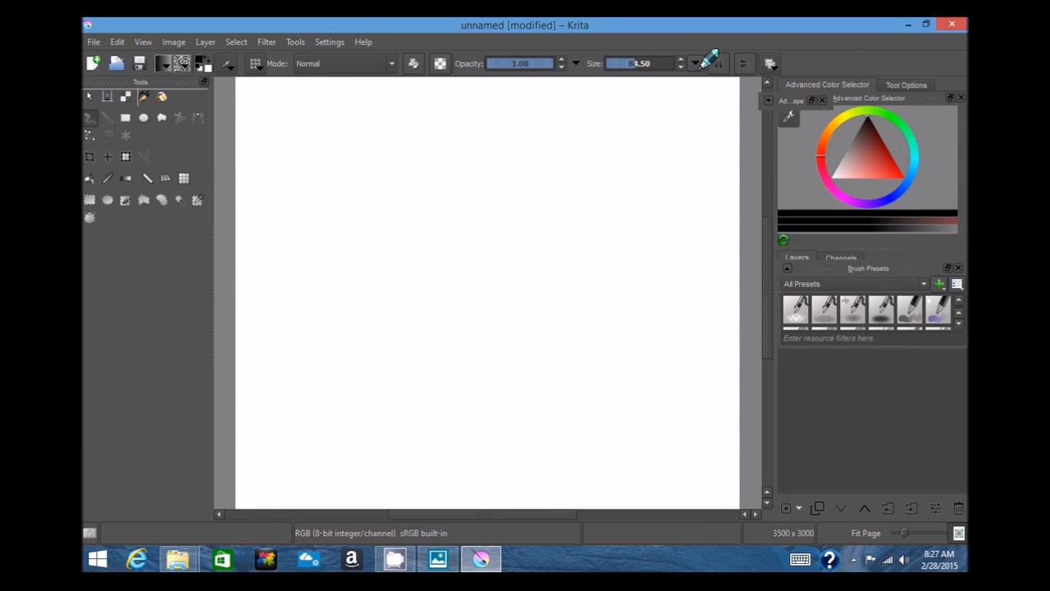
Switch to the PaintingHD layout from the workspace chooser.
left_click(770, 62)
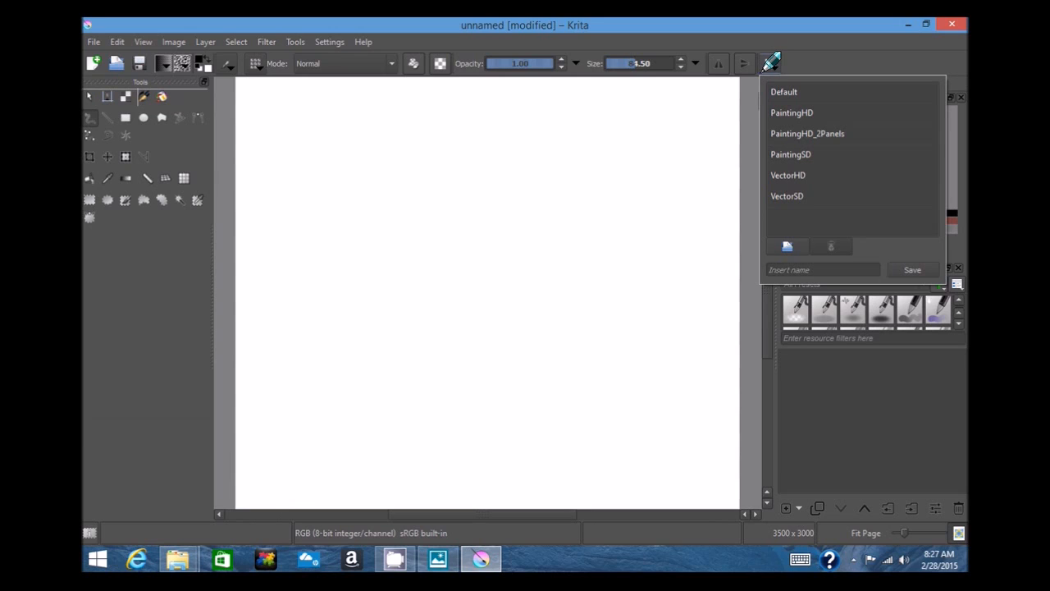
mouse_move(796, 101)
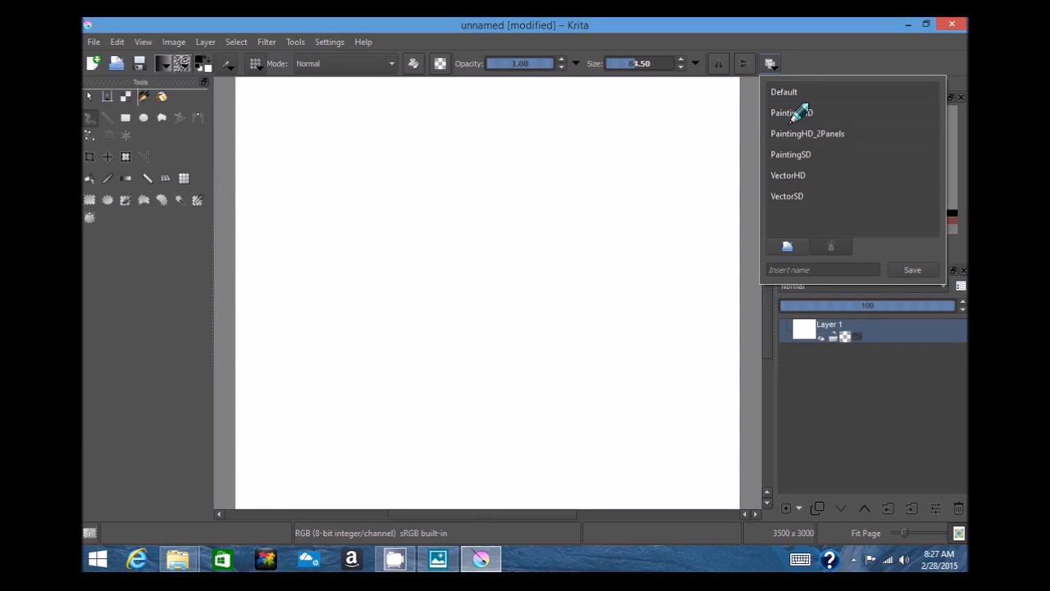
left_click(791, 112)
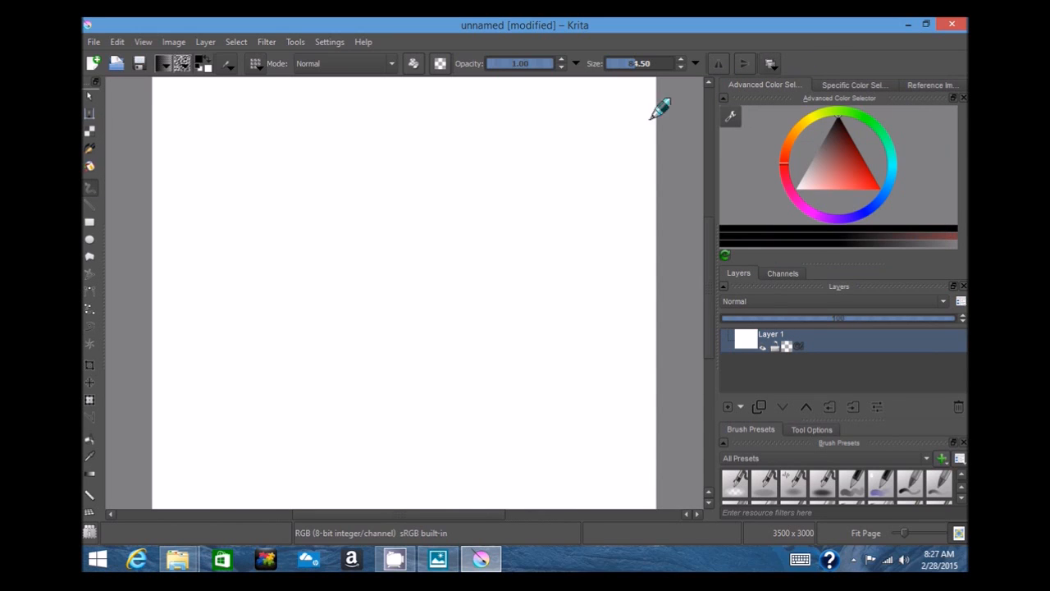
mouse_move(781, 446)
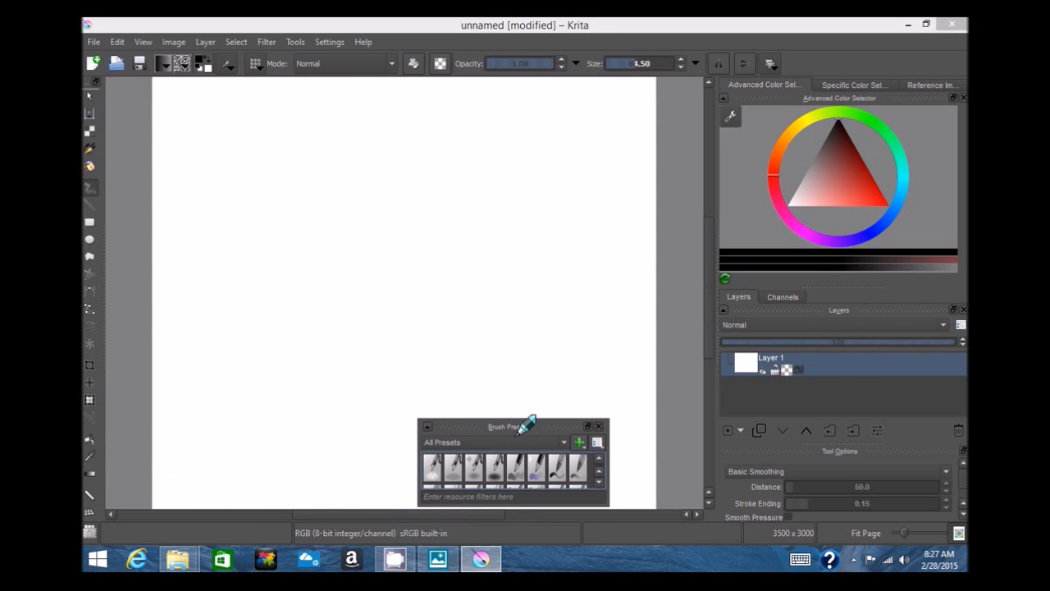
Float the Brush Presets panel over the Advanced Color Selector.
left_click_drag(505, 427, 821, 85)
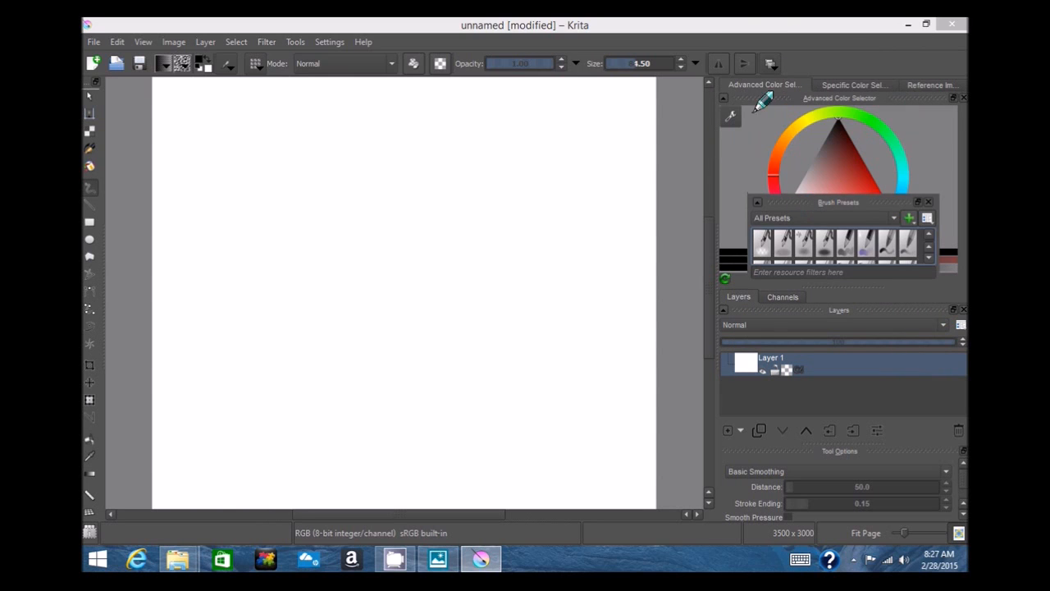
Choose the PaintingHD_2Panels workspace and browse its brush presets.
left_click(770, 62)
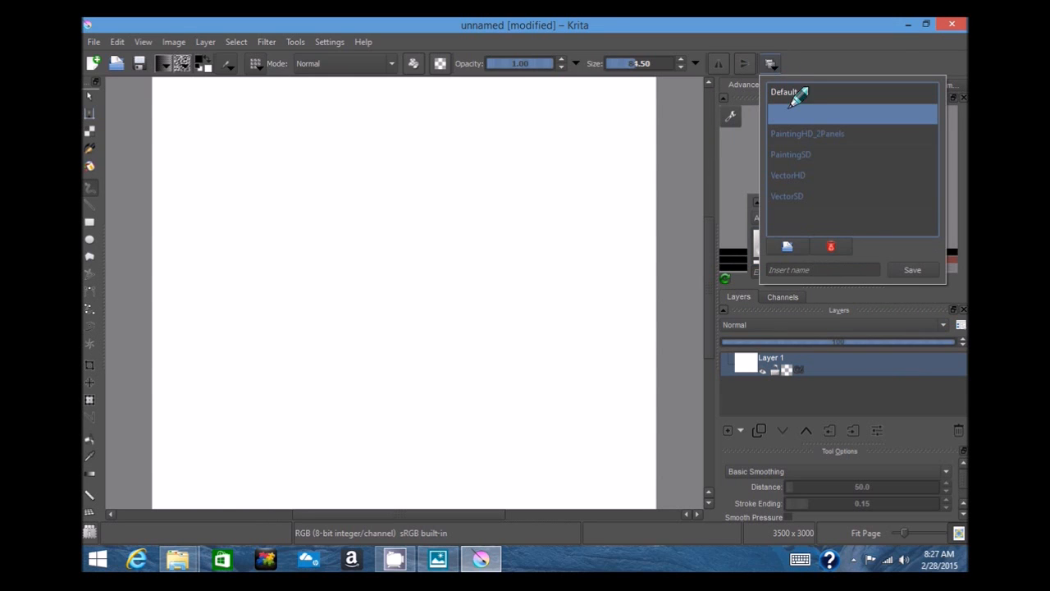
mouse_move(791, 133)
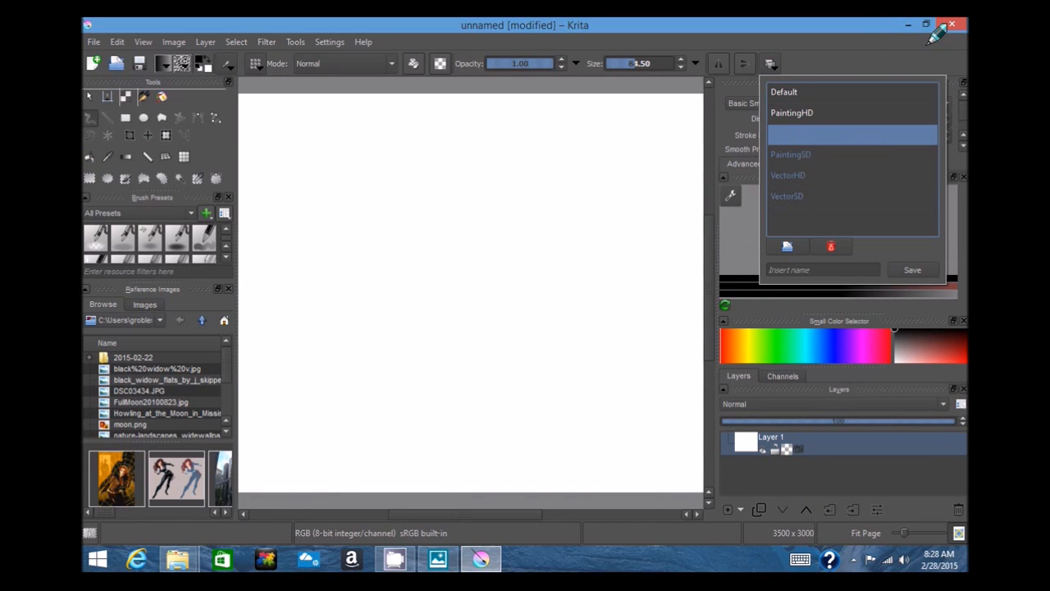
mouse_move(827, 80)
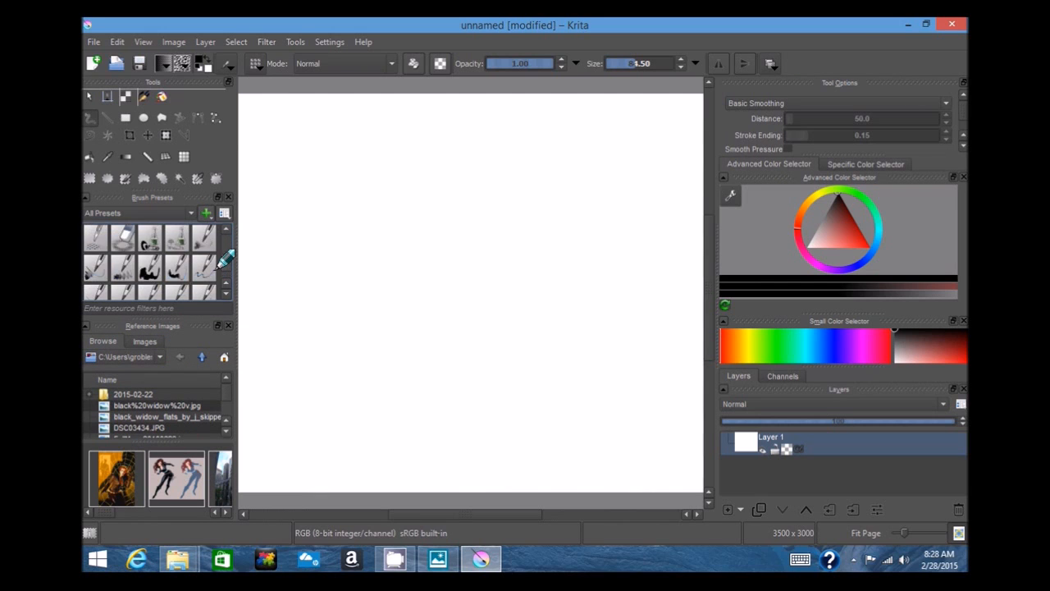
scroll("down", 3)
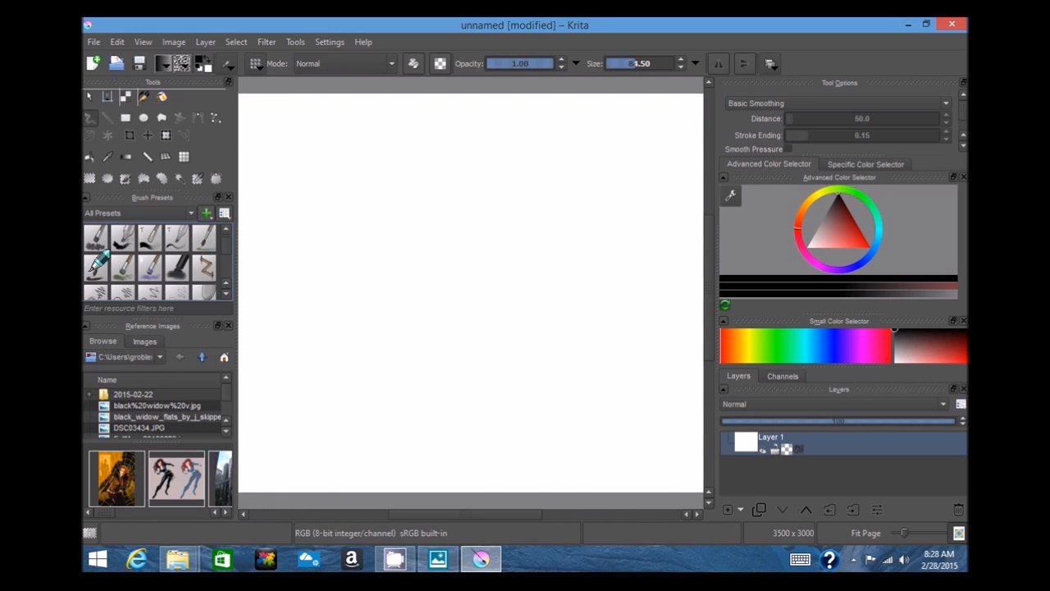
mouse_move(97, 266)
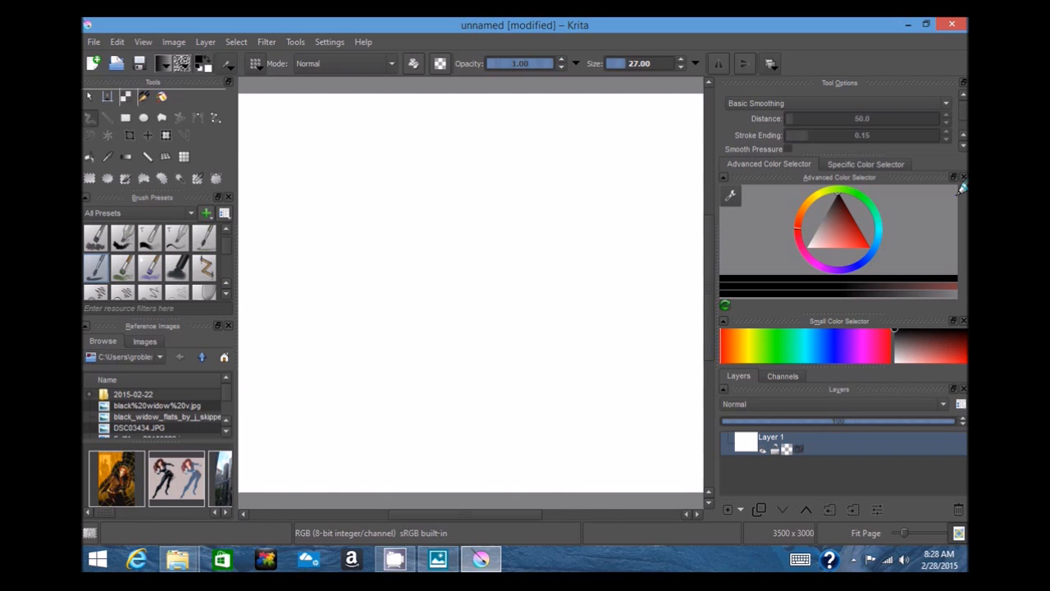
mouse_move(919, 344)
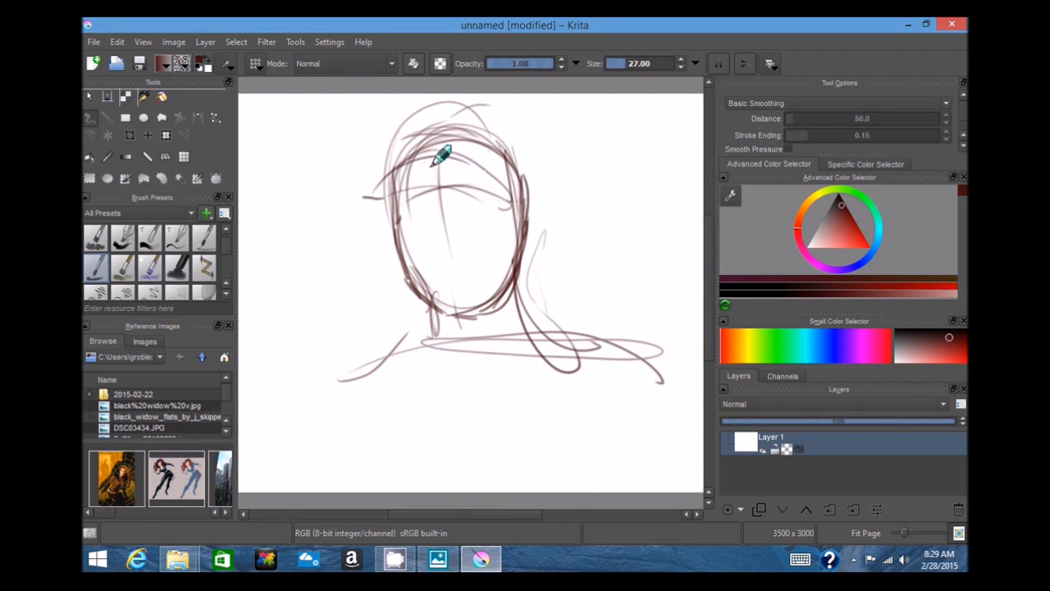
Sketch the hair, cap, shoulders and extra figure lines on the head.
left_click_drag(443, 156, 588, 304)
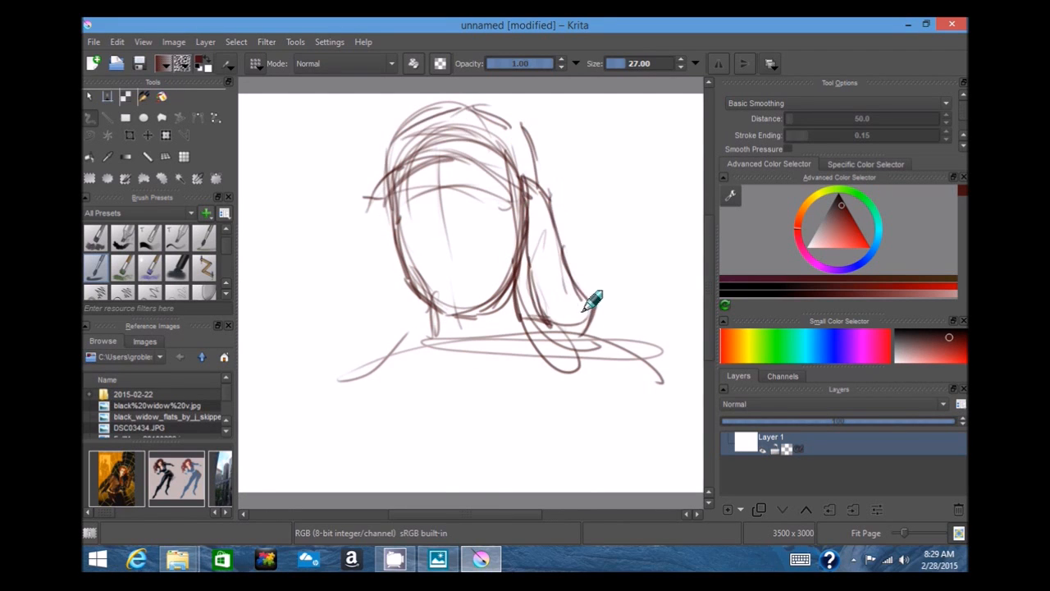
left_click_drag(591, 298, 364, 246)
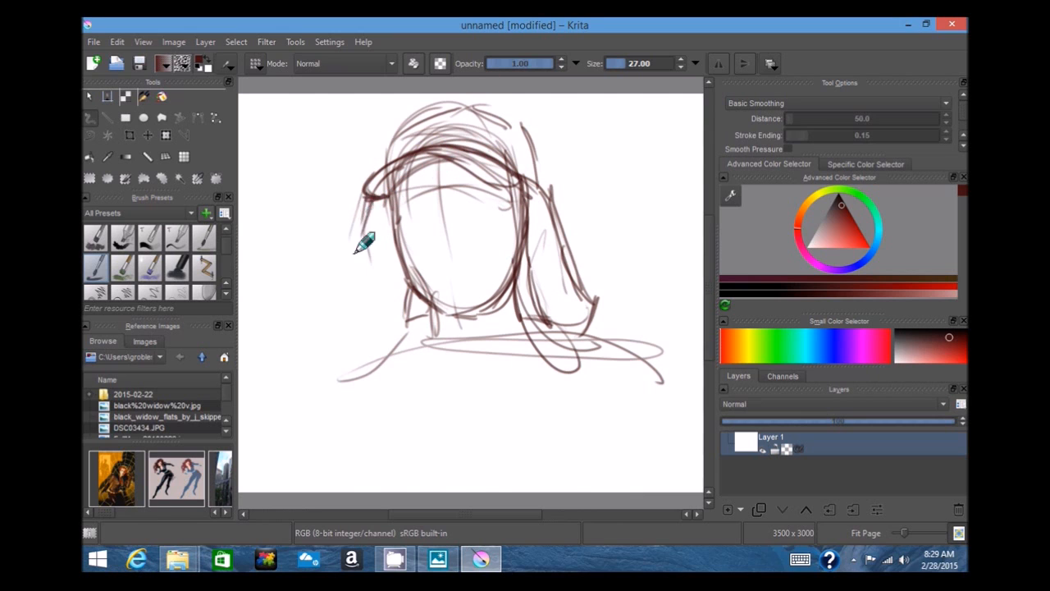
left_click_drag(370, 246, 542, 328)
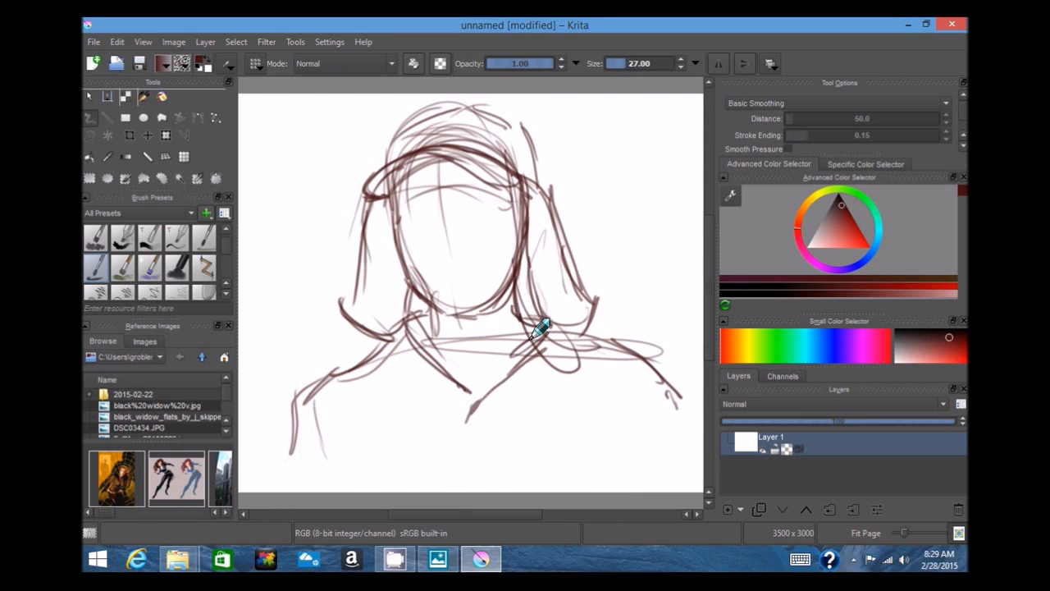
left_click_drag(542, 328, 493, 263)
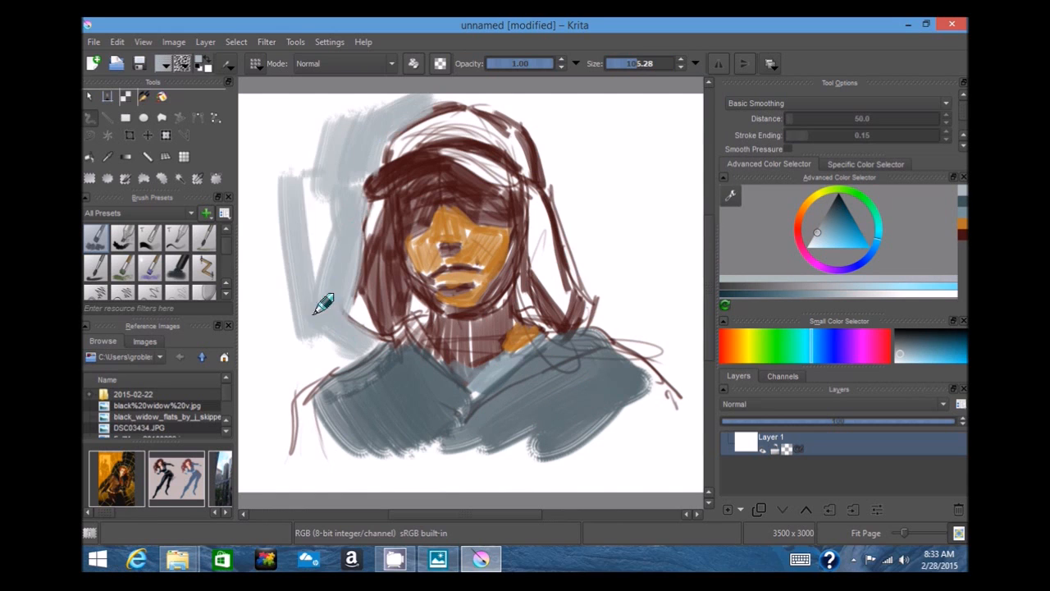
Block in blue-grey strokes across the cap.
left_click_drag(320, 304, 665, 161)
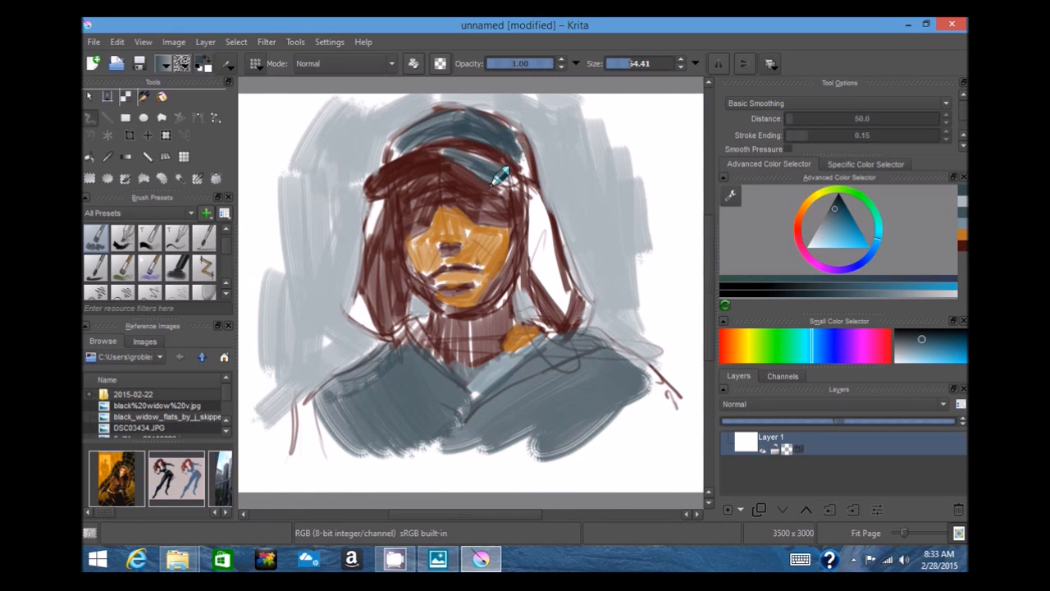
left_click_drag(492, 177, 457, 430)
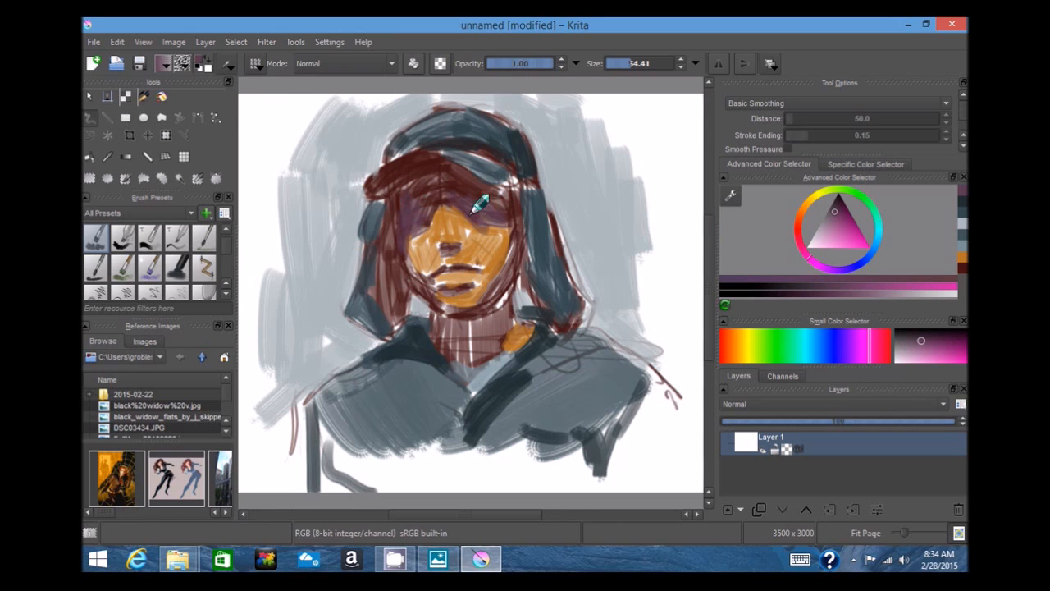
left_click_drag(479, 205, 440, 309)
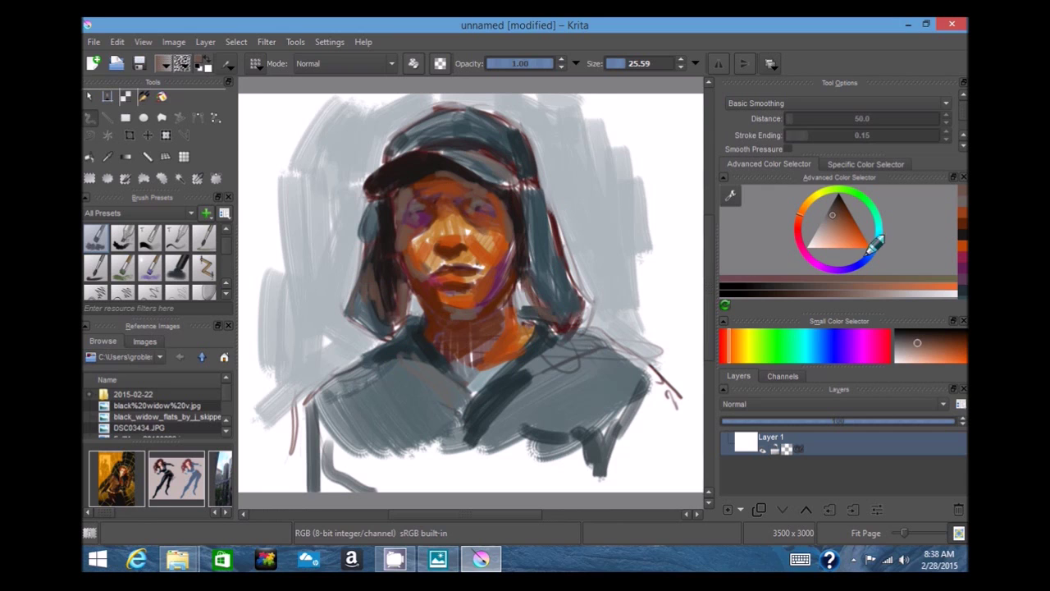
Pick a warm skin tone and paint orange strokes around the mouth, sampling colour from the face.
left_click(857, 238)
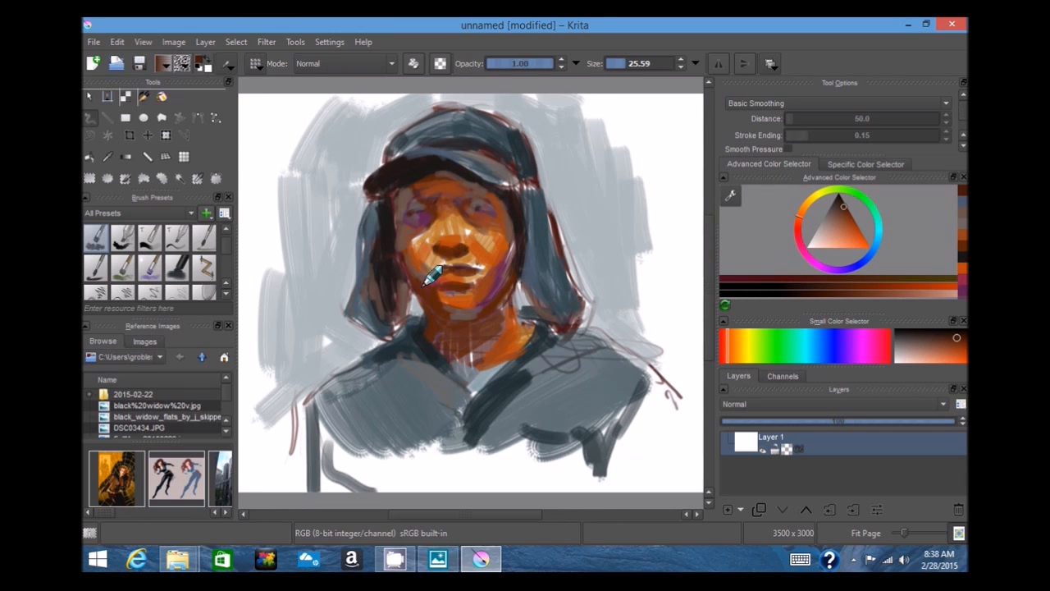
left_click_drag(427, 279, 517, 296)
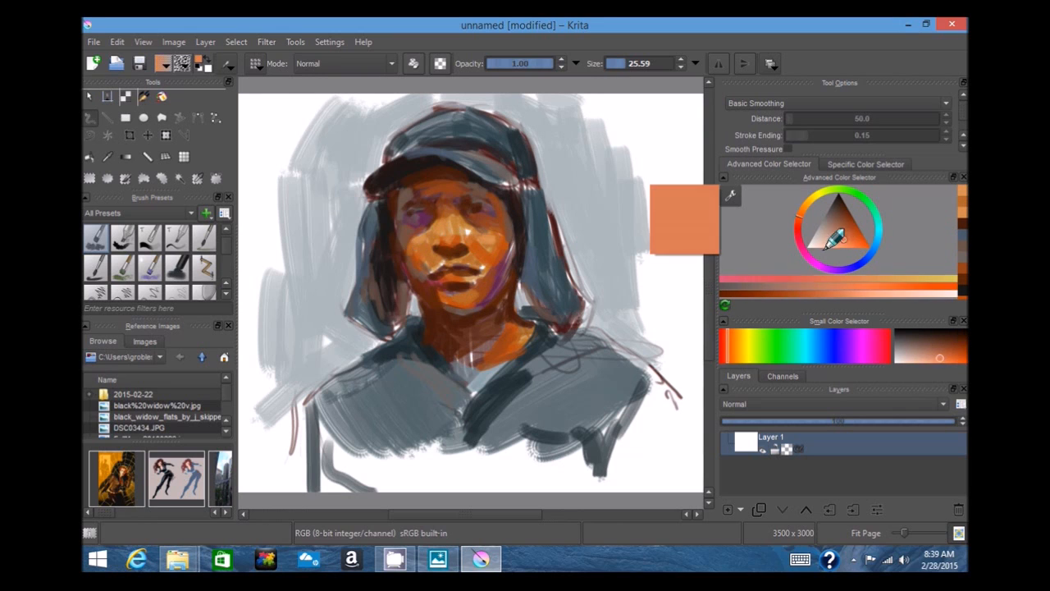
left_click(850, 228)
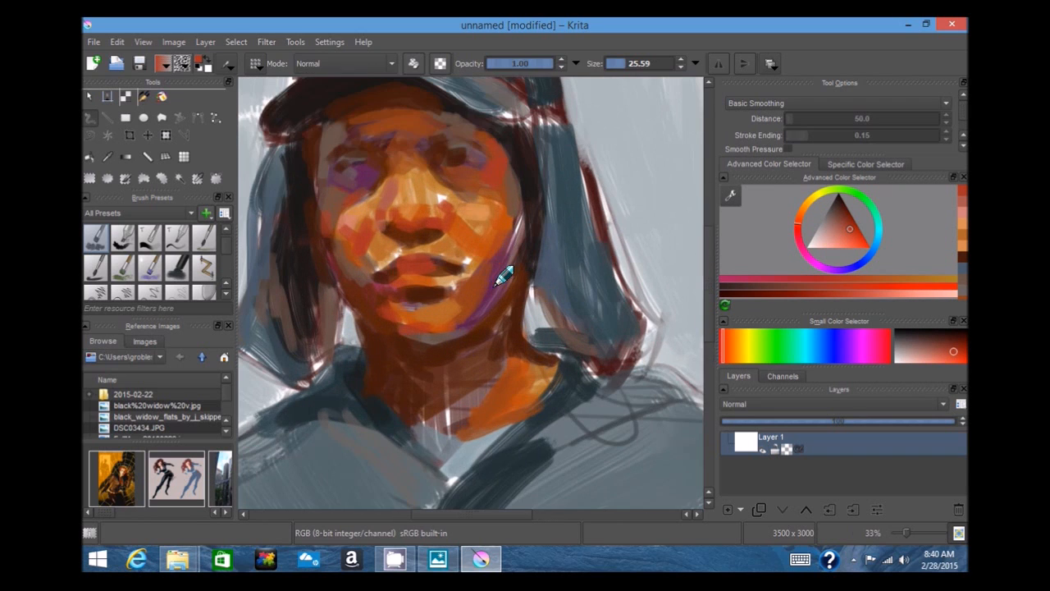
Dab purple-pink shading onto the side of the face and along the cap edge on a new layer.
left_click(803, 219)
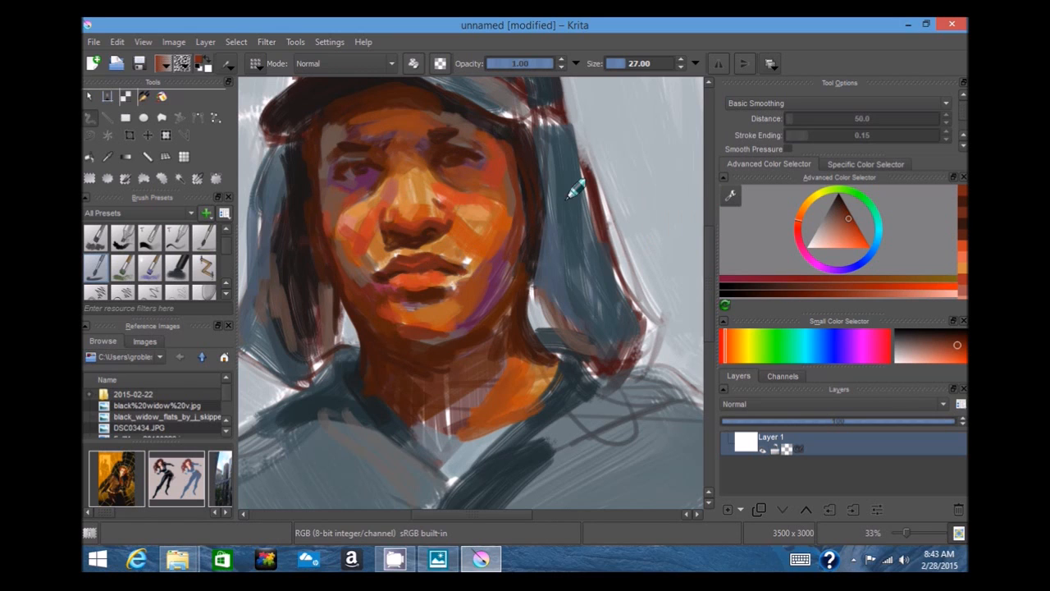
left_click(729, 509)
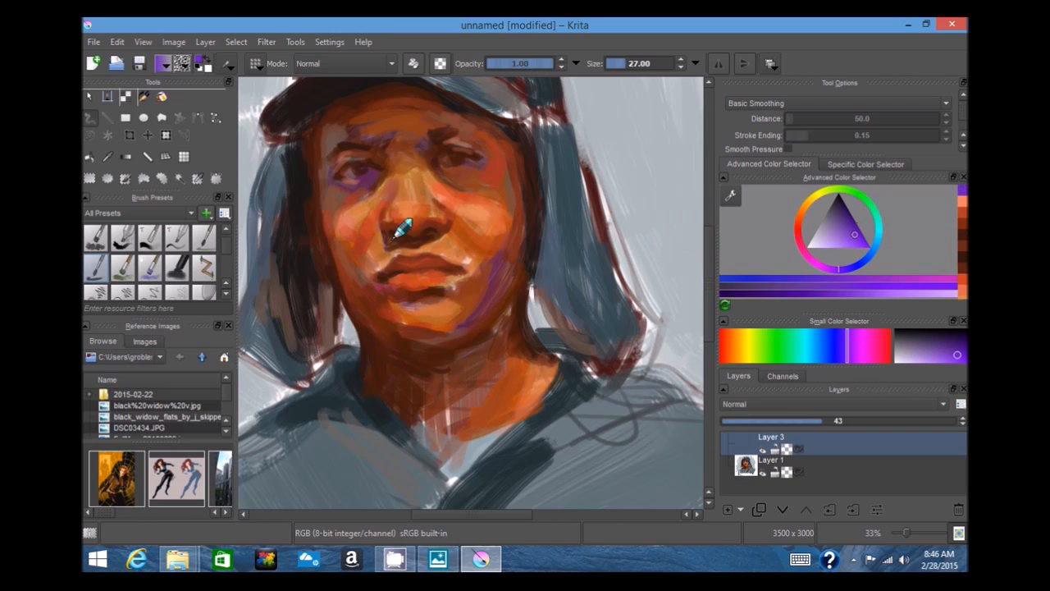
Shade over the nose and paint dark purple hair strands beside the face.
left_click_drag(403, 227, 493, 135)
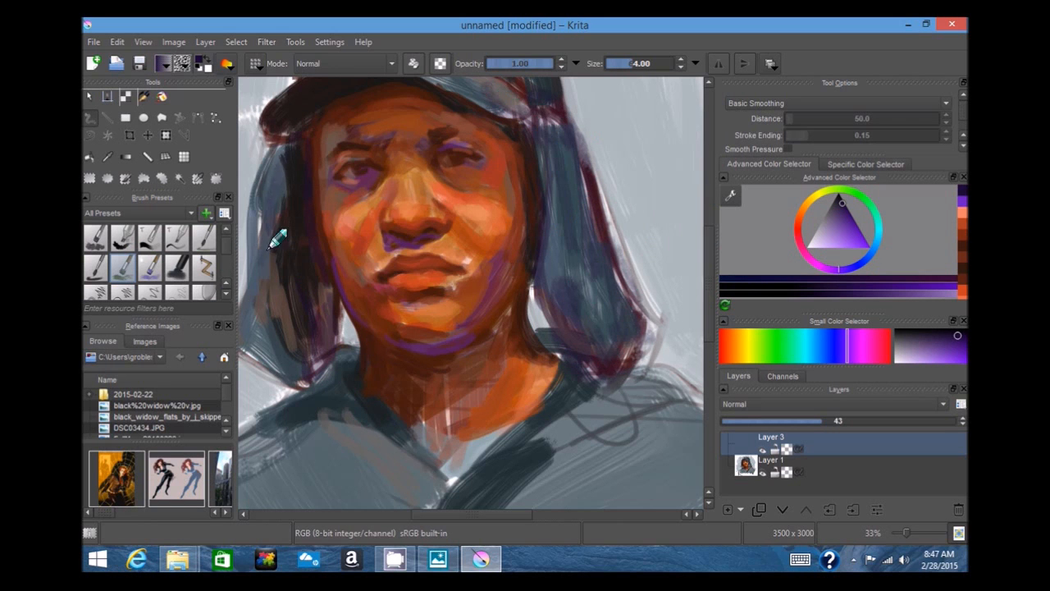
left_click(729, 509)
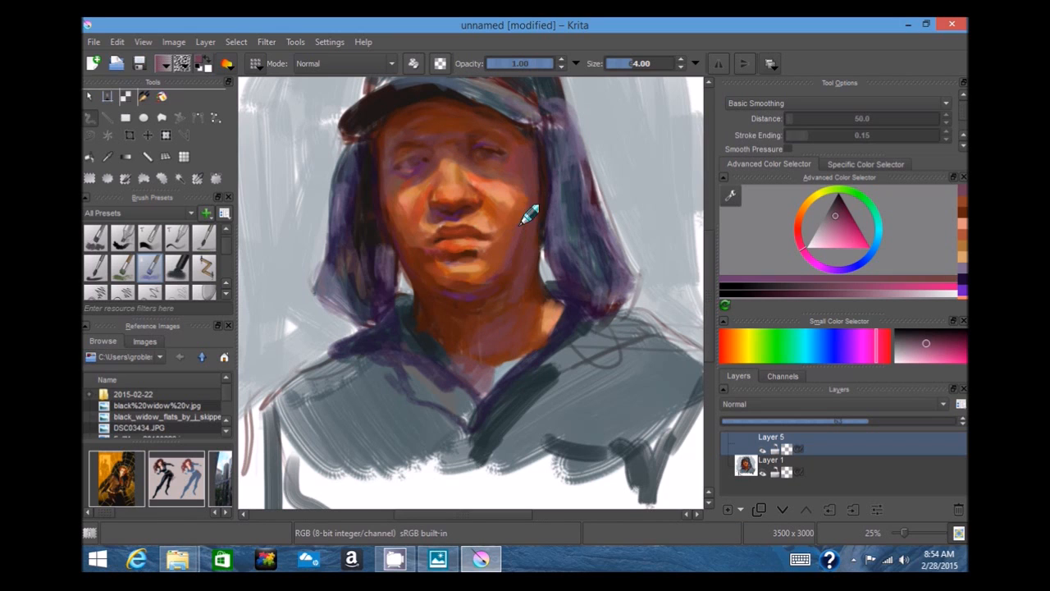
Merge the hair layer into the layer below.
right_click(771, 437)
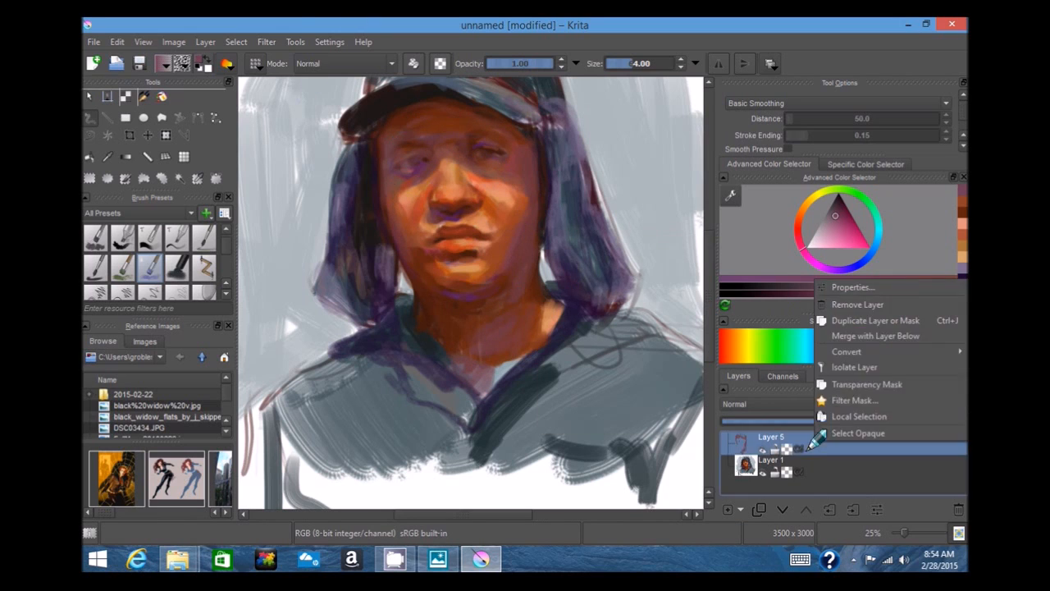
left_click(875, 320)
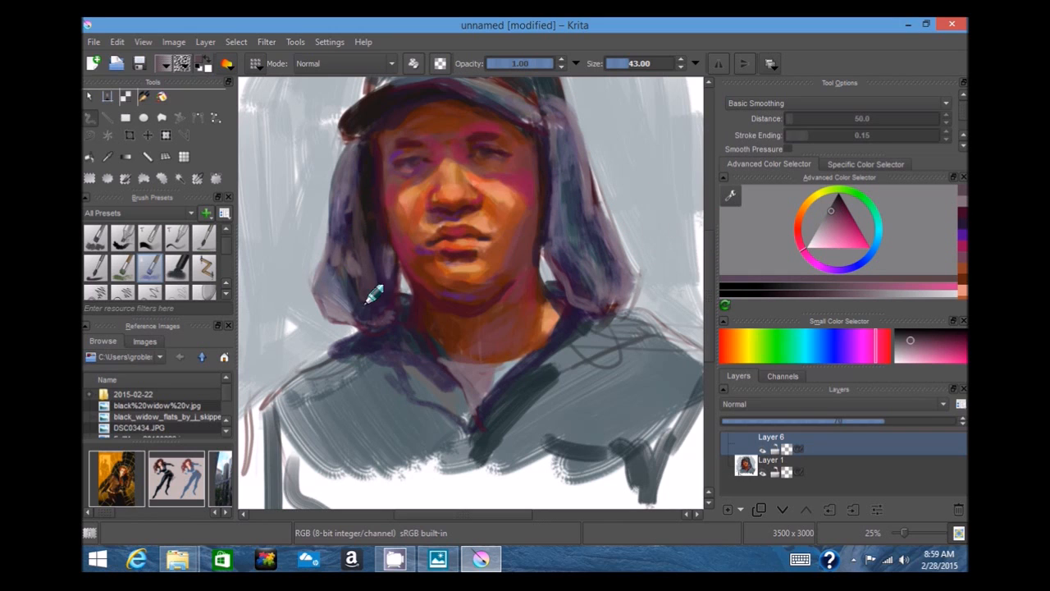
Refine the hair beside the jaw, the cap brim highlight and the top of the cap.
left_click(832, 193)
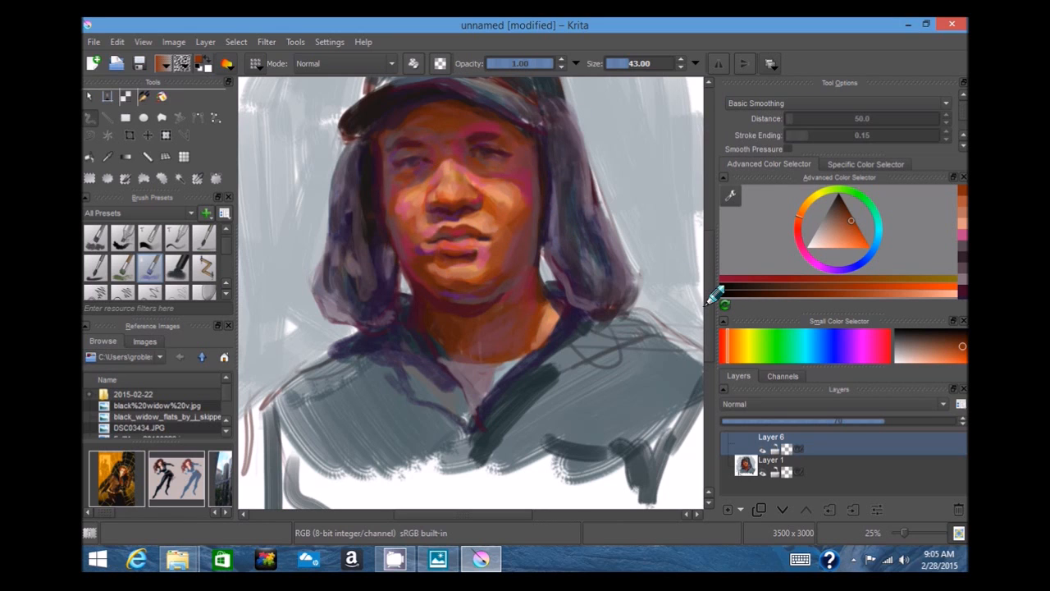
left_click(844, 226)
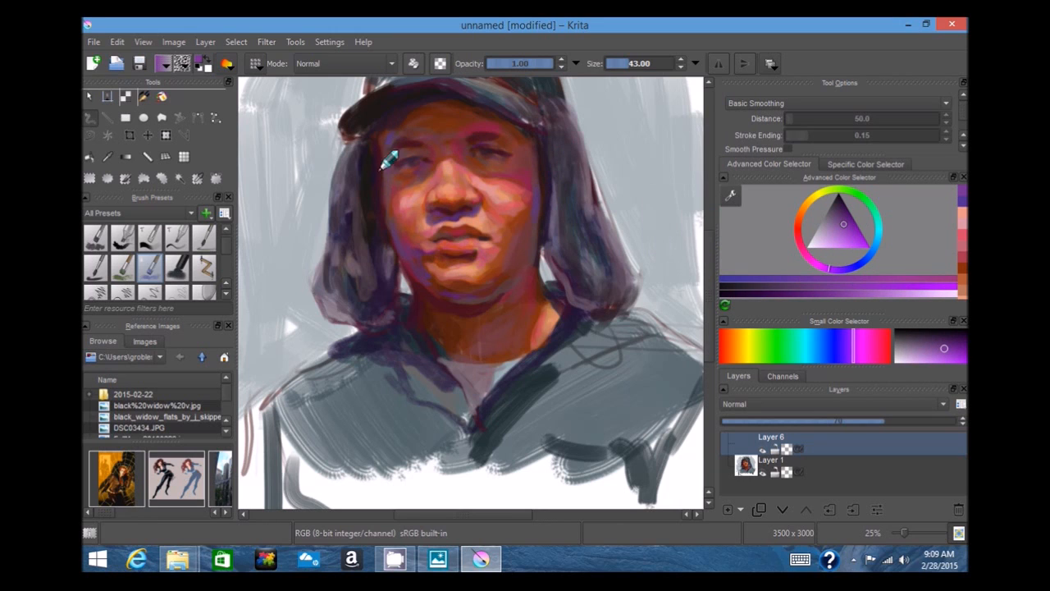
left_click(808, 247)
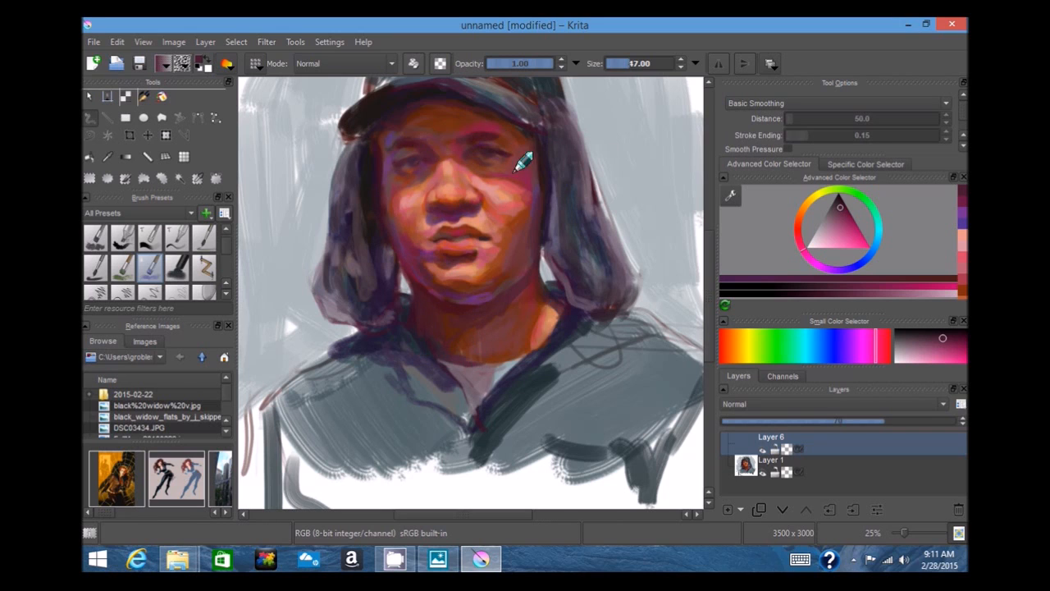
left_click(94, 43)
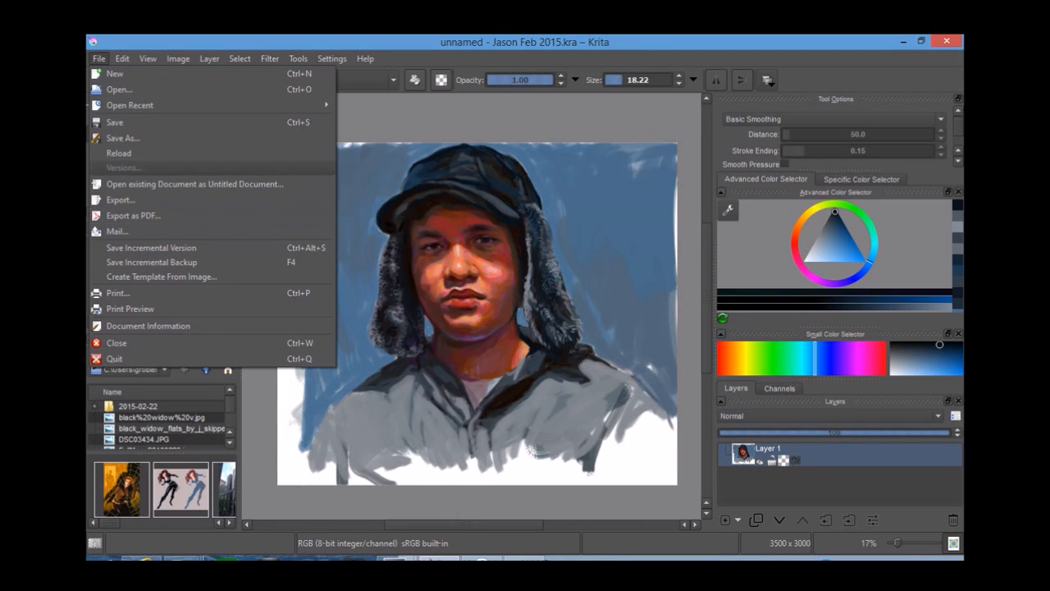
mouse_move(123, 138)
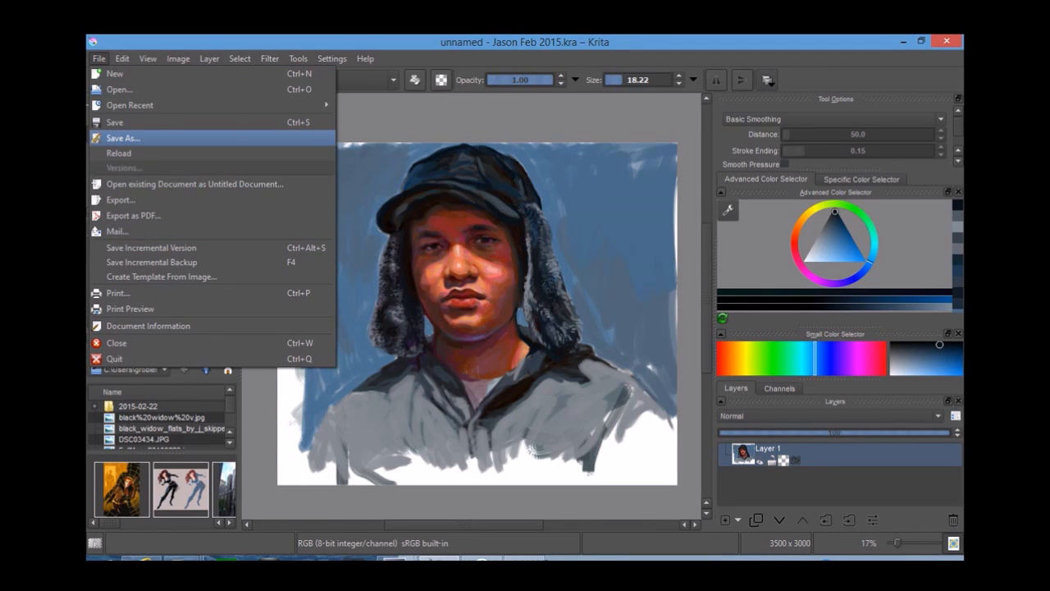
Start a Save As for the finished portrait.
left_click(124, 138)
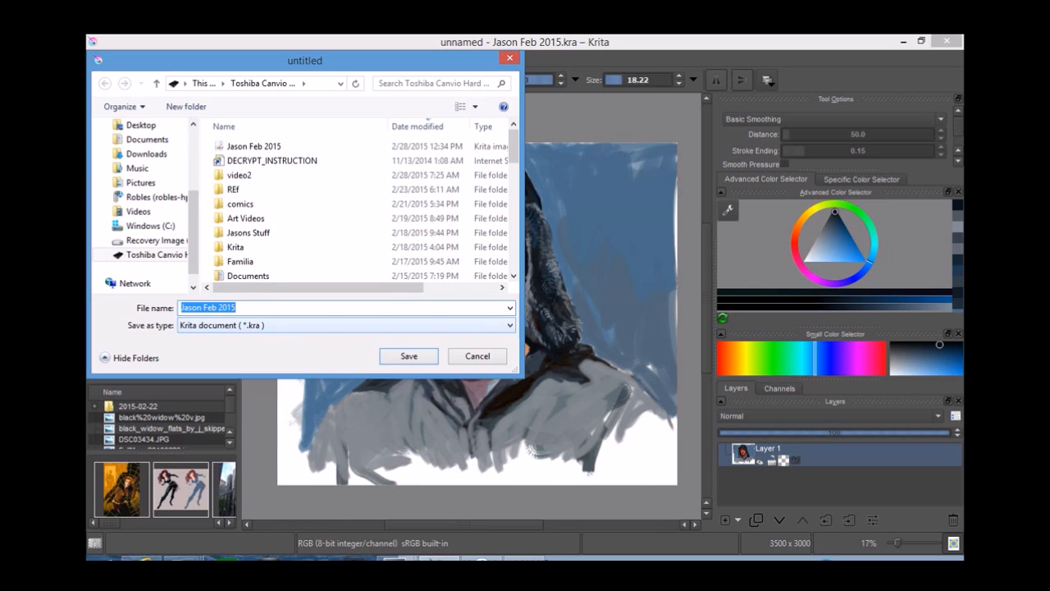
Choose TIFF image (*.tif *.tiff) as the file type and save.
left_click(344, 325)
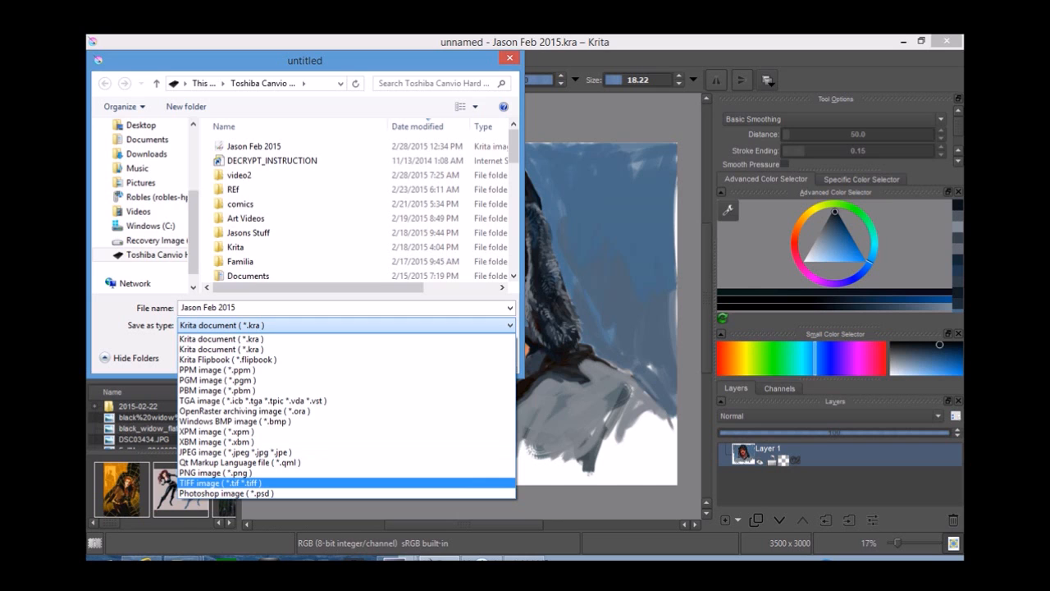
left_click(221, 482)
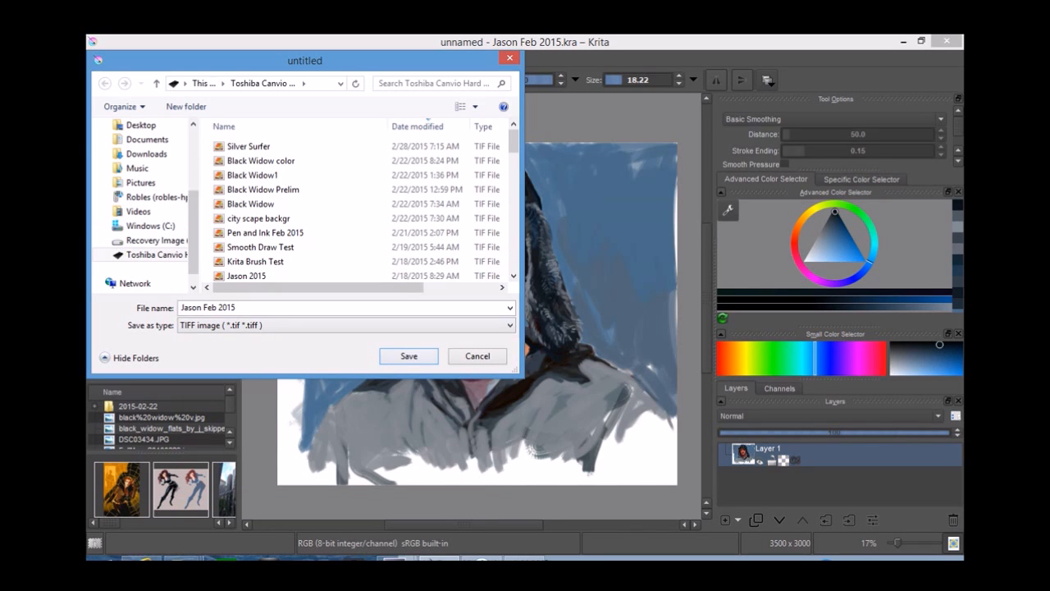
left_click(407, 355)
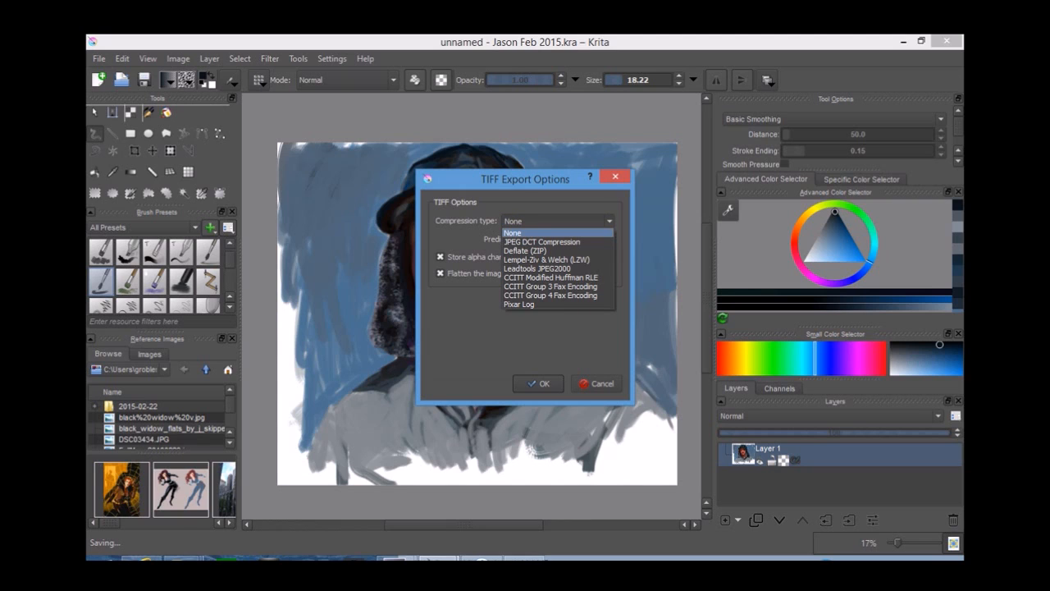
Export the TIFF with compression set to None as Jason Feb 2015.tif.
left_click(512, 233)
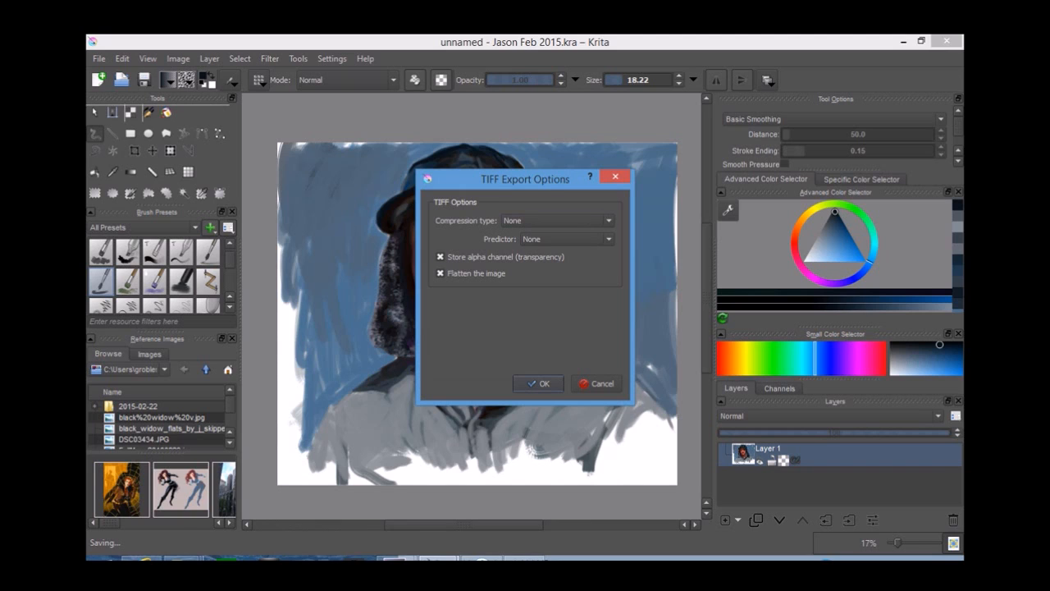
left_click(539, 384)
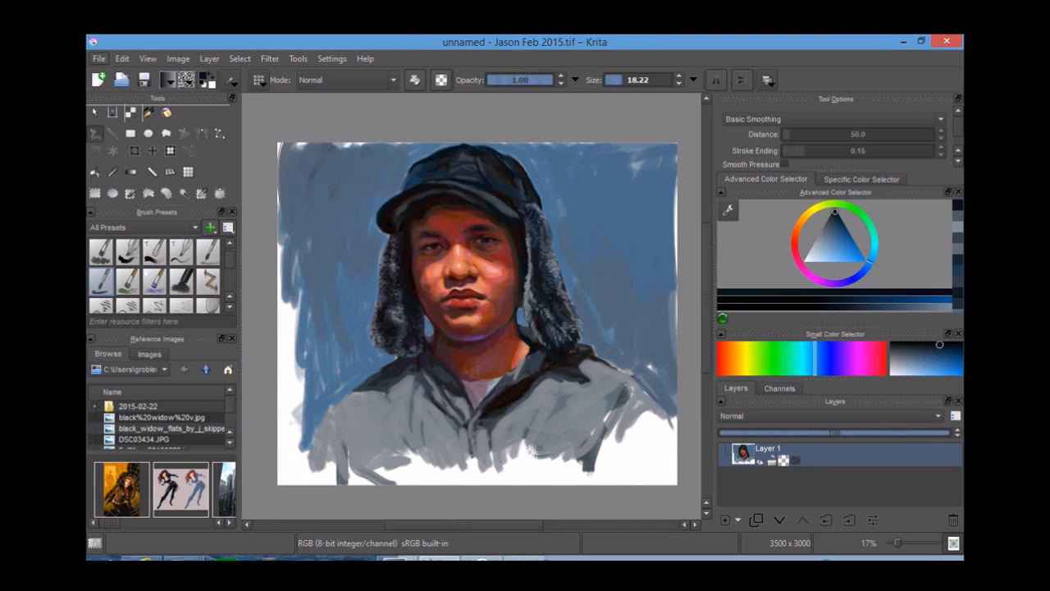
Reopen the Save As dialog for the portrait.
left_click(99, 59)
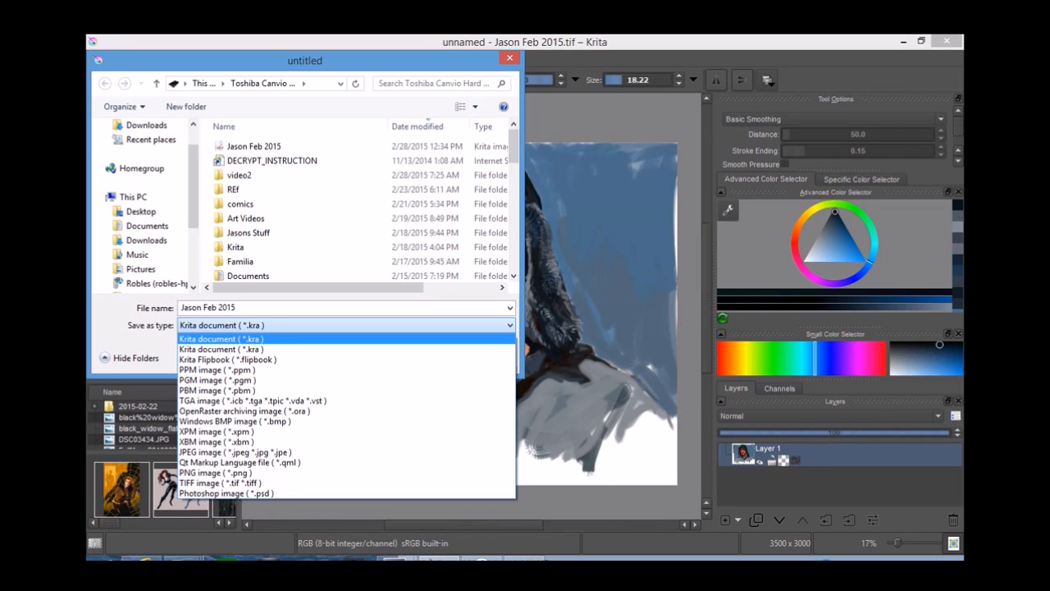
left_click(220, 338)
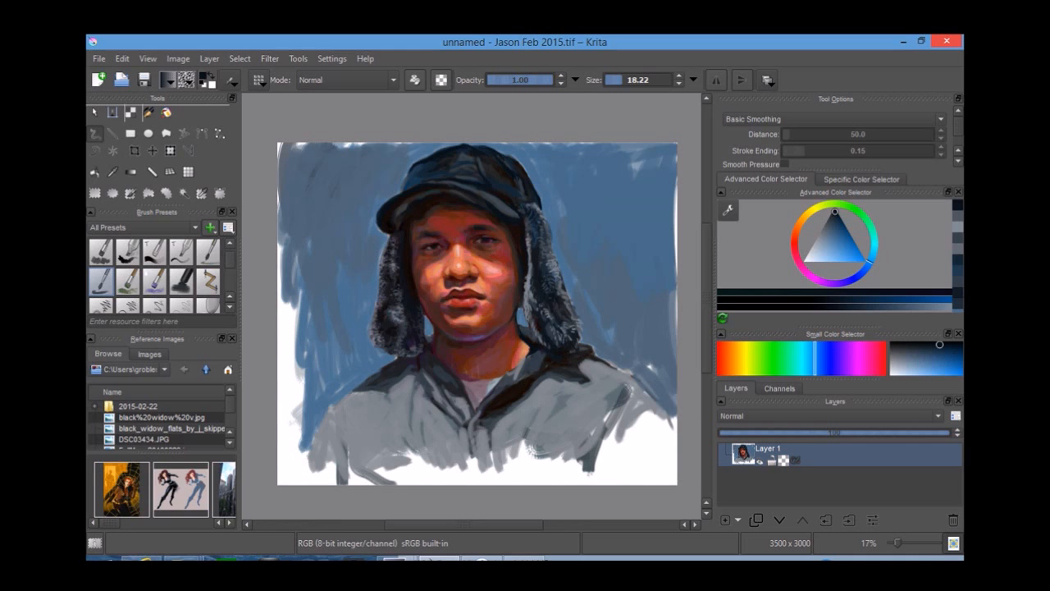
mouse_move(947, 41)
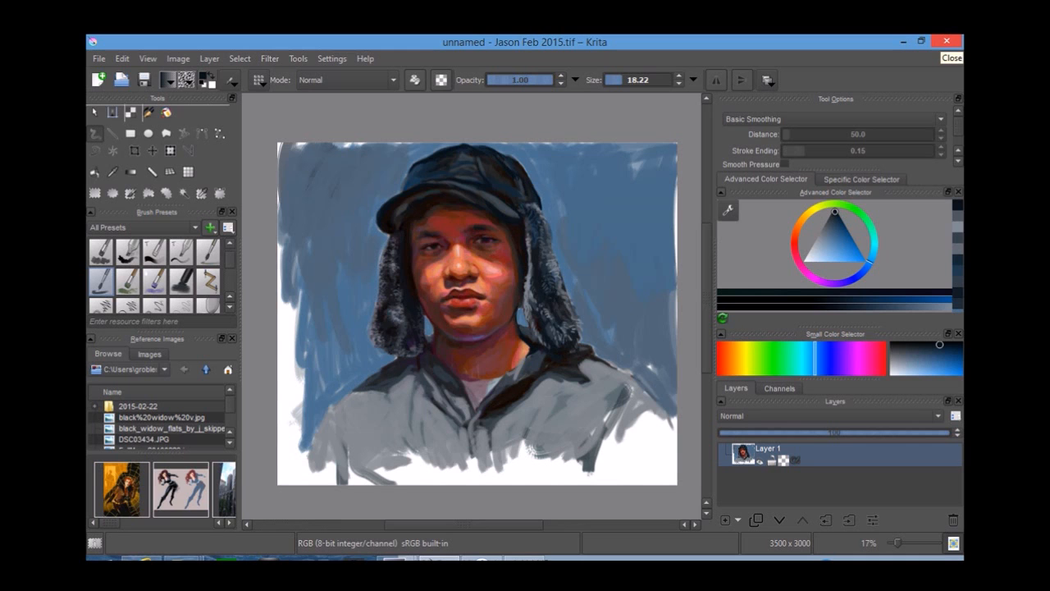